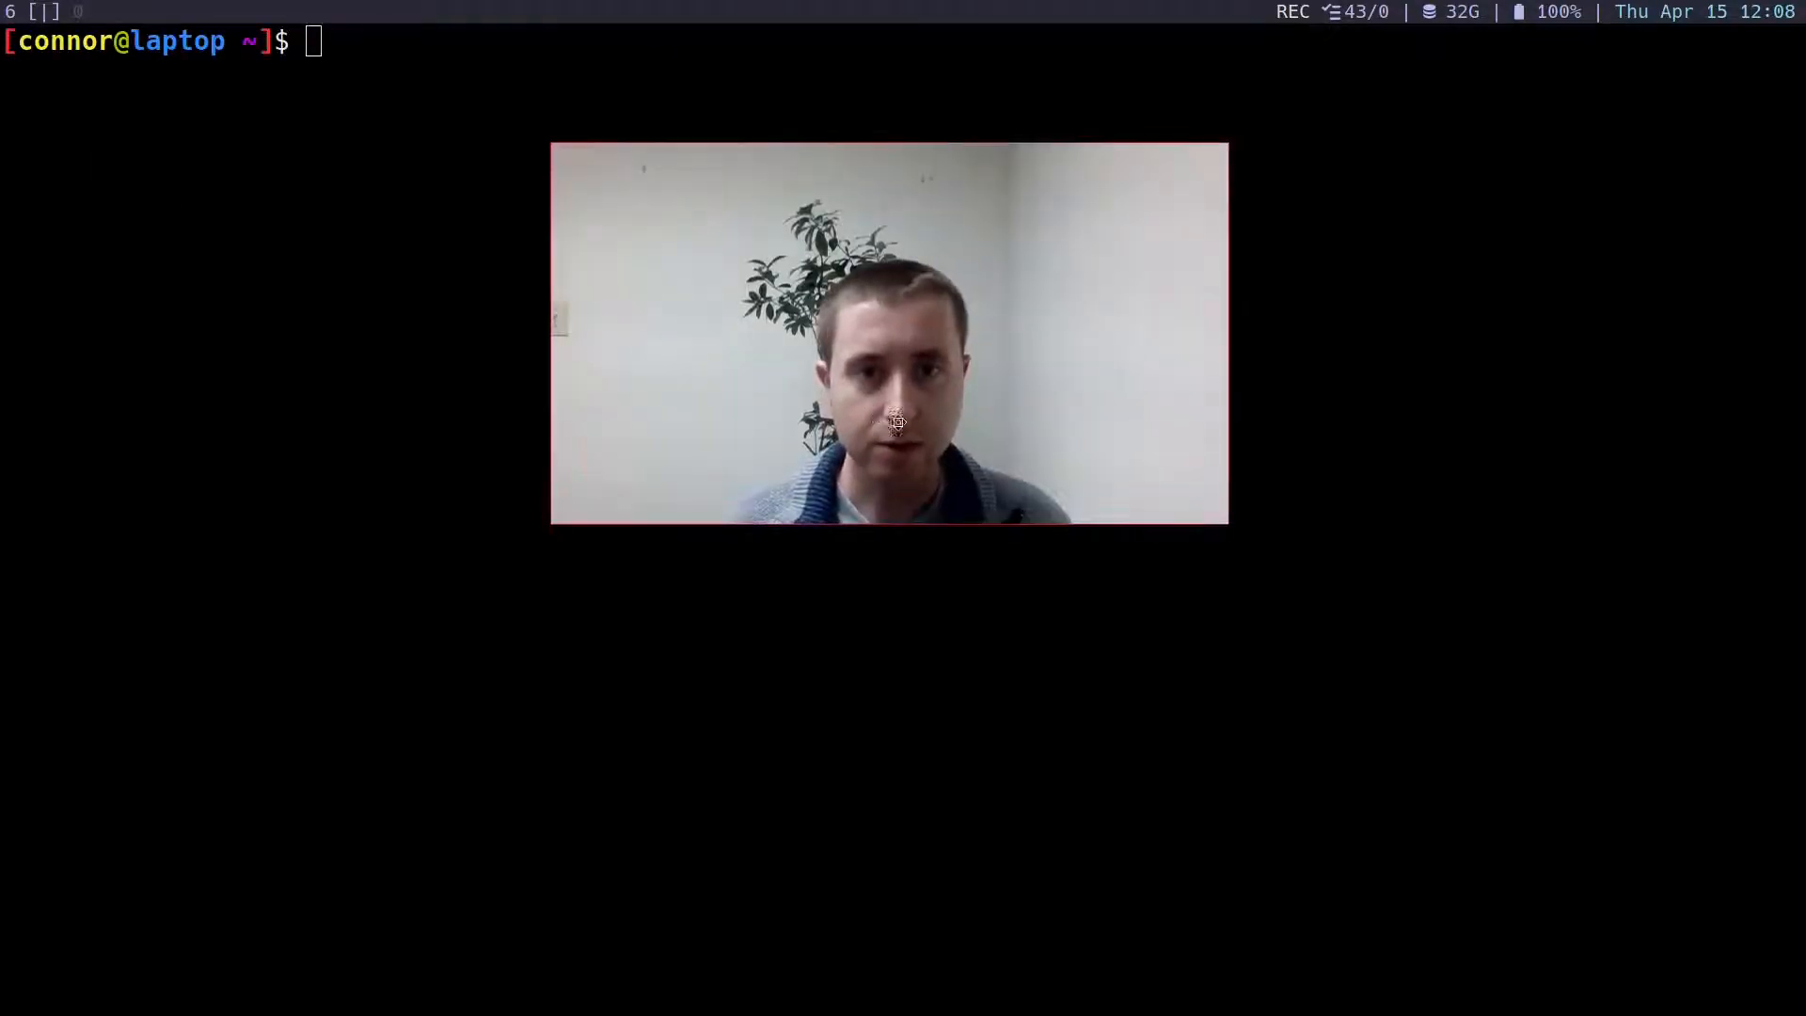
- Open the laptop user's crontab for editing with crontab -e
type("crontab -e")
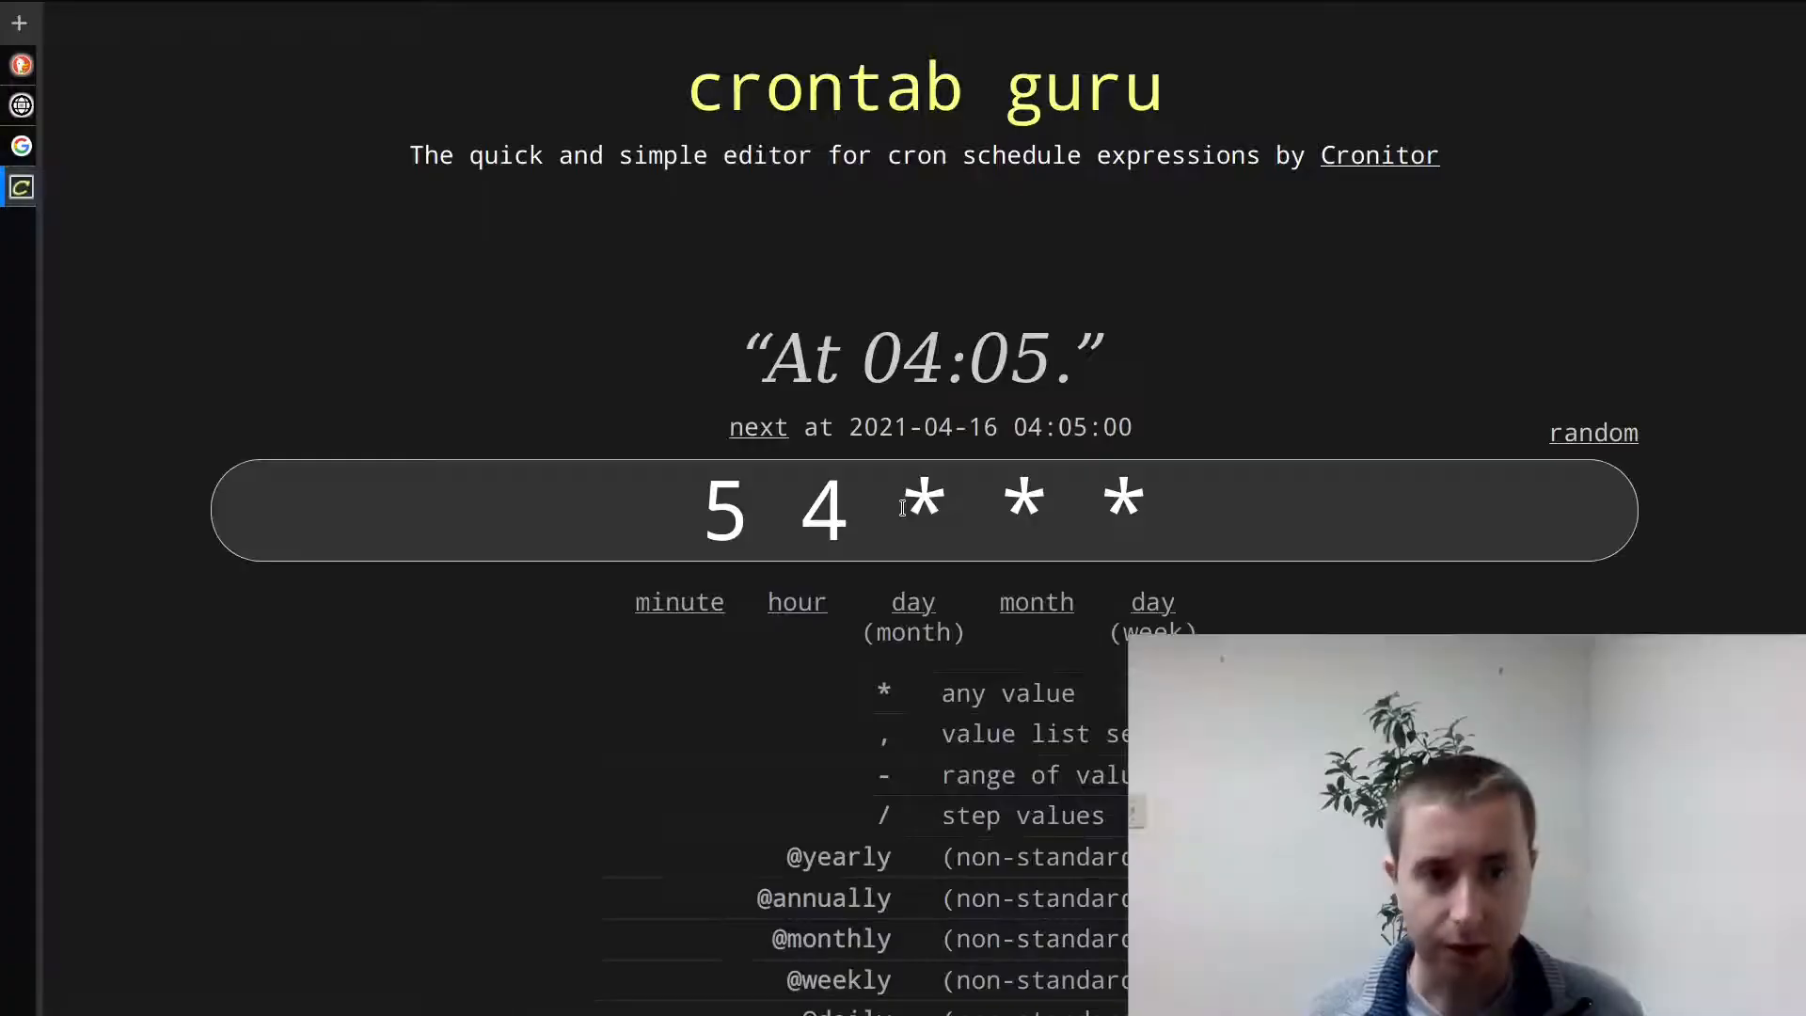
- Scroll through crontab guru's syntax reference for the 5 4 * * * schedule
scroll("down", 3)
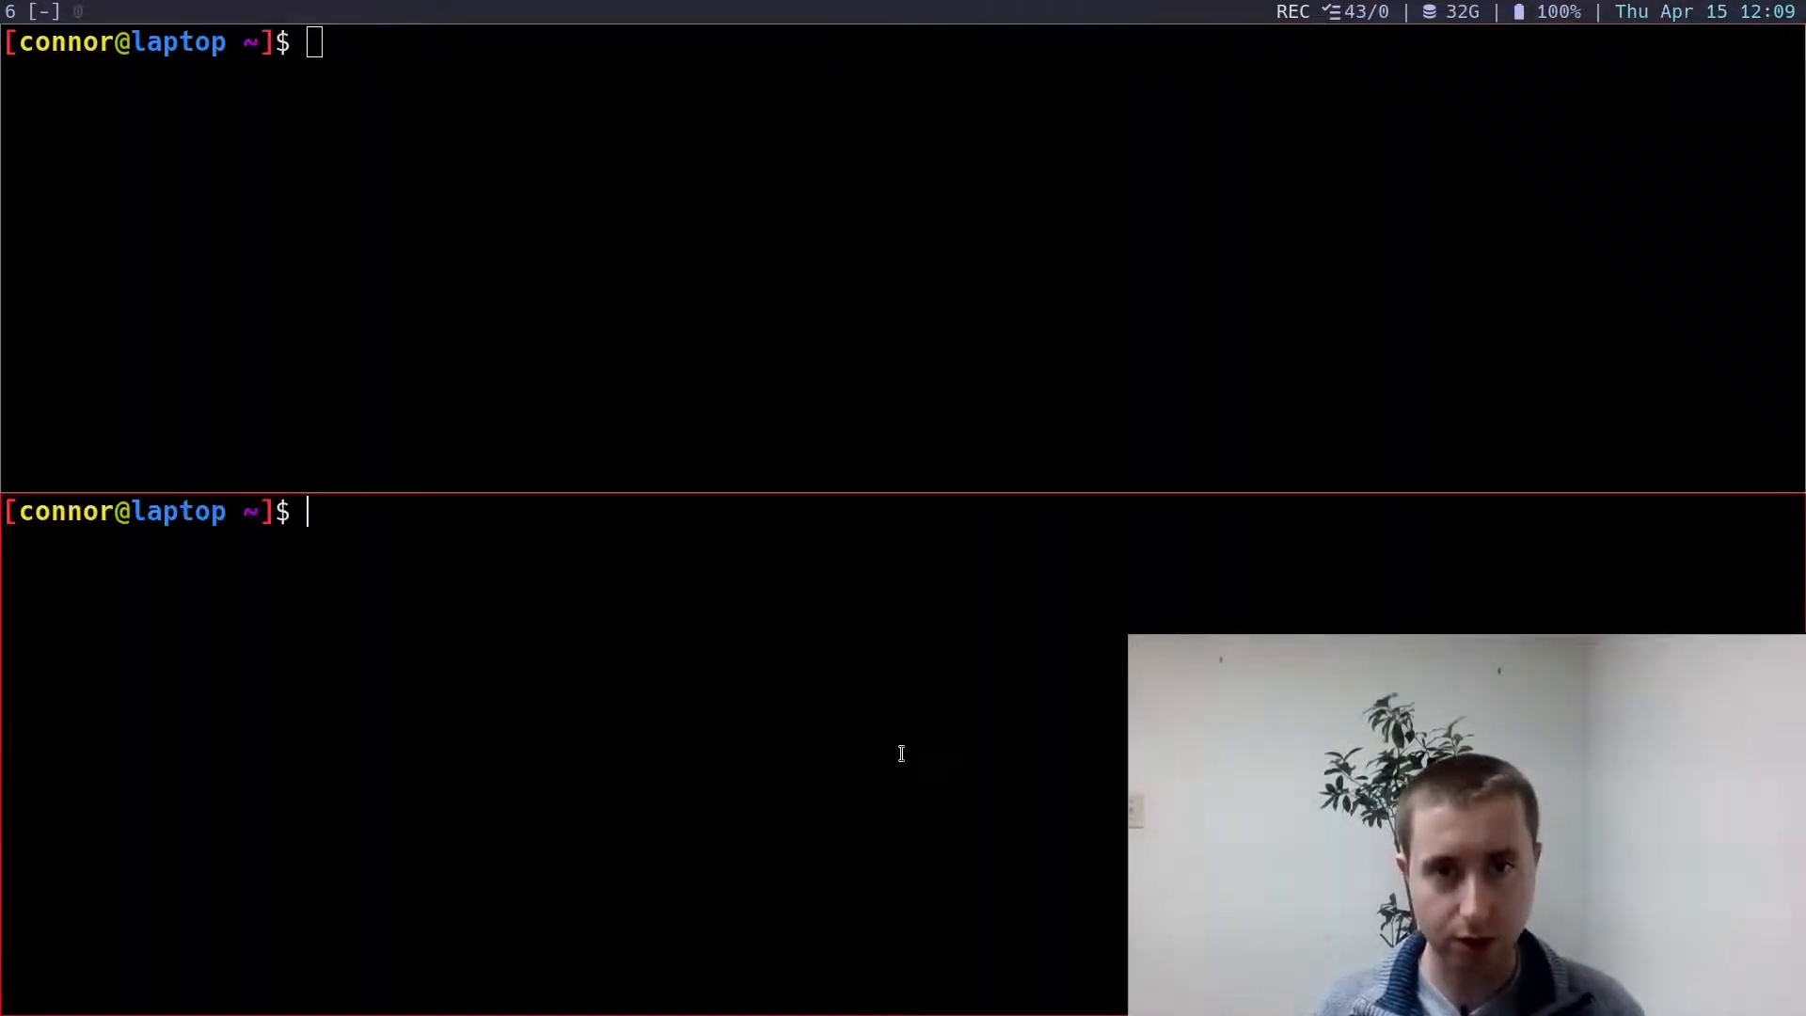
- SSH to main-vps to check cron.service, then check cronie.service status locally and quit
type("ssh main-vp")
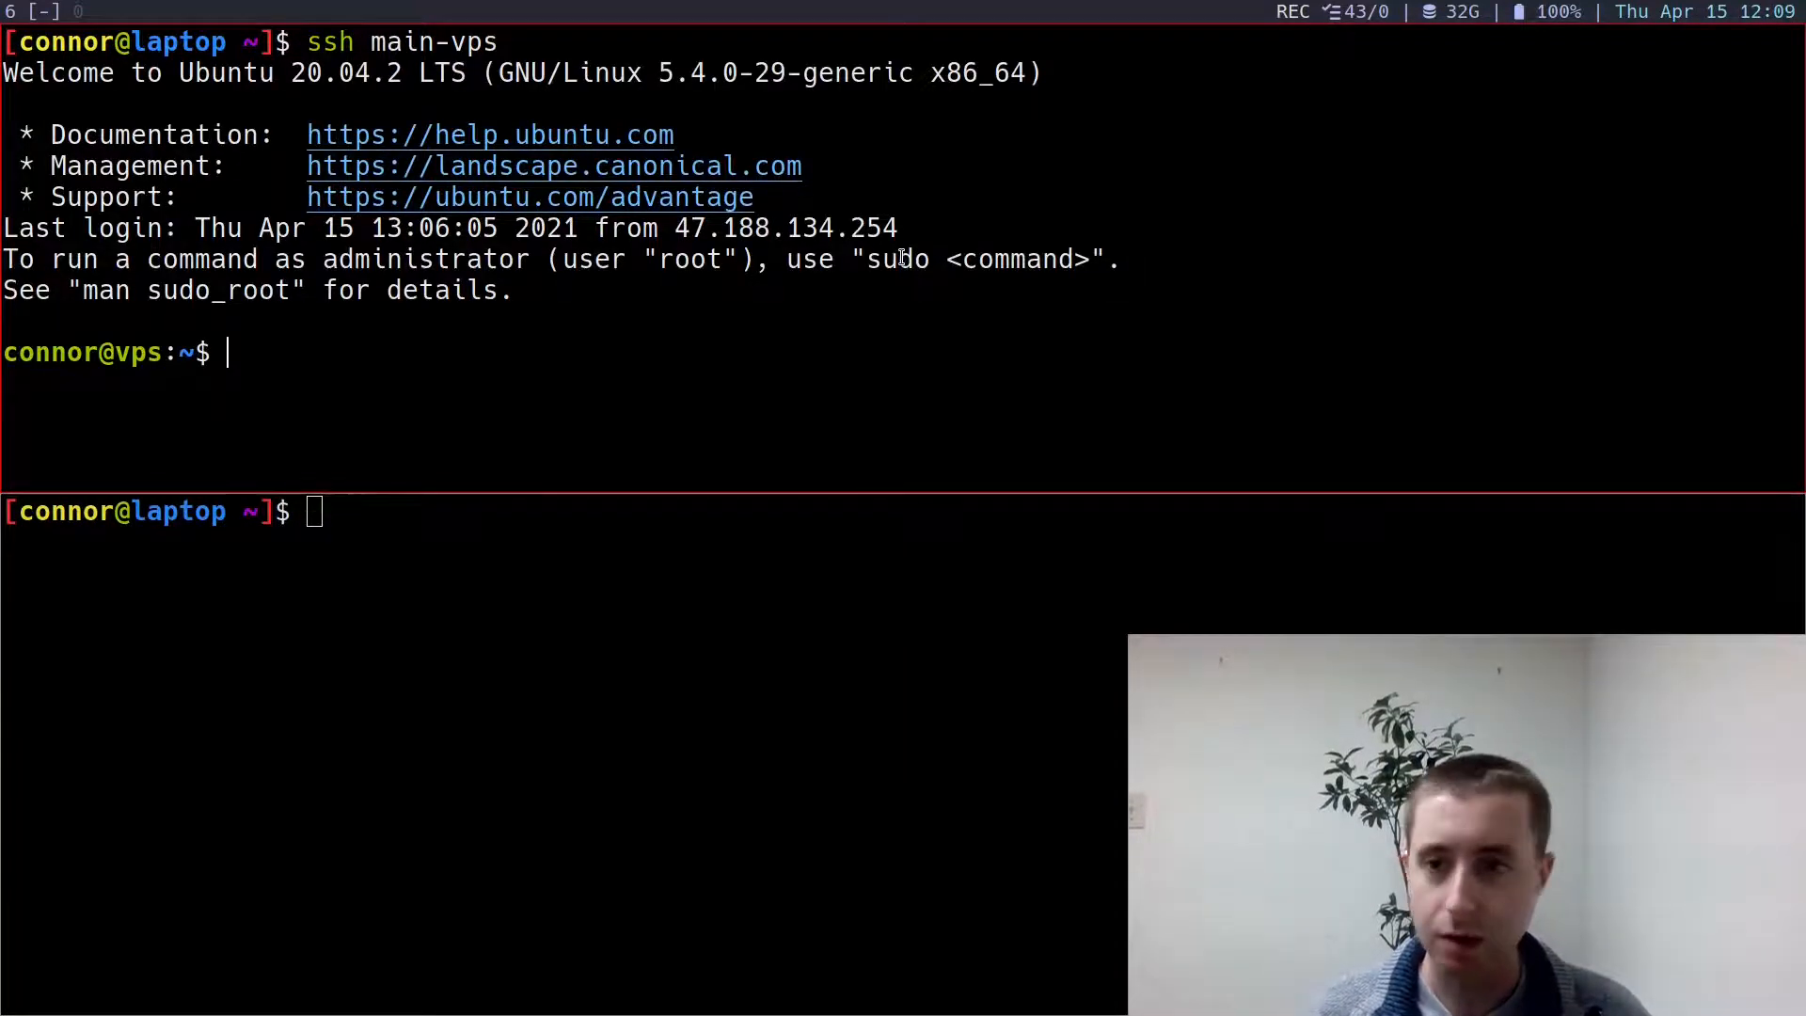
type("systemctl status cron.service")
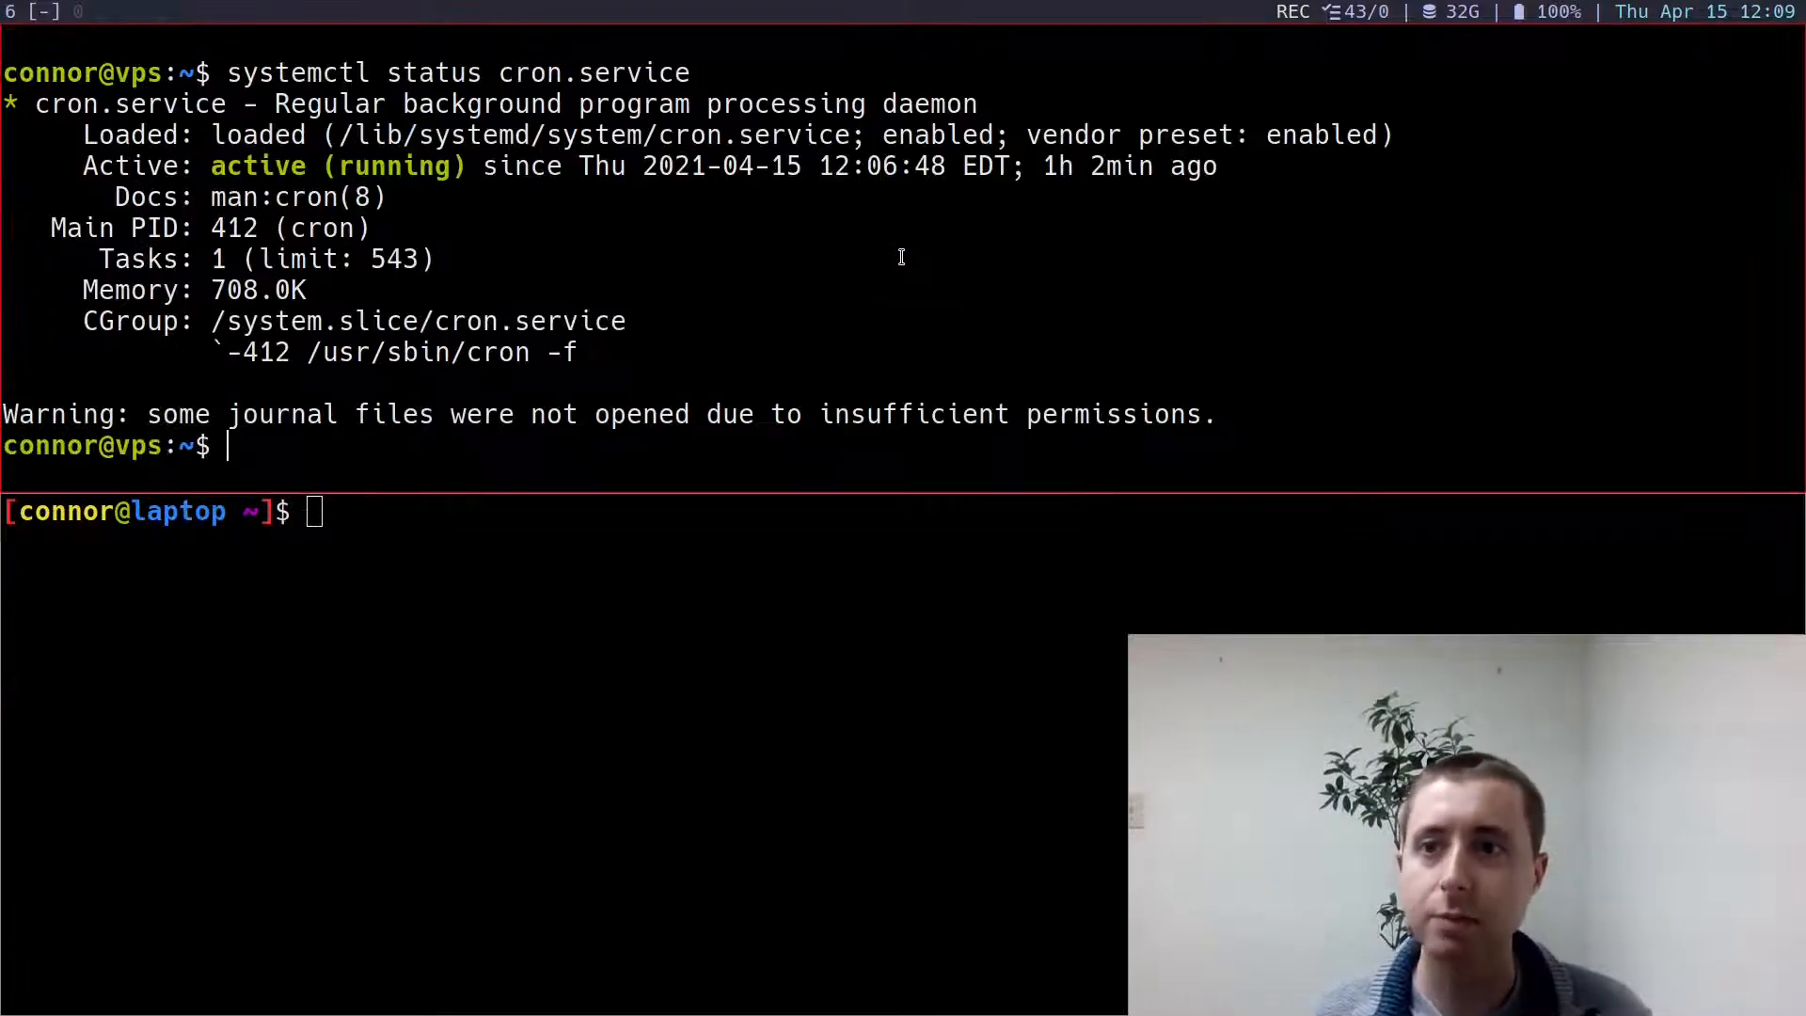
double_click(106, 118)
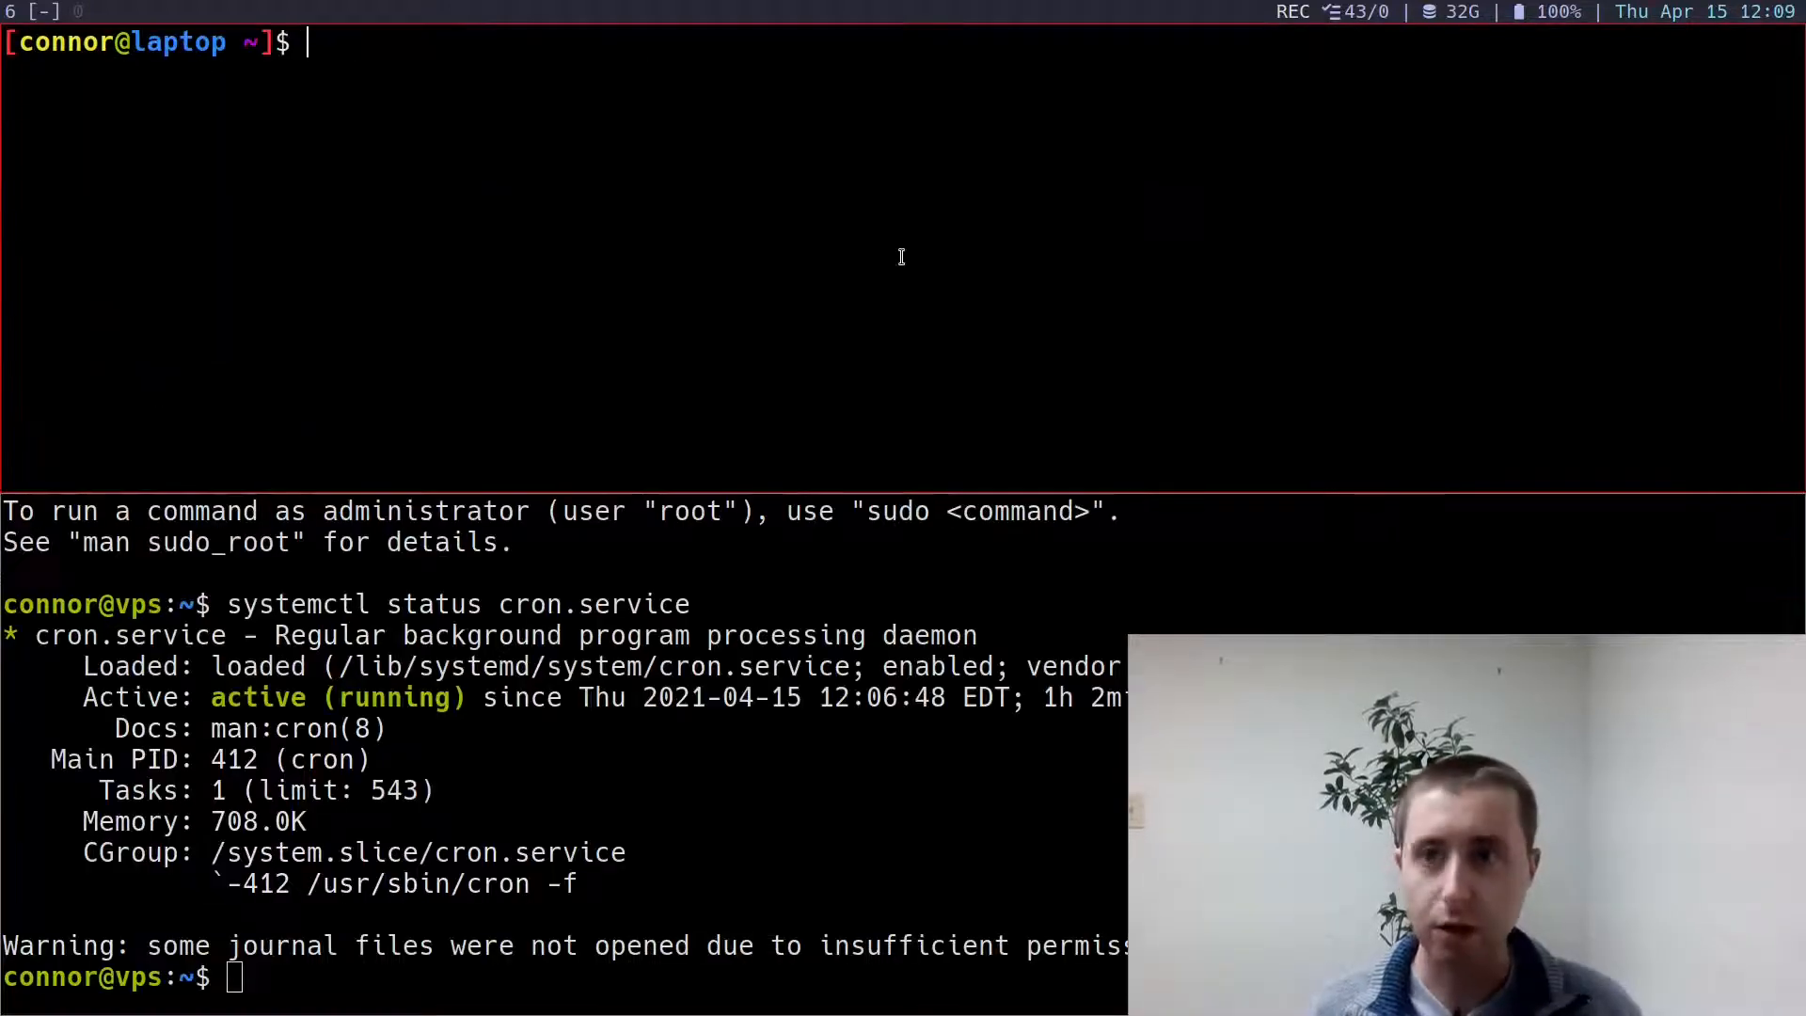
type("systemctl status")
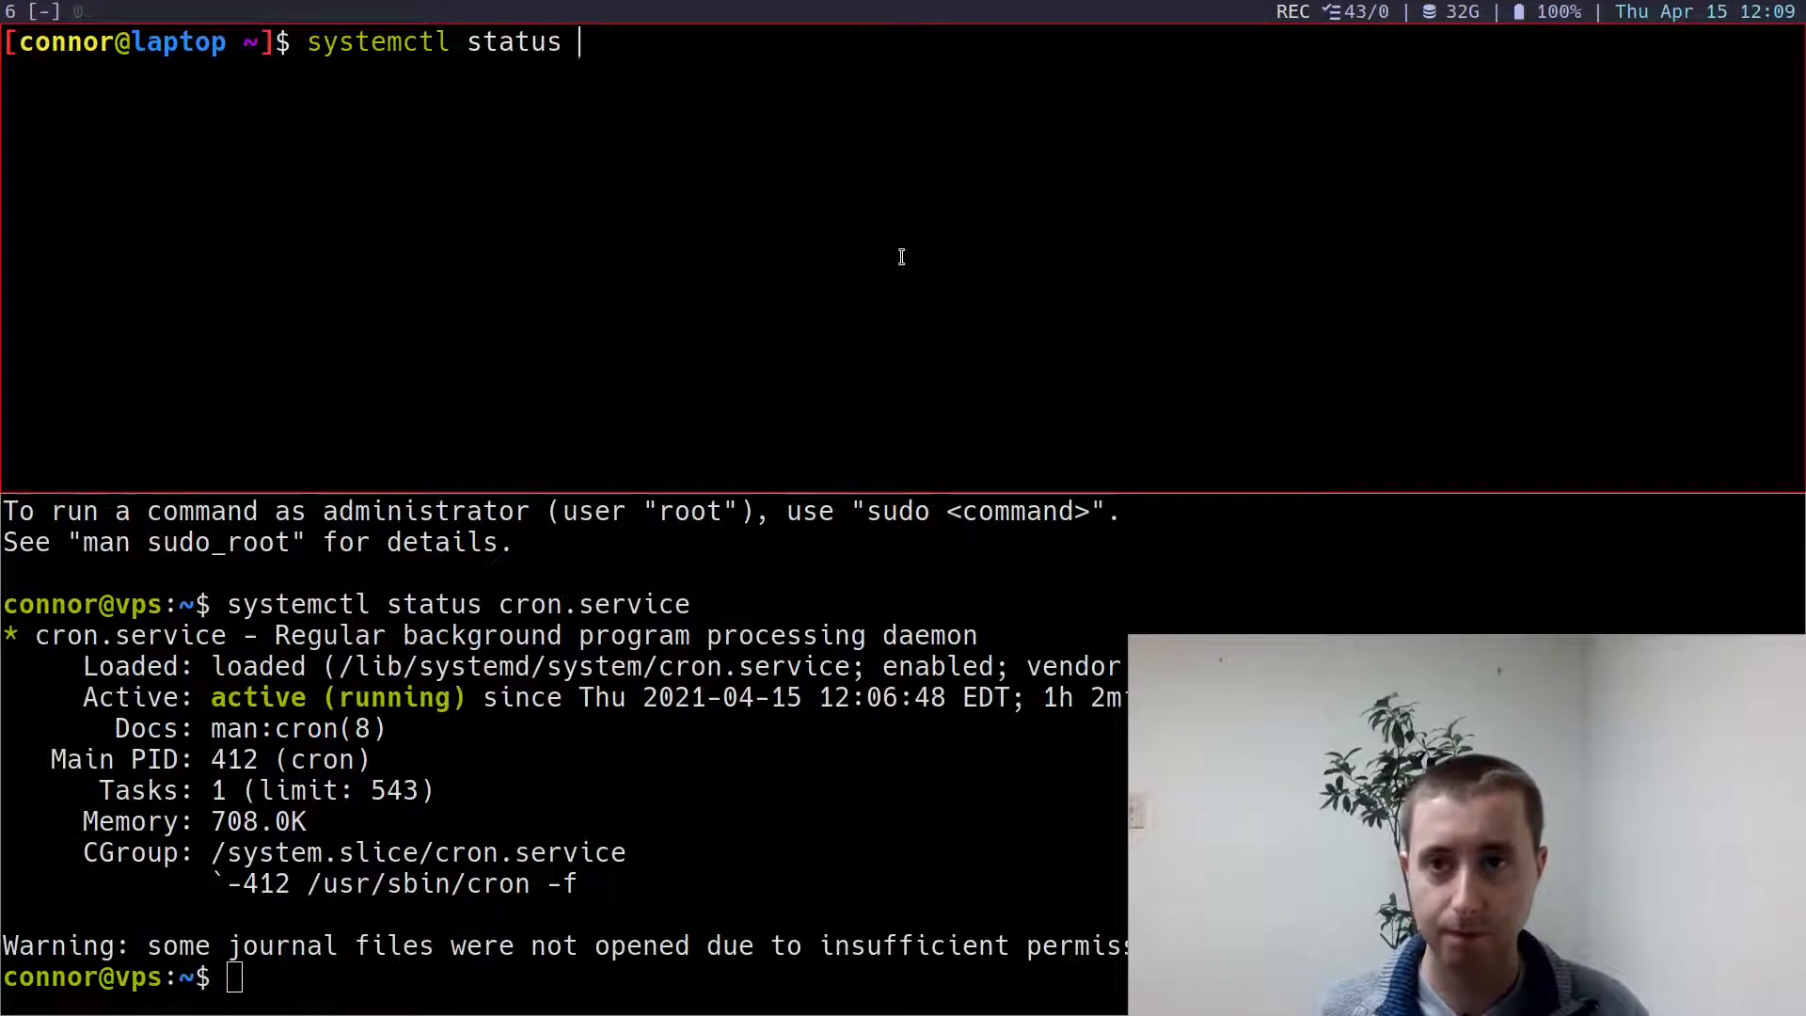
type("cronie.service")
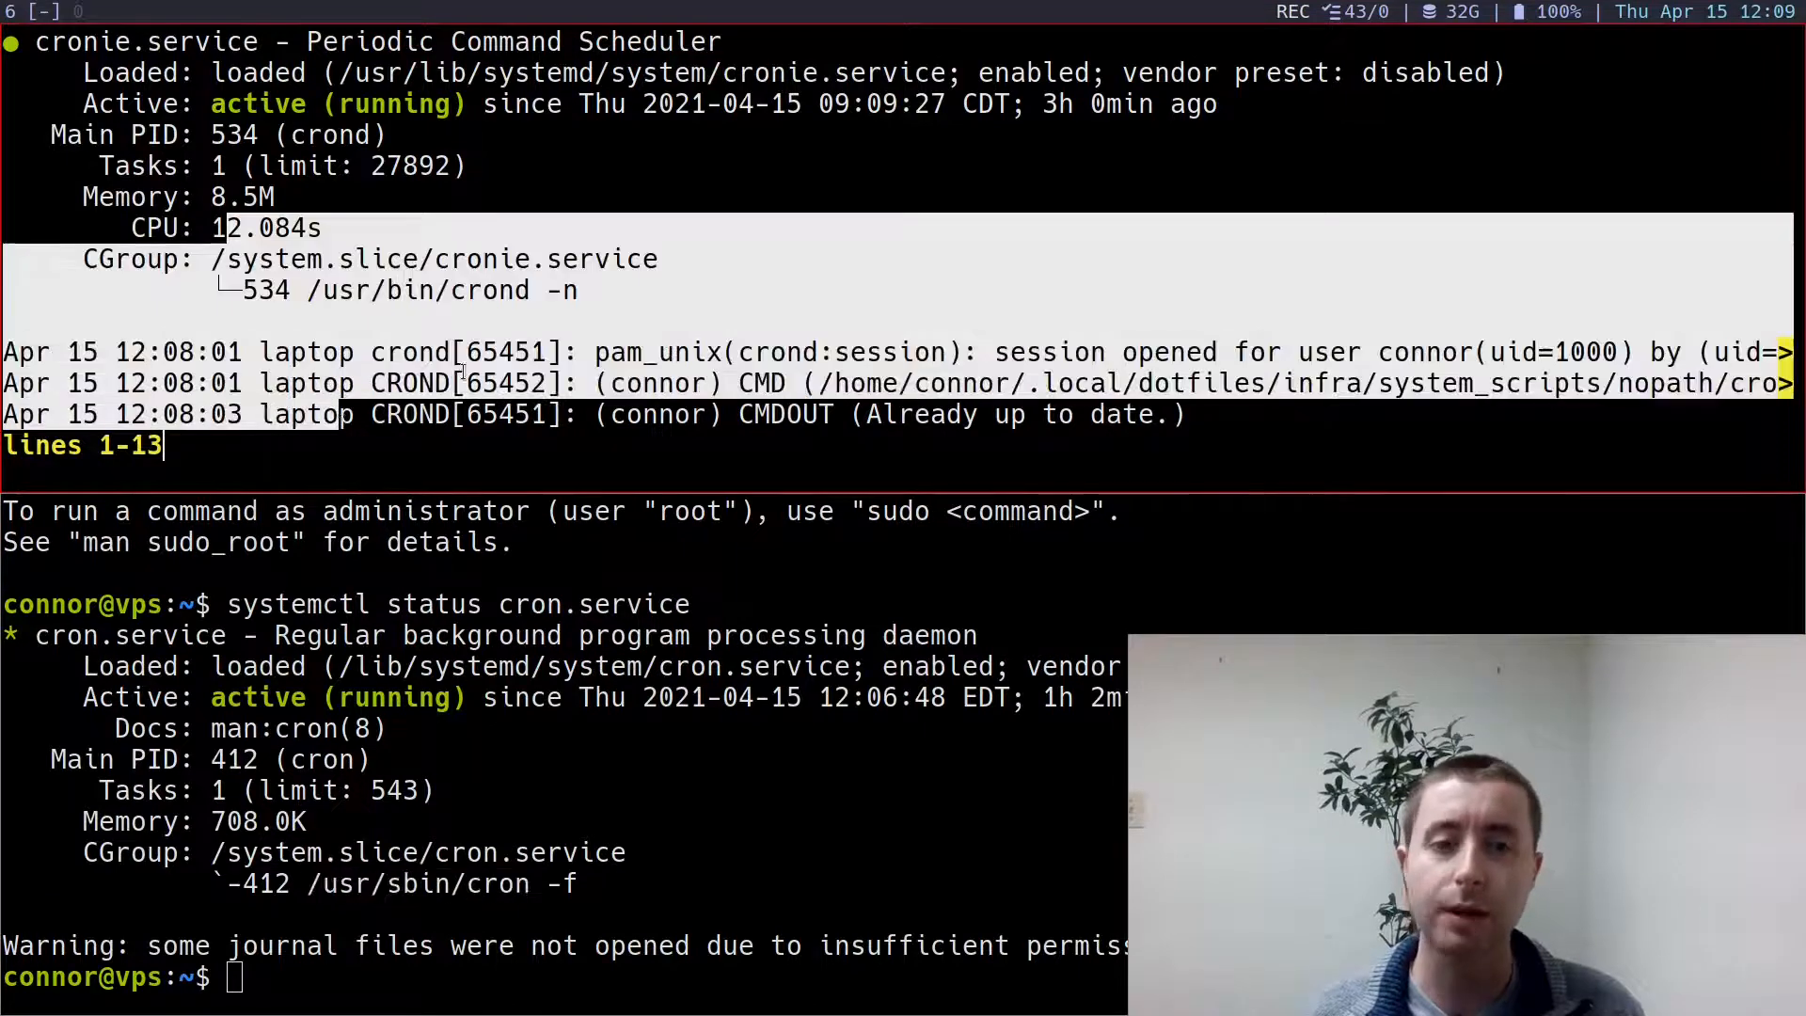
key("q")
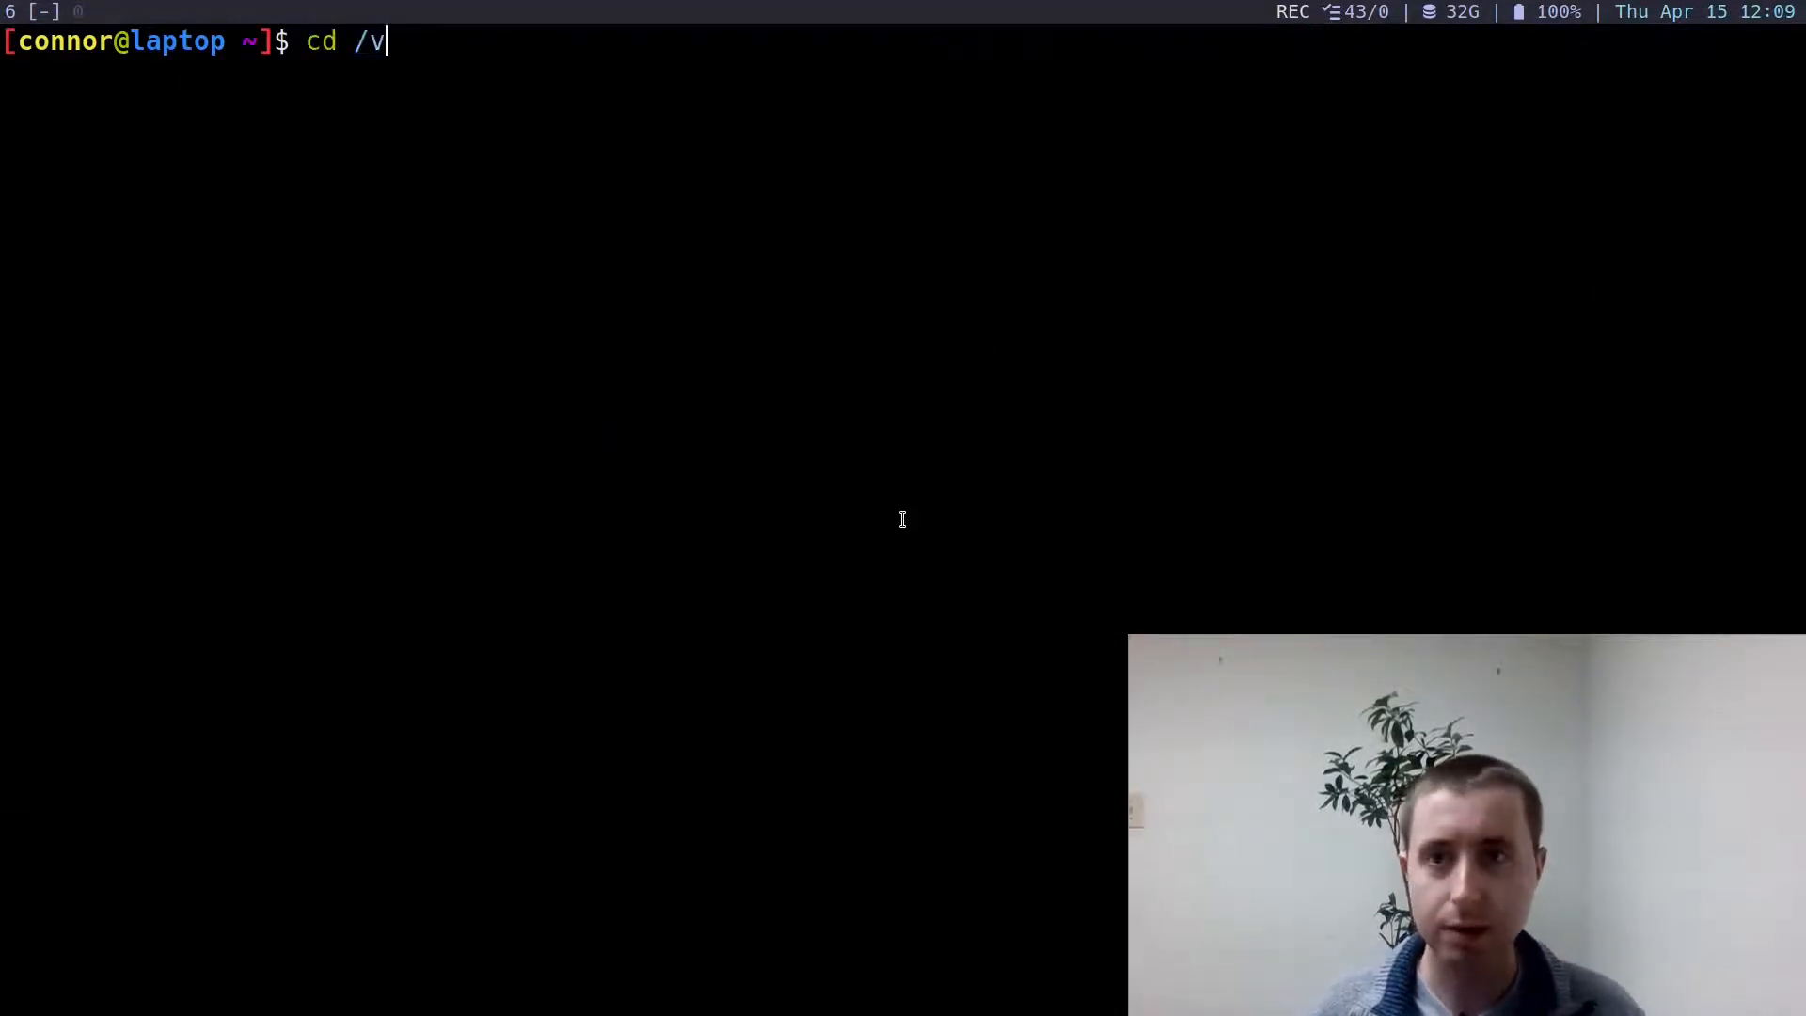
- List /var/spool/cron, cat the connor crontab, then reopen crontab -e
type("ar/spool/c")
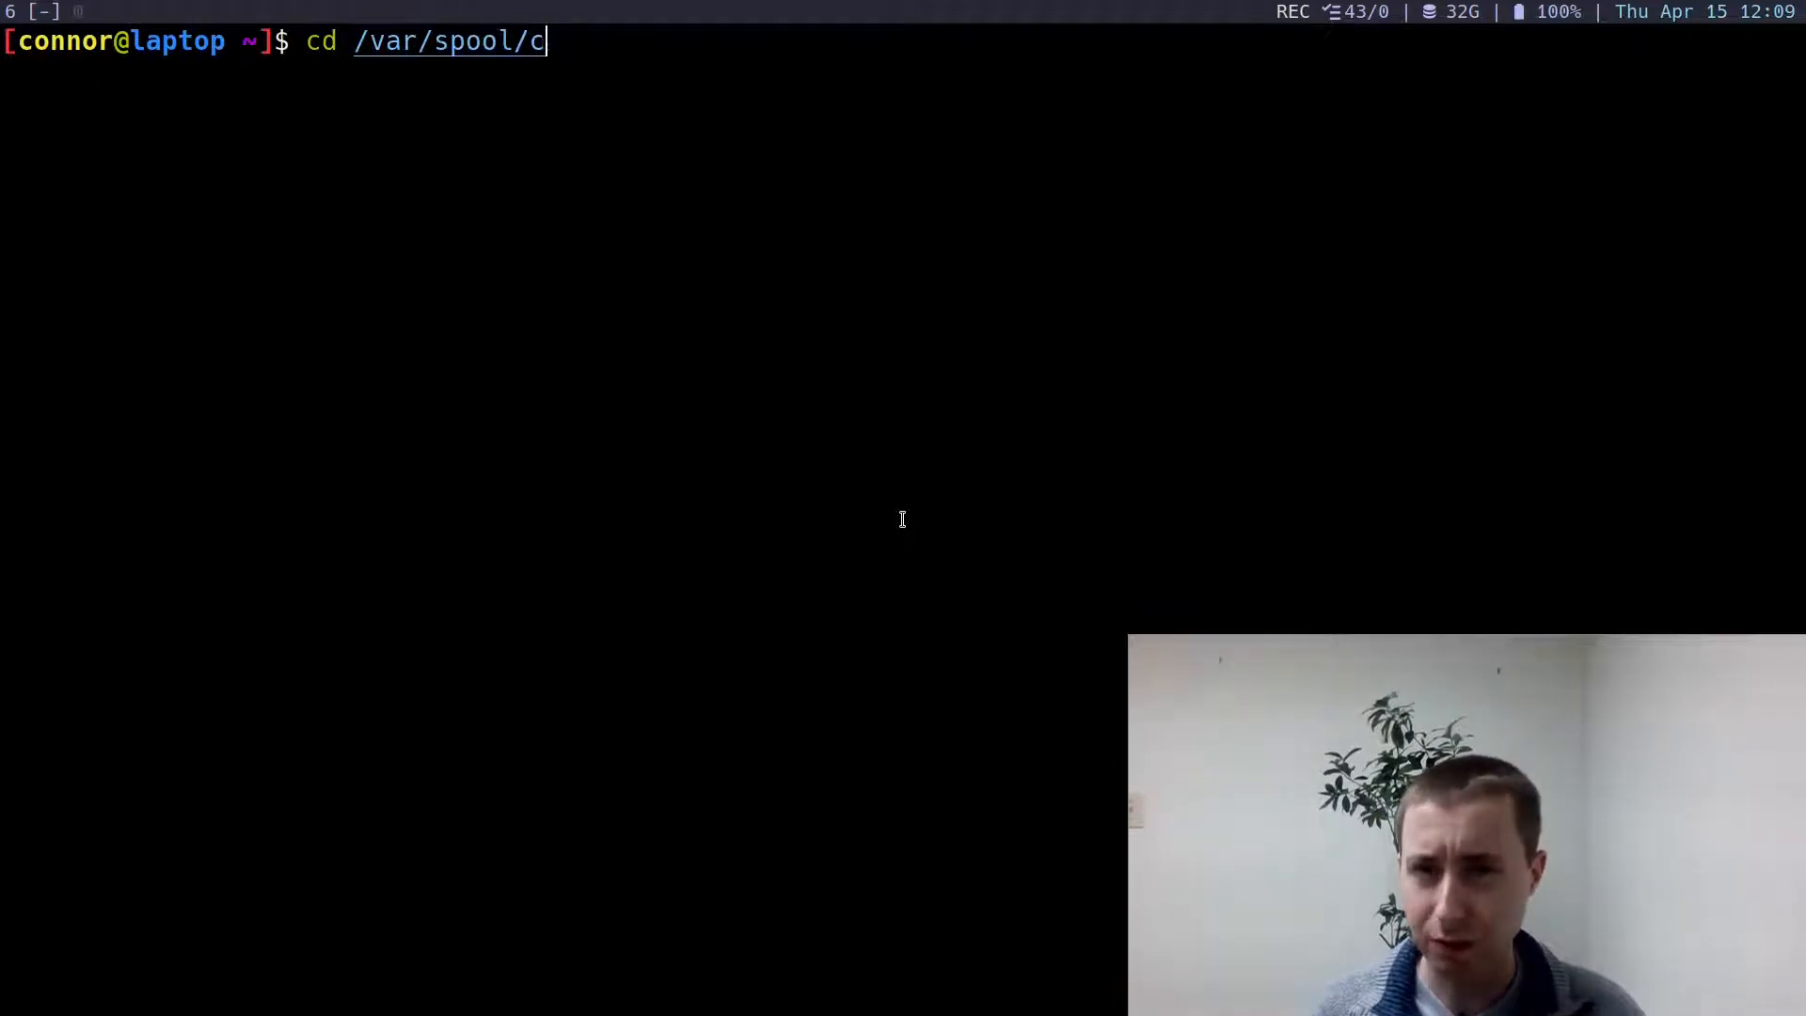
type("ron")
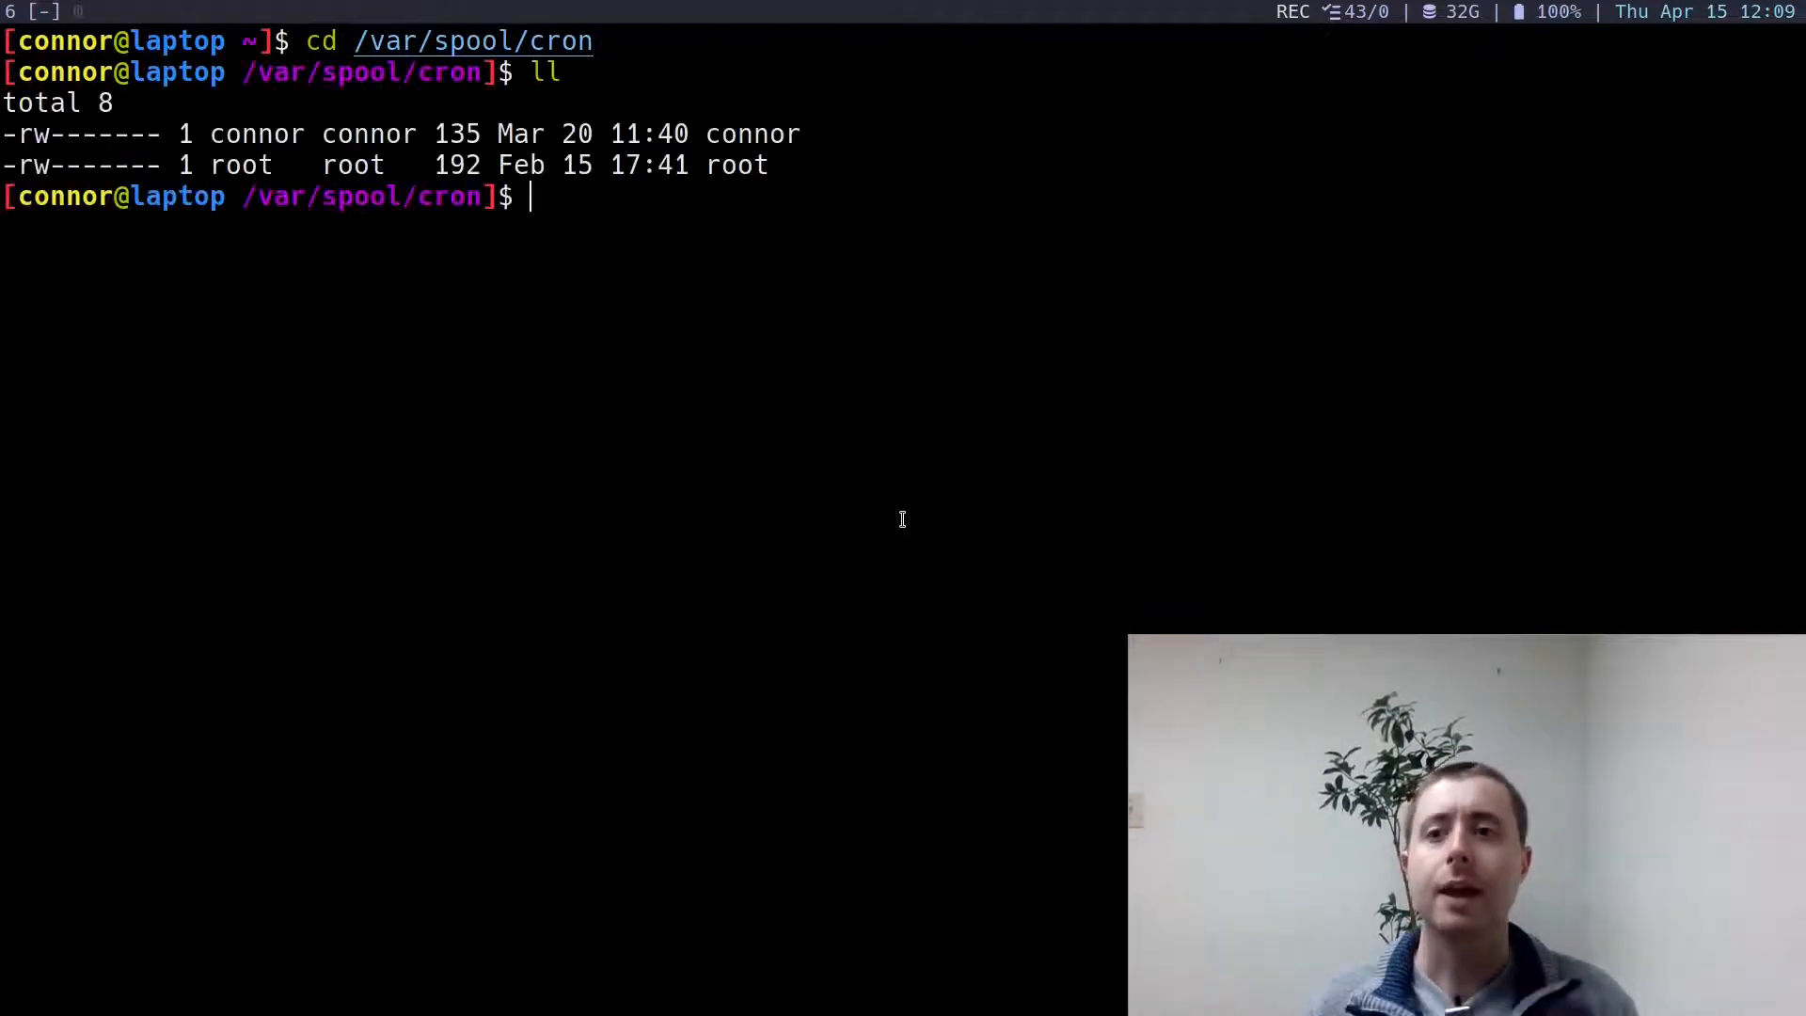
double_click(751, 134)
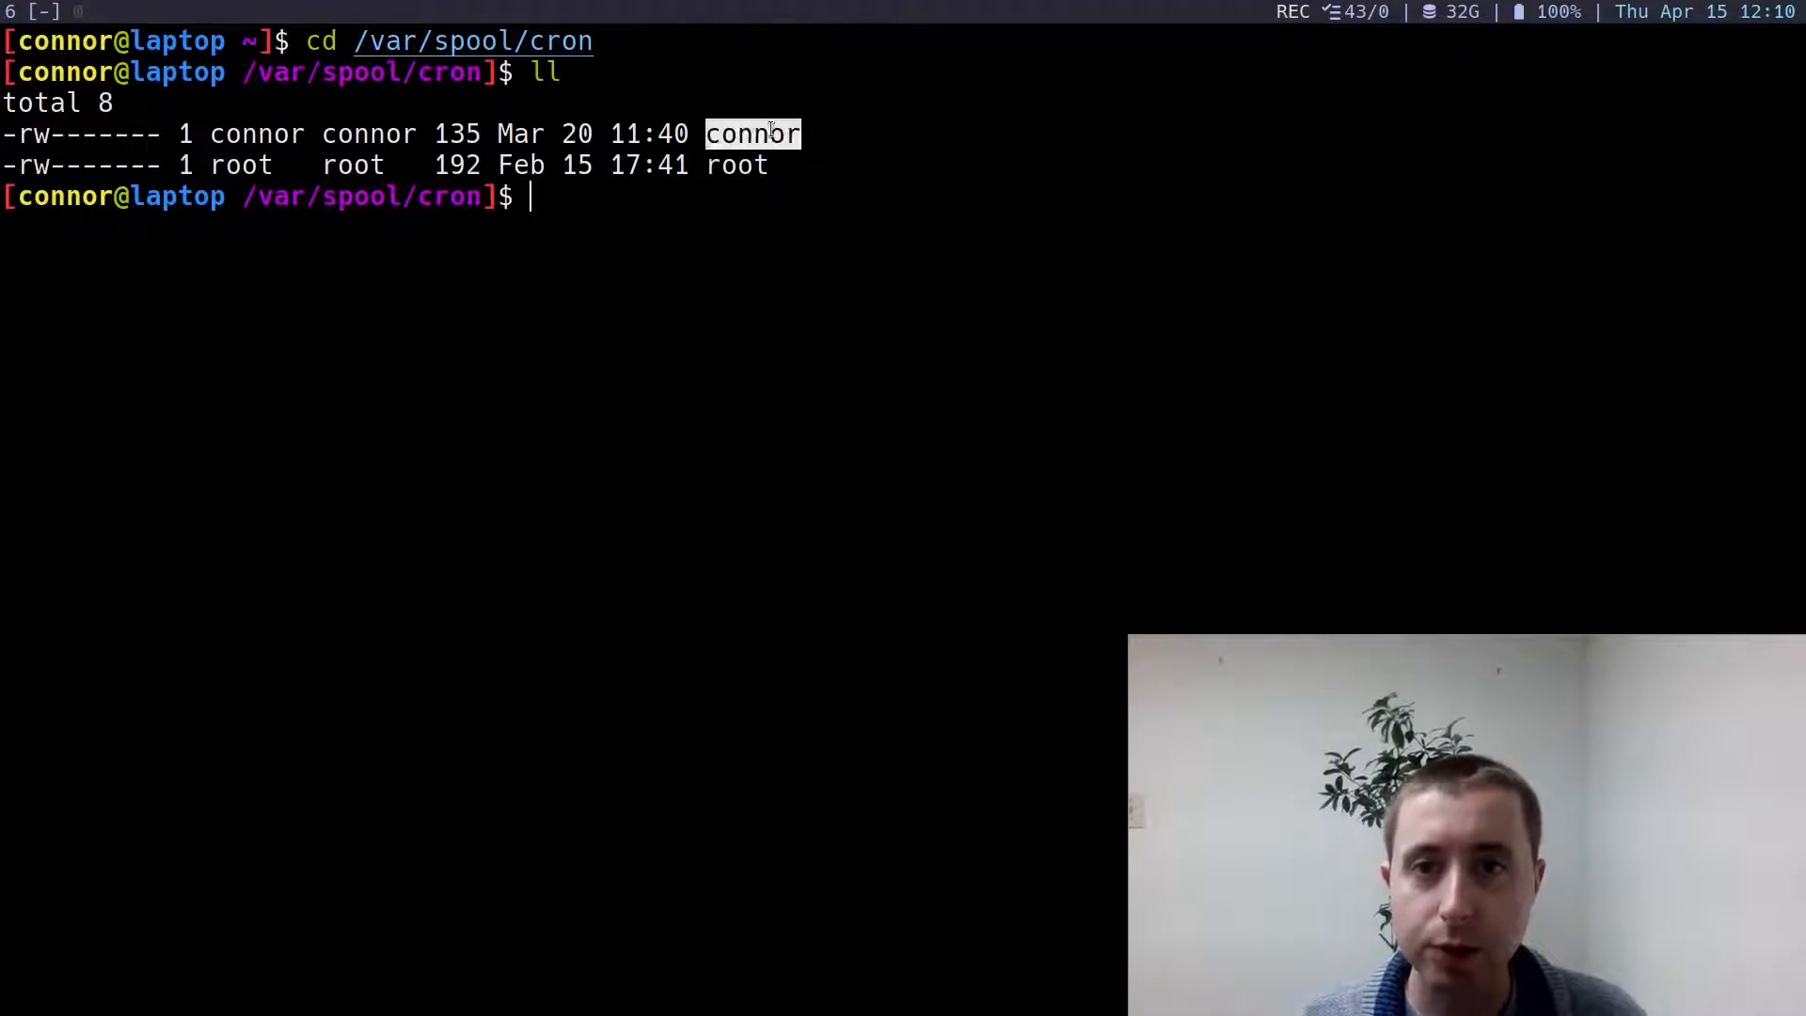
type("cat connor")
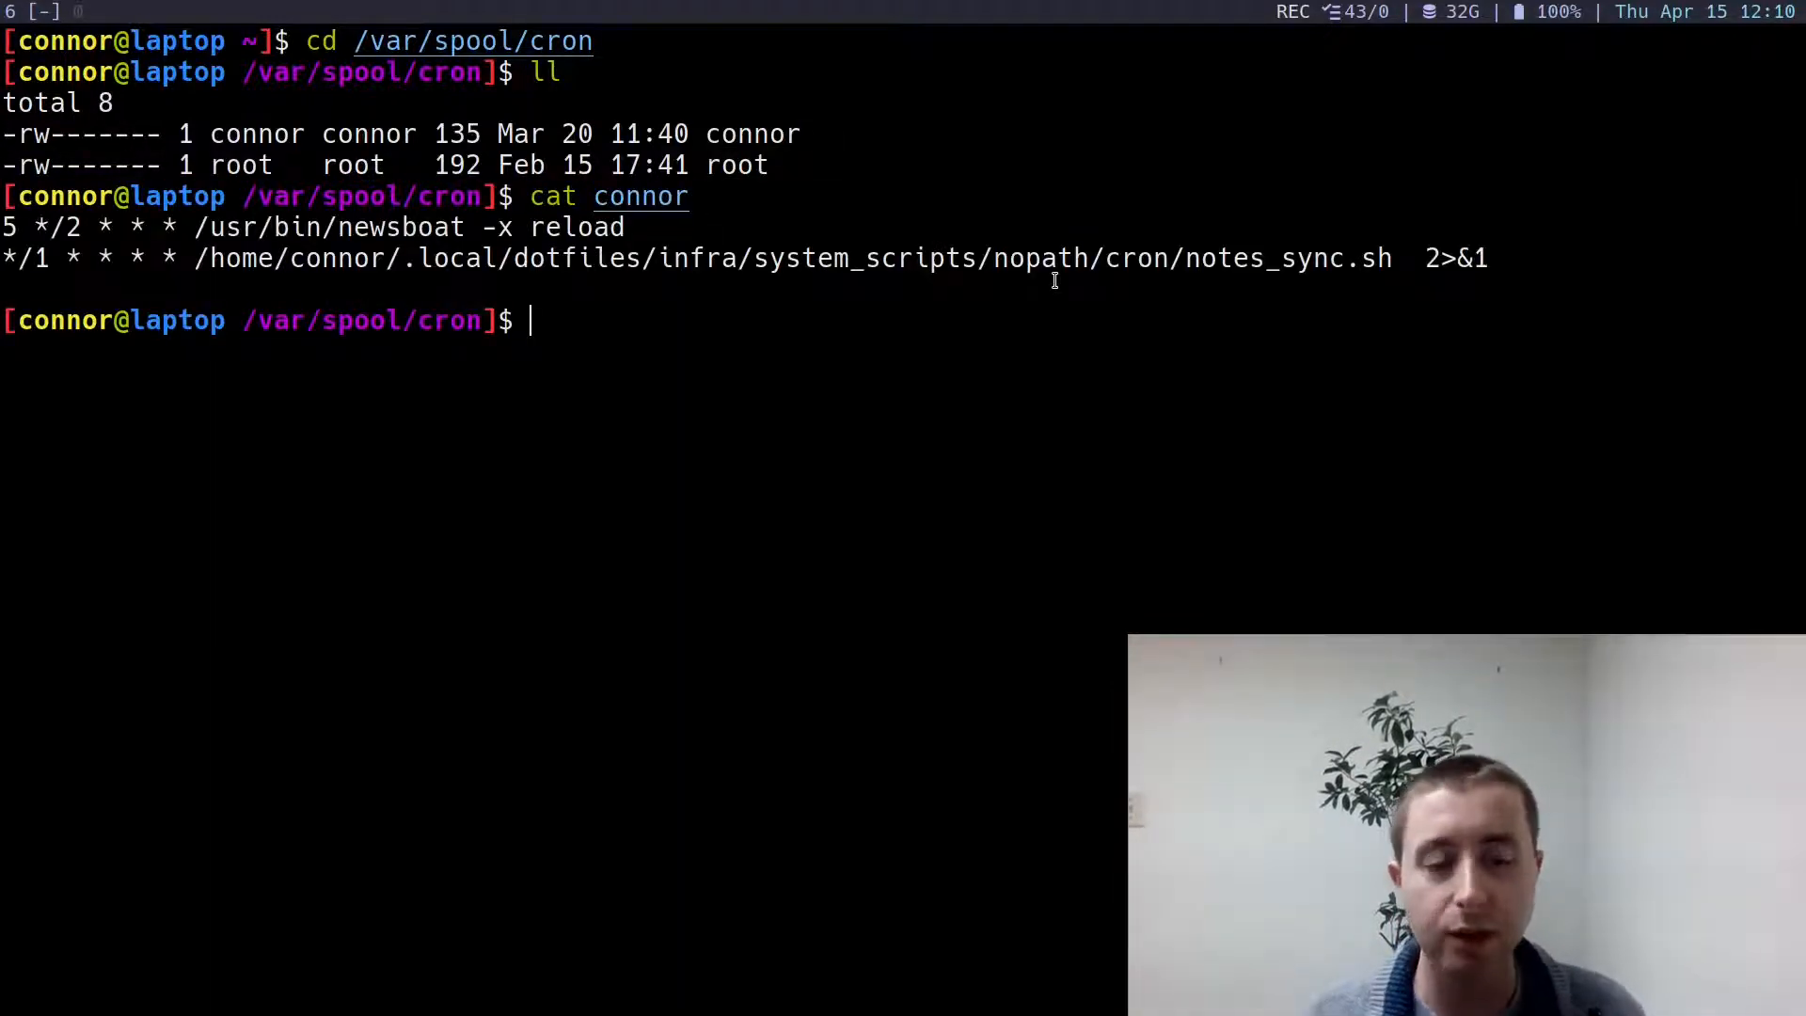
double_click(822, 258)
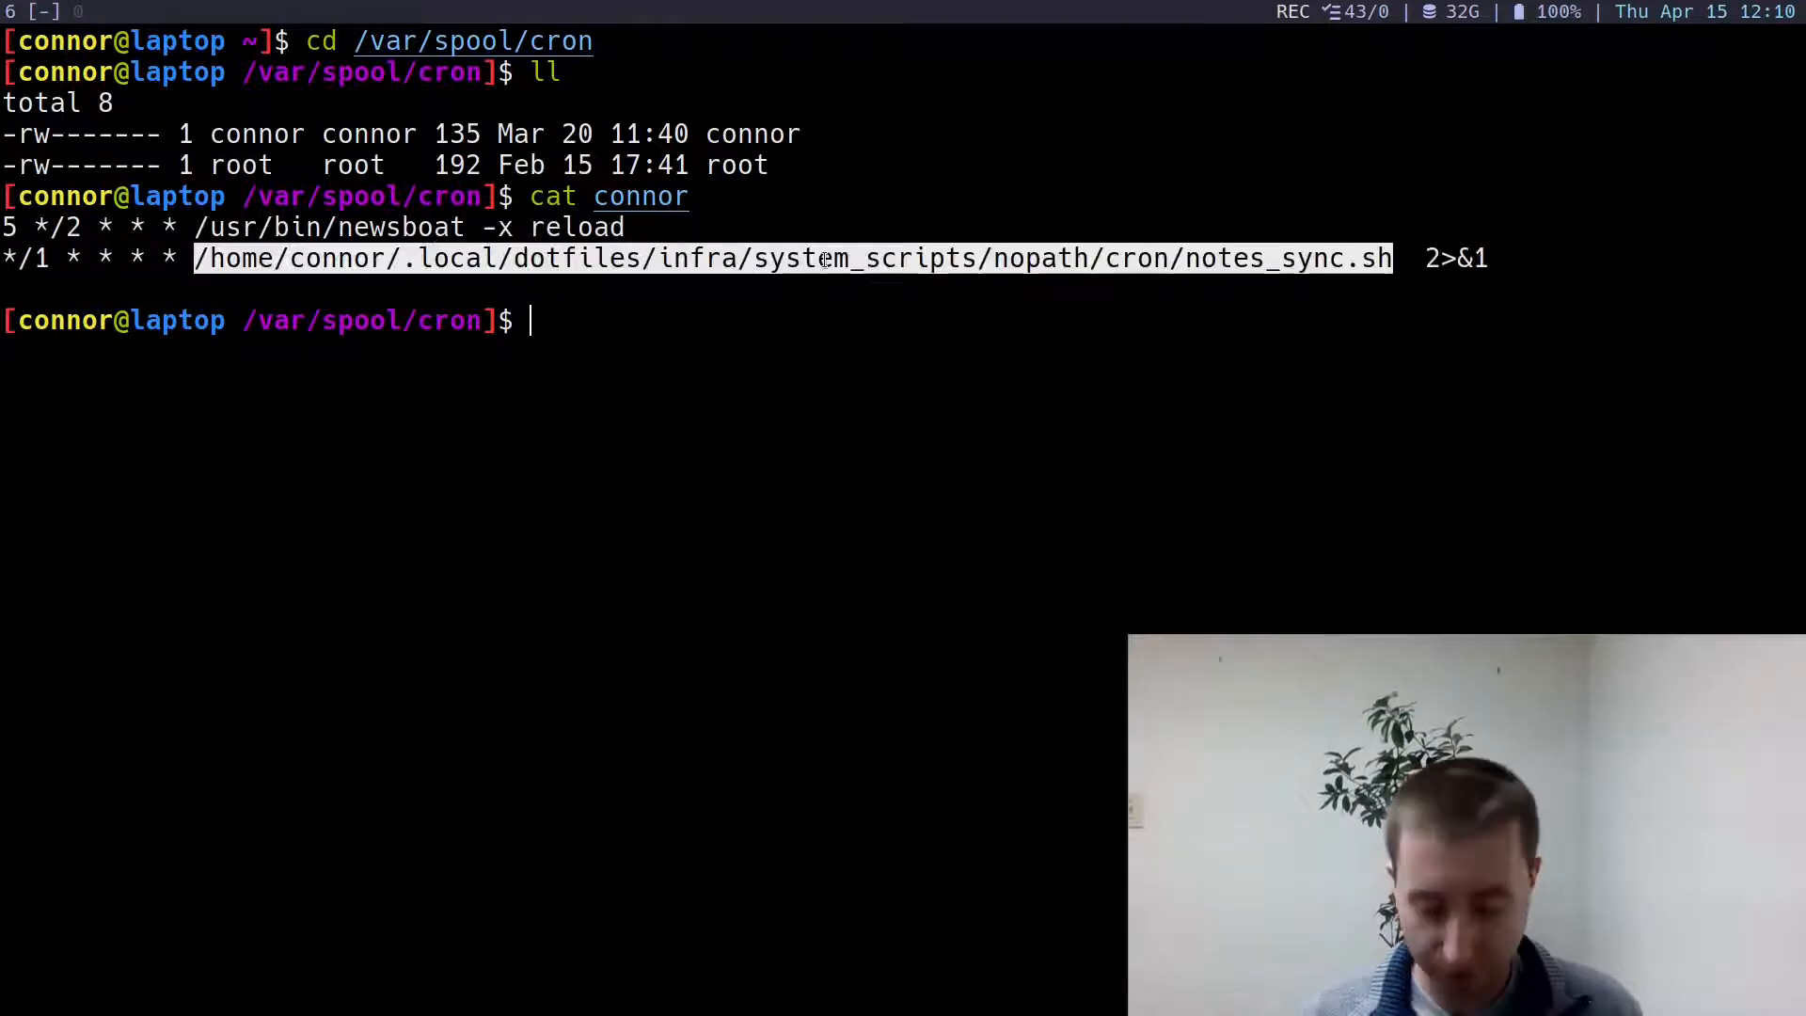
type("crontab -e")
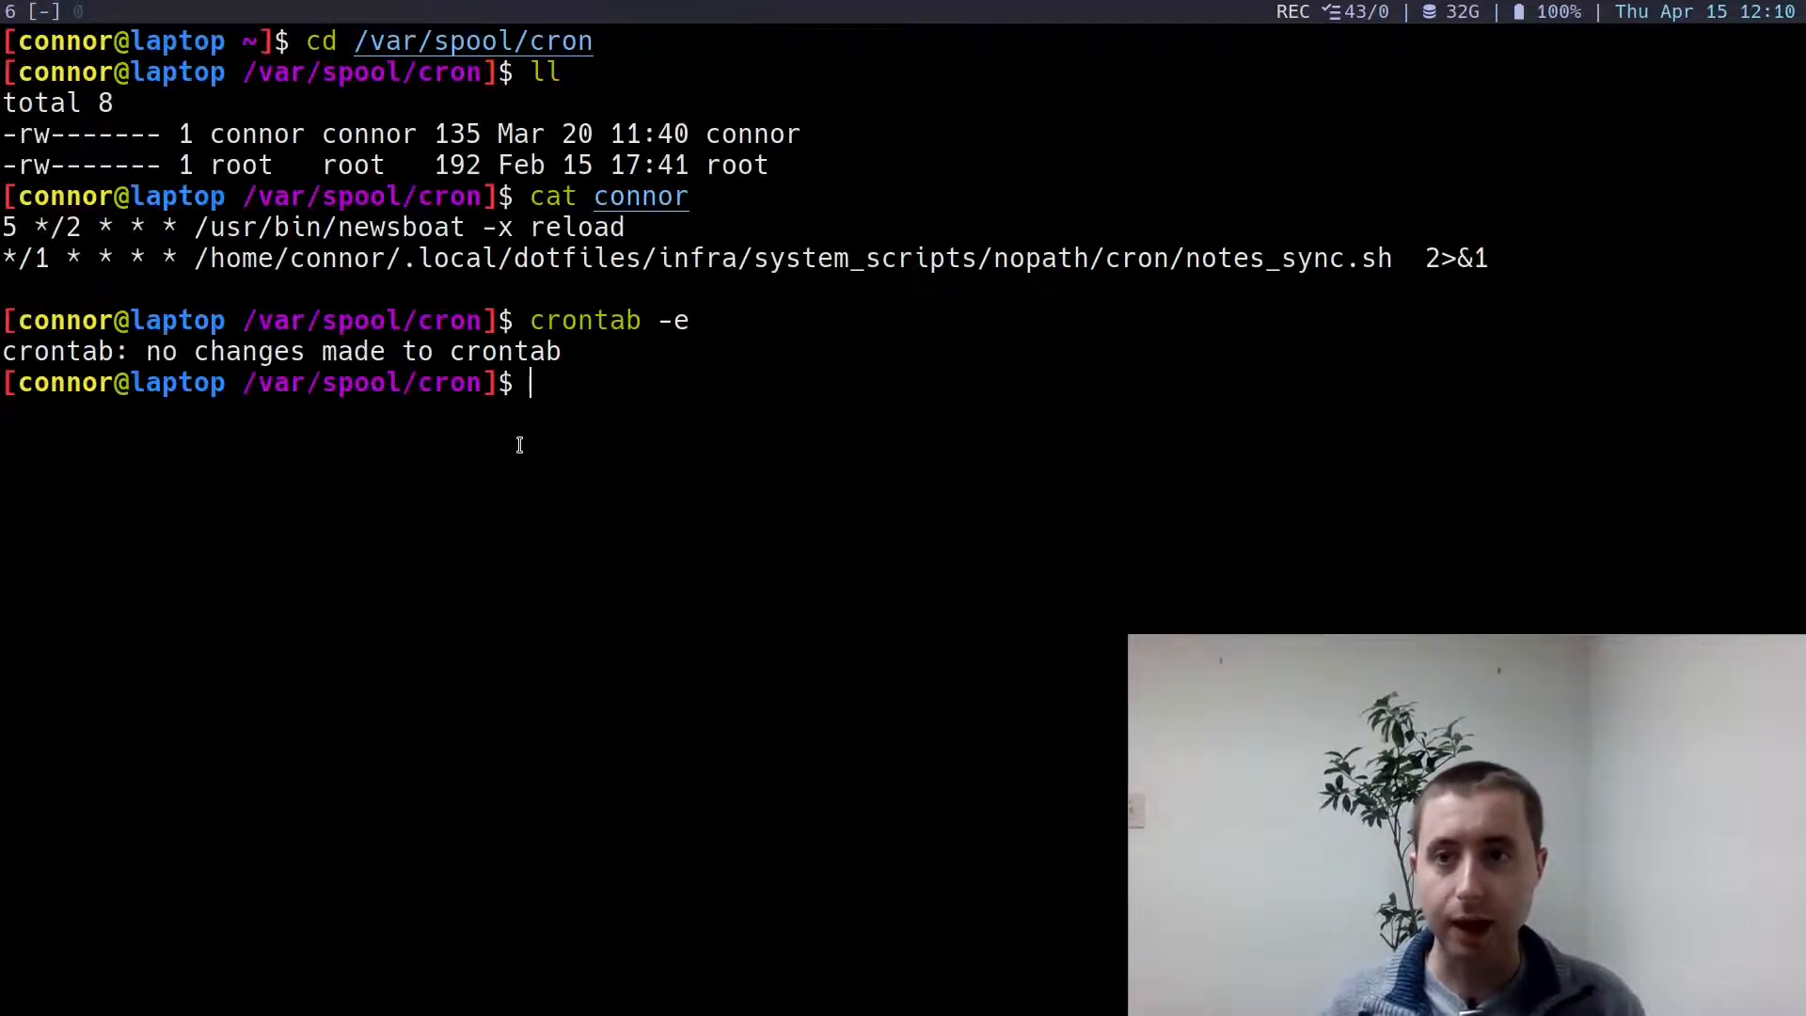
- Show the root crontab with sudo cat root, then attempt conf add connor, which fails with a pathspec error
type("sudo cat root")
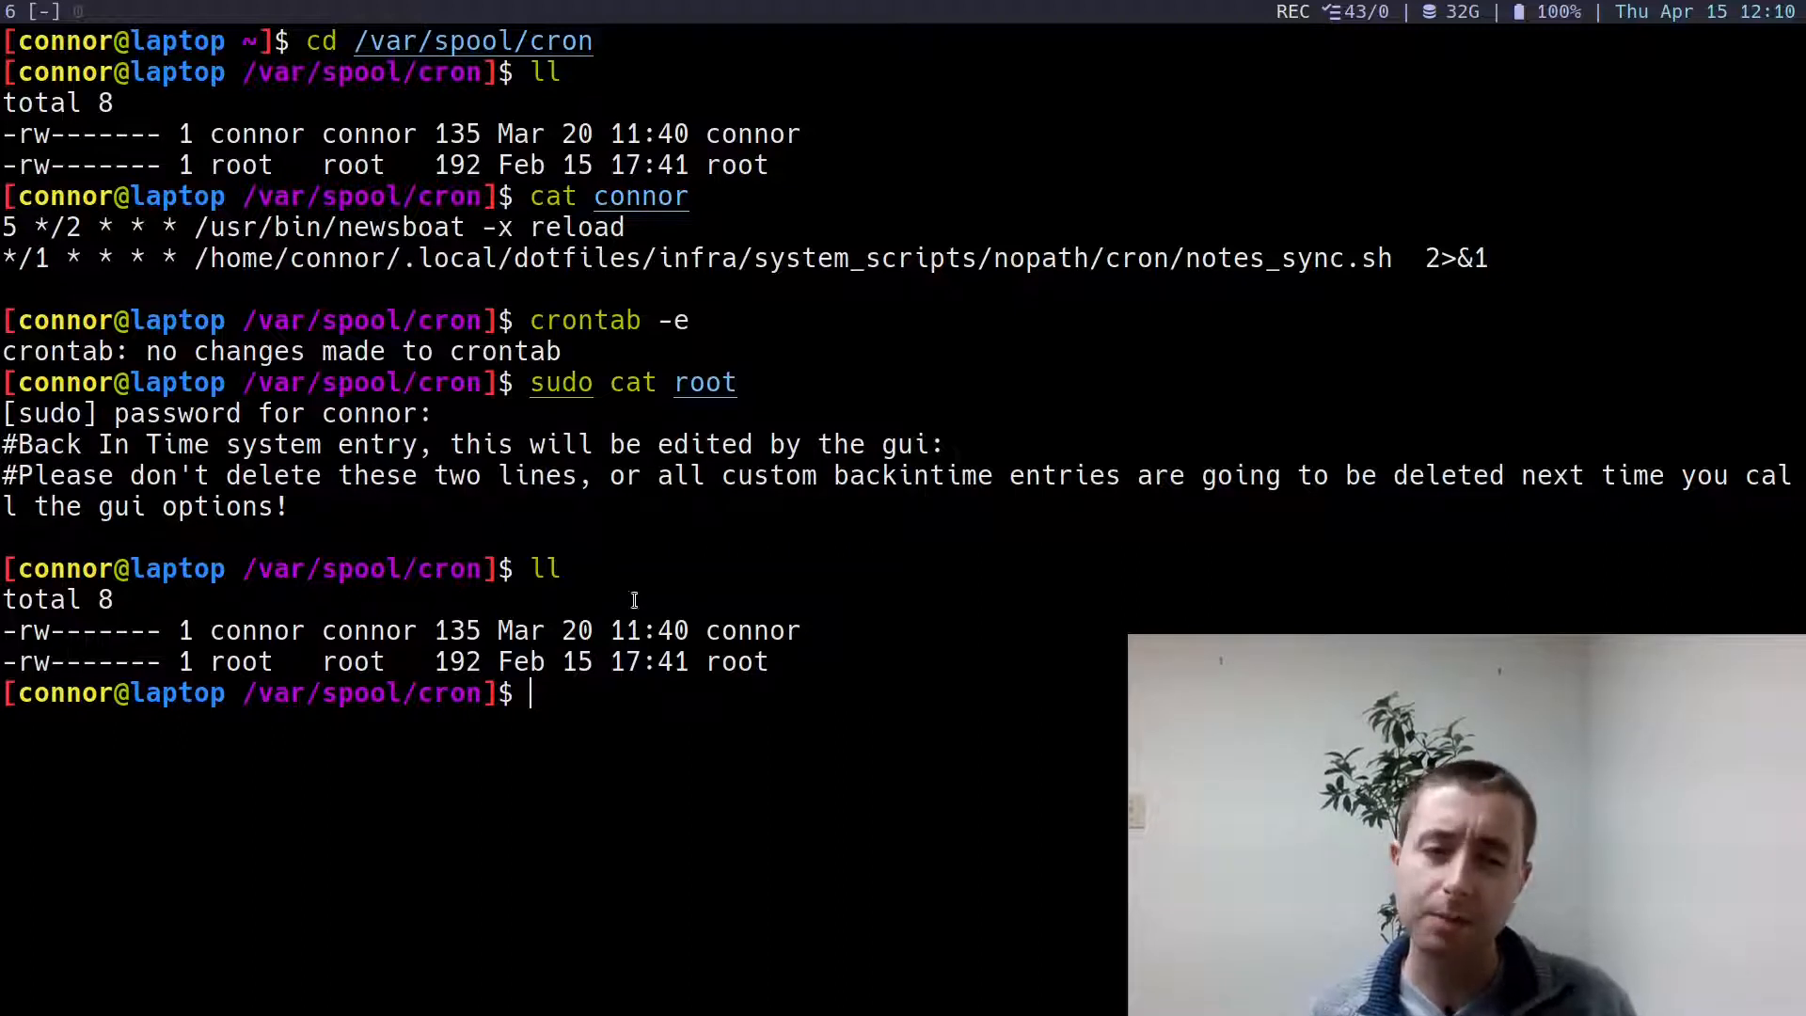
type("conf add")
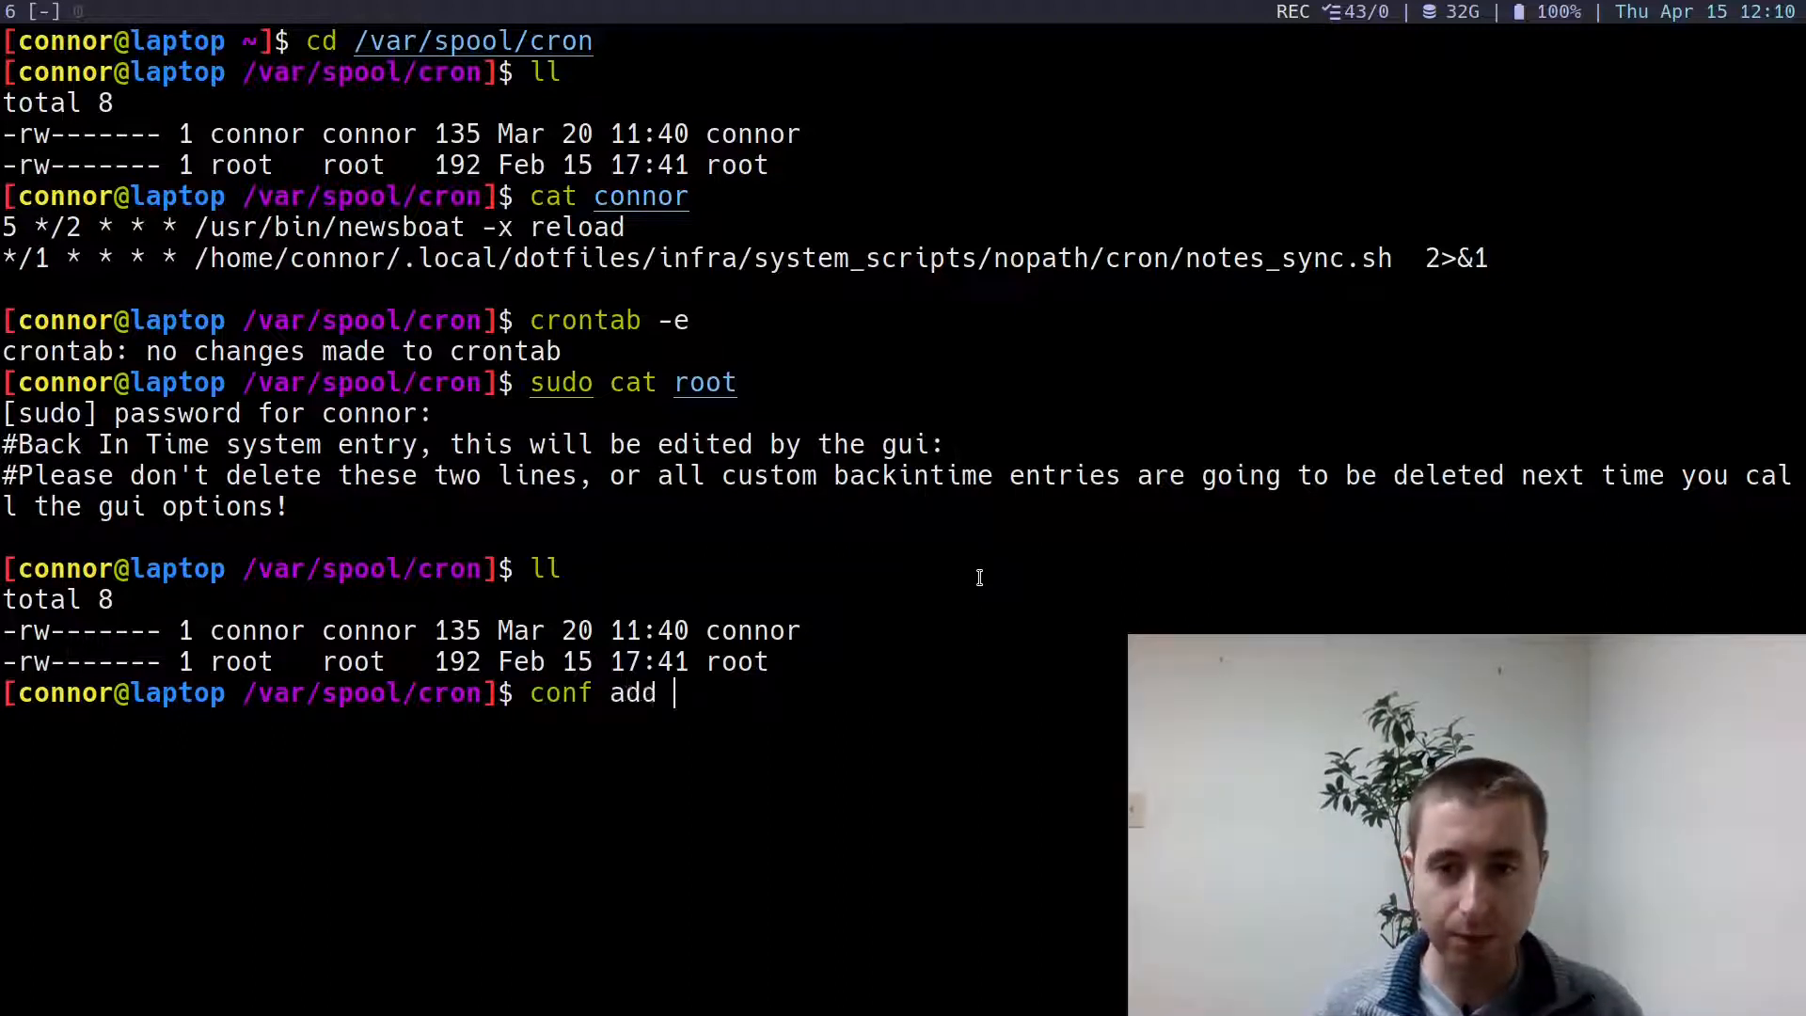
type("connor")
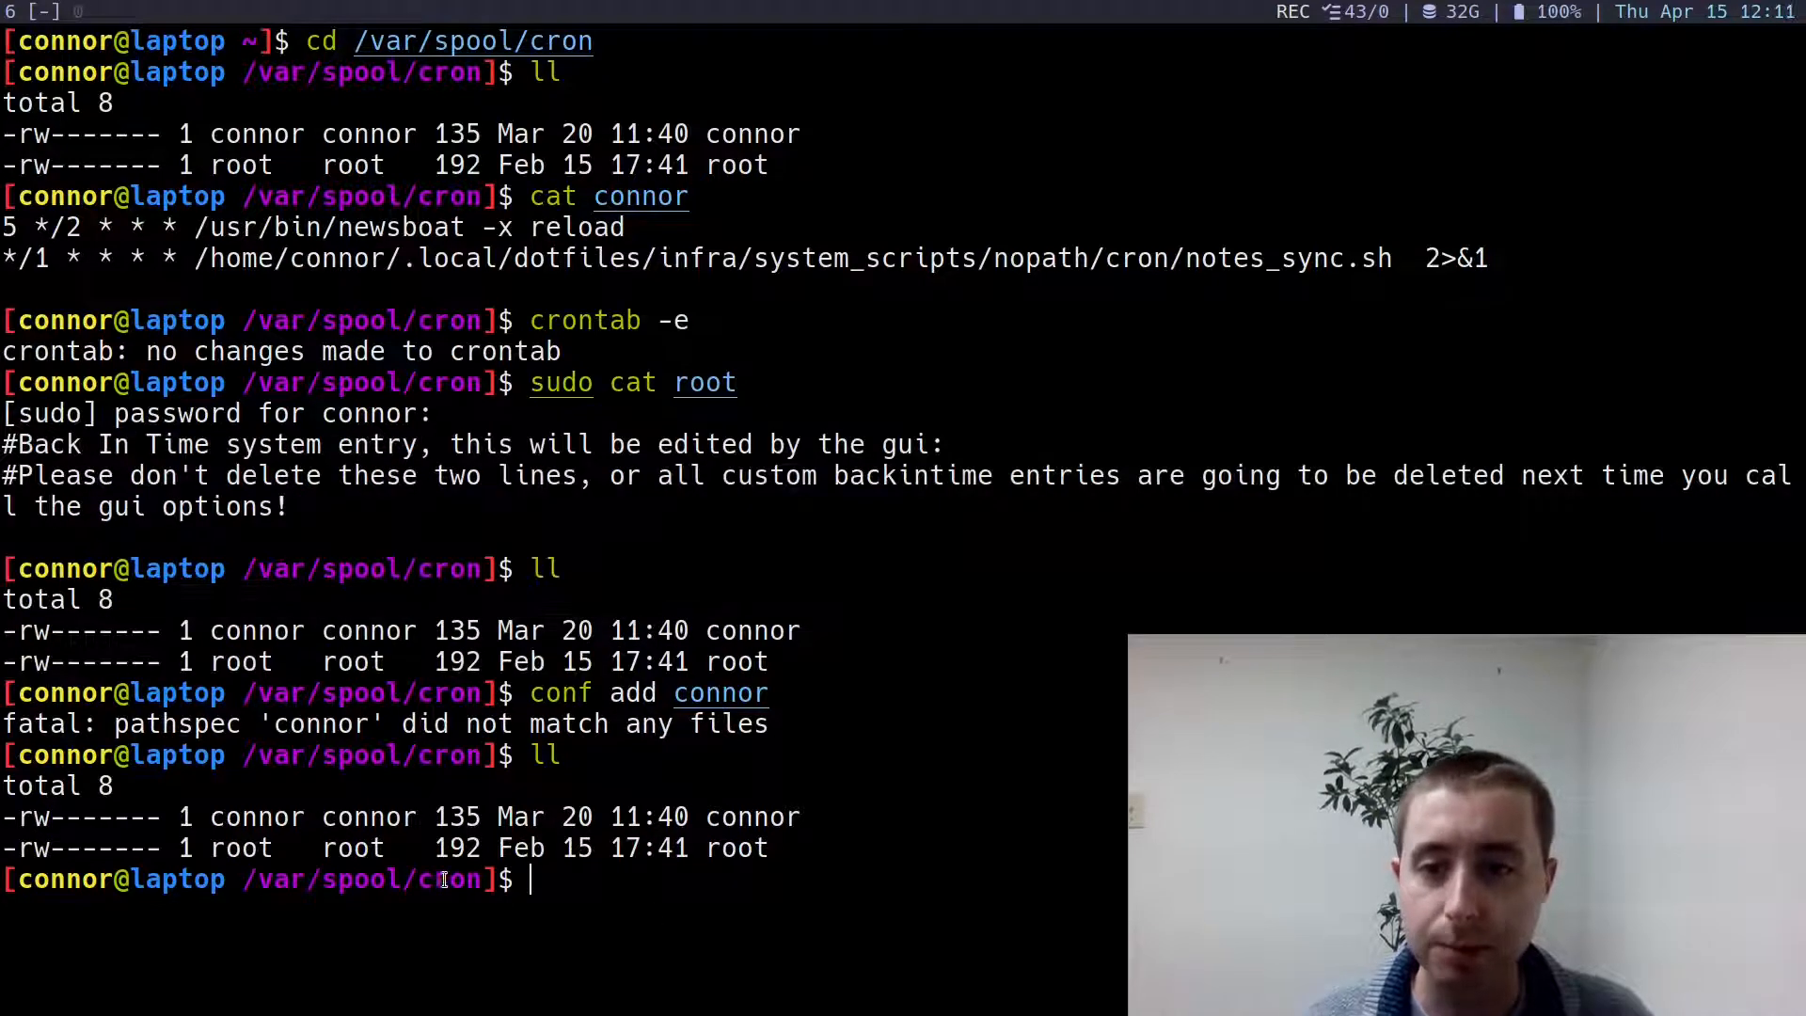
double_click(320, 755)
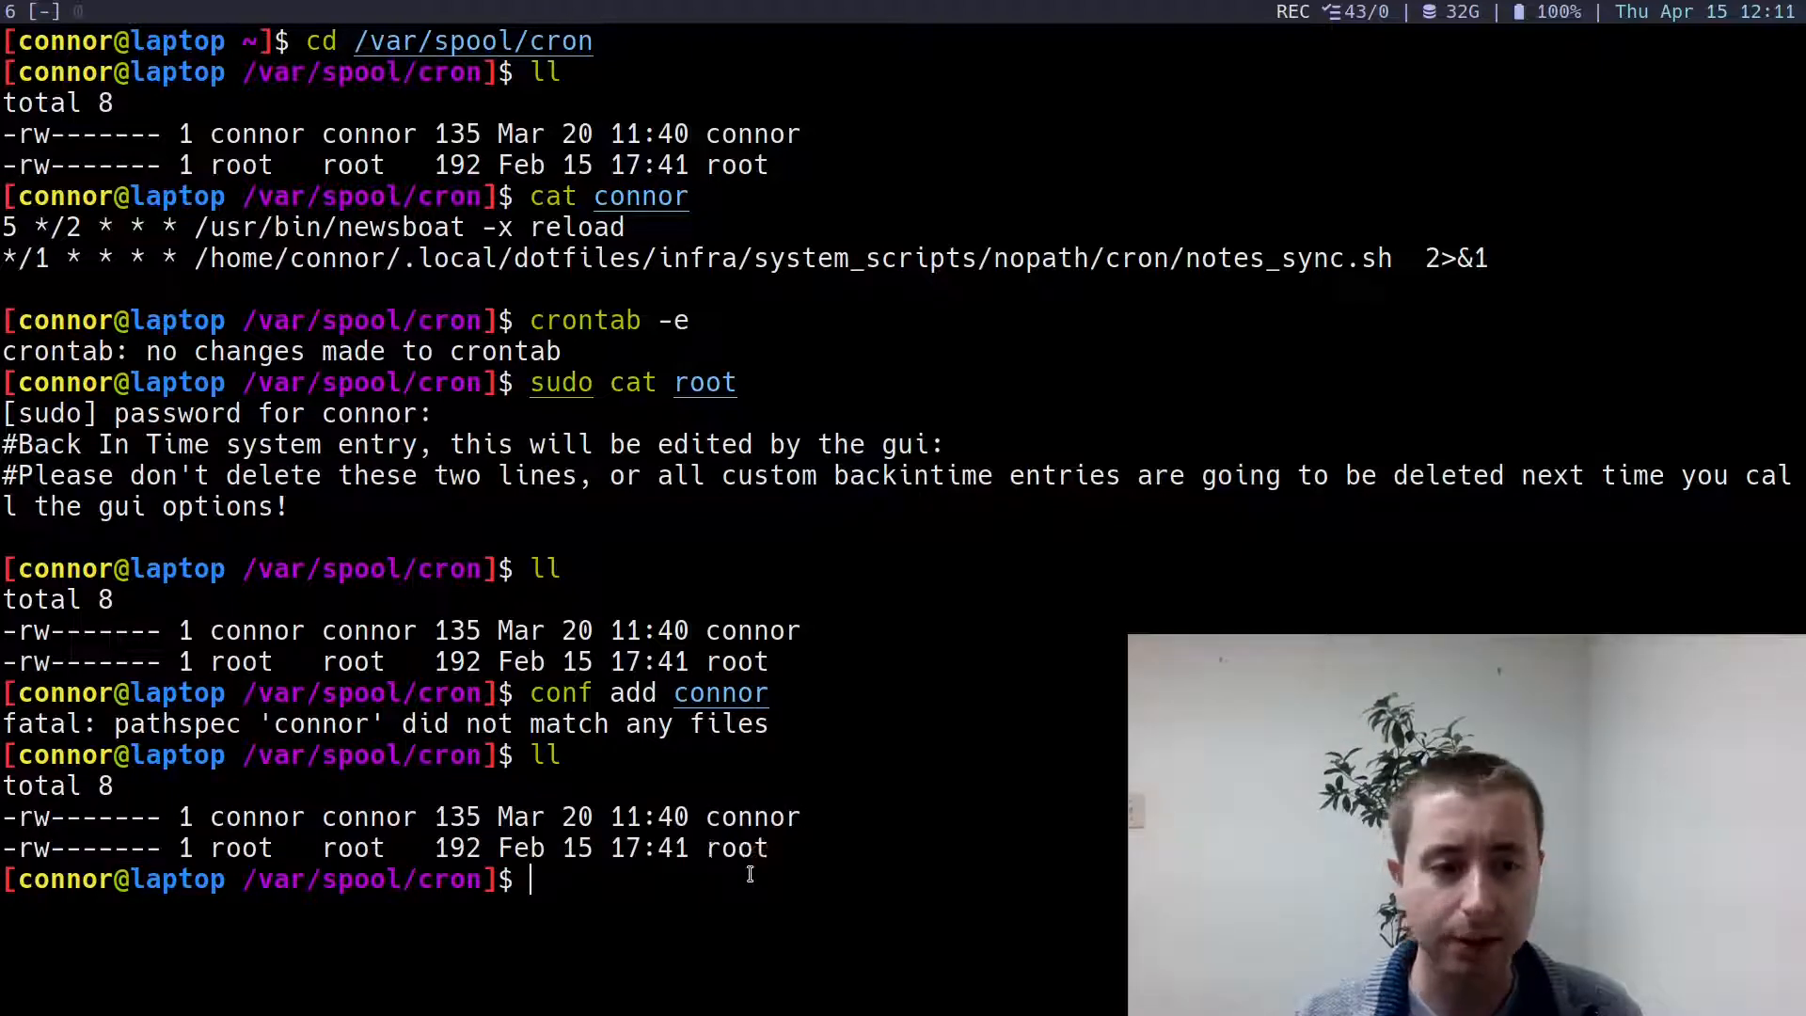
mouse_move(730, 869)
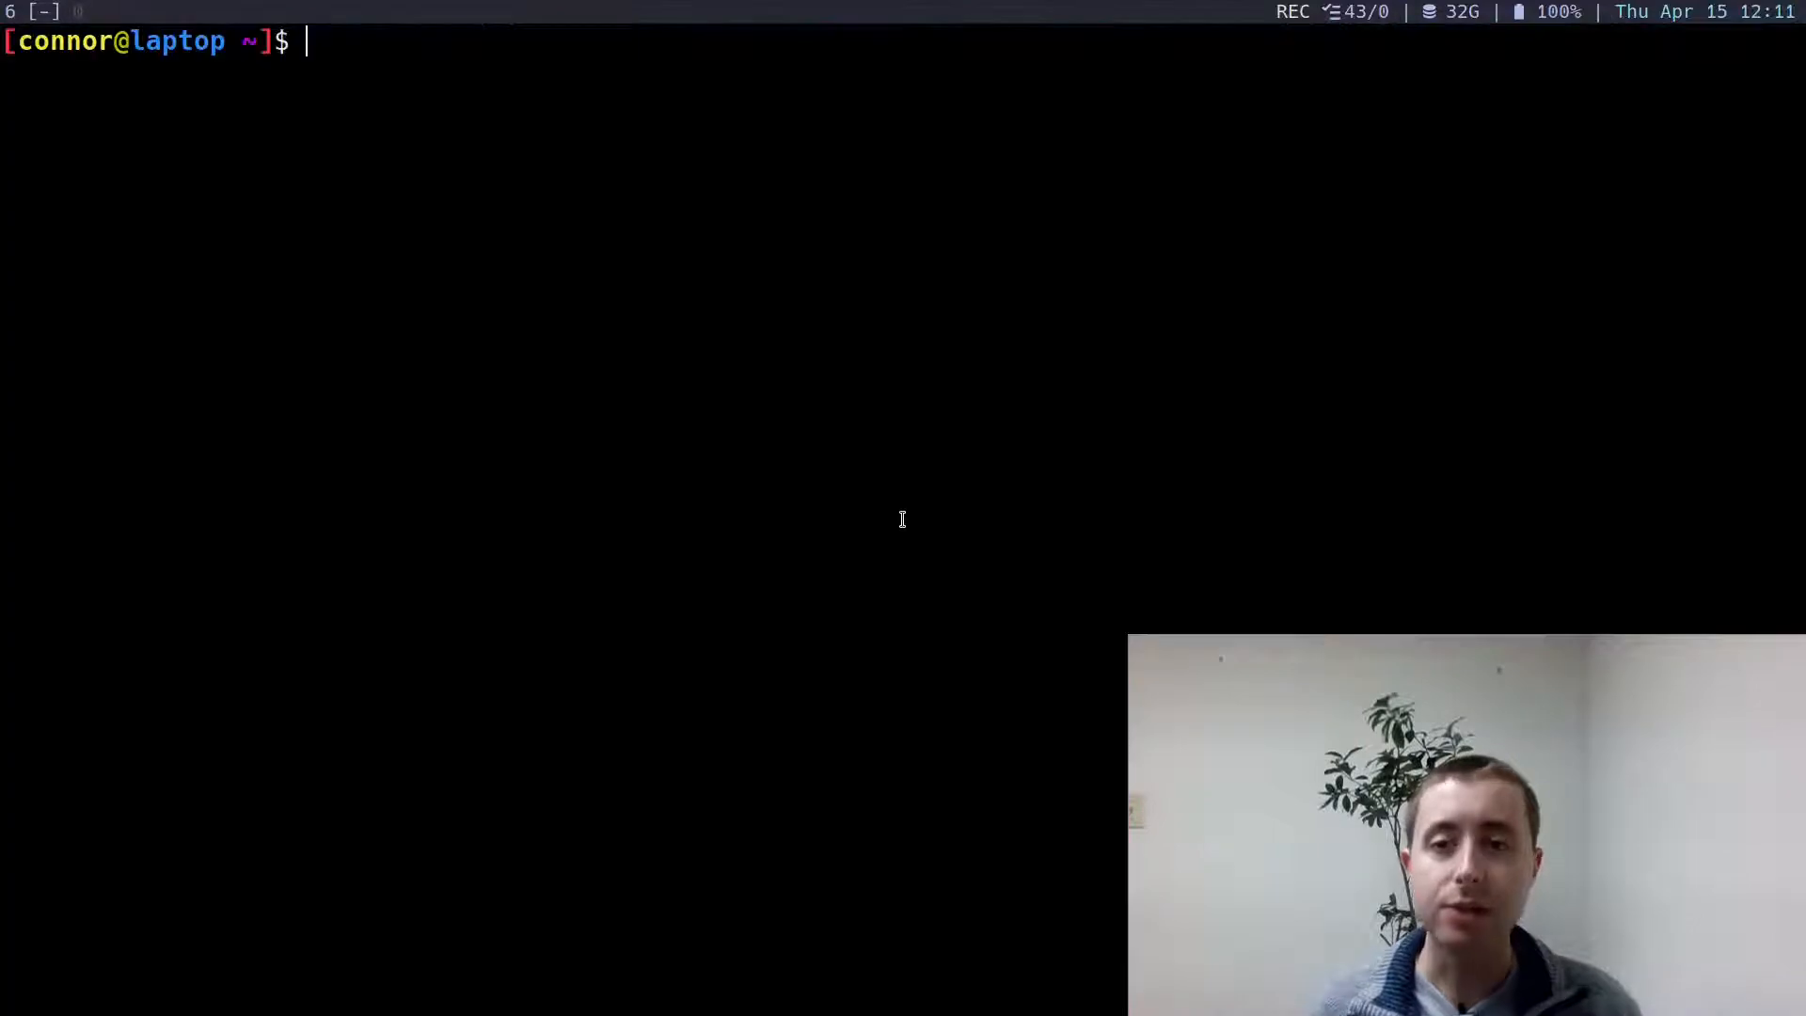
- SSH to main-vps and change into /var/spool/cron
type("ssh amin==")
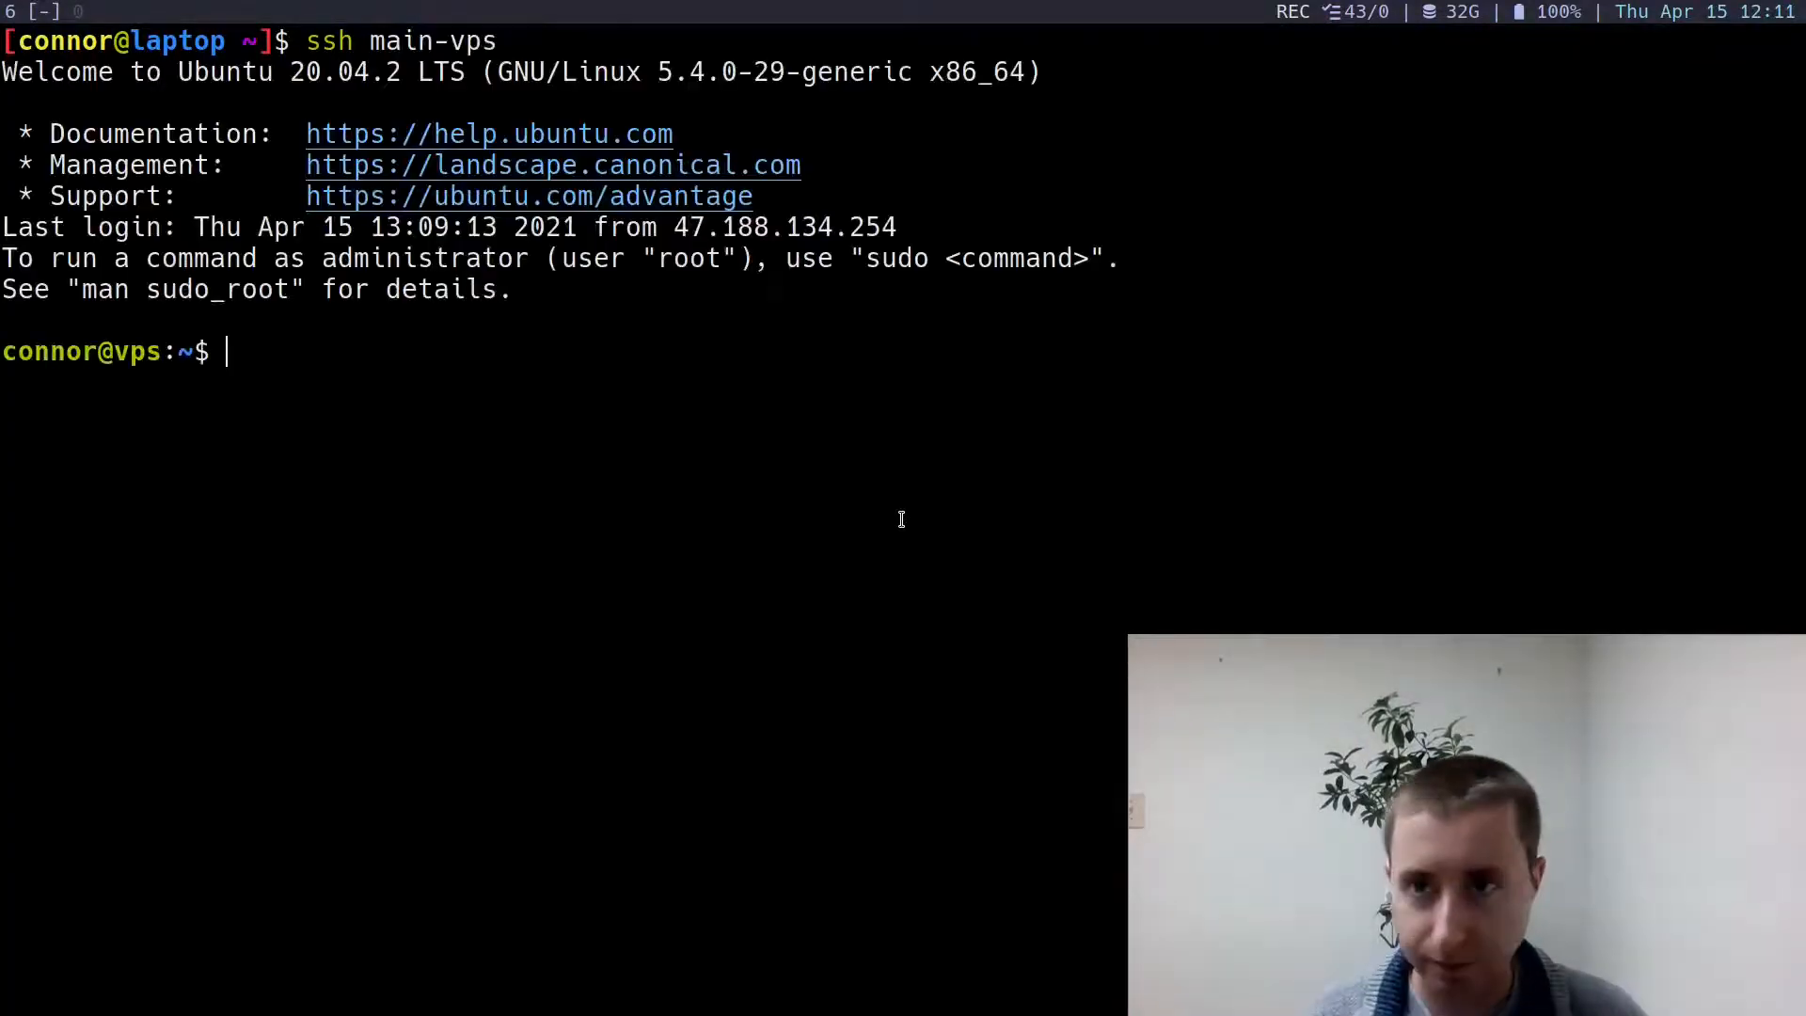
type("cd /var/spool/cron/")
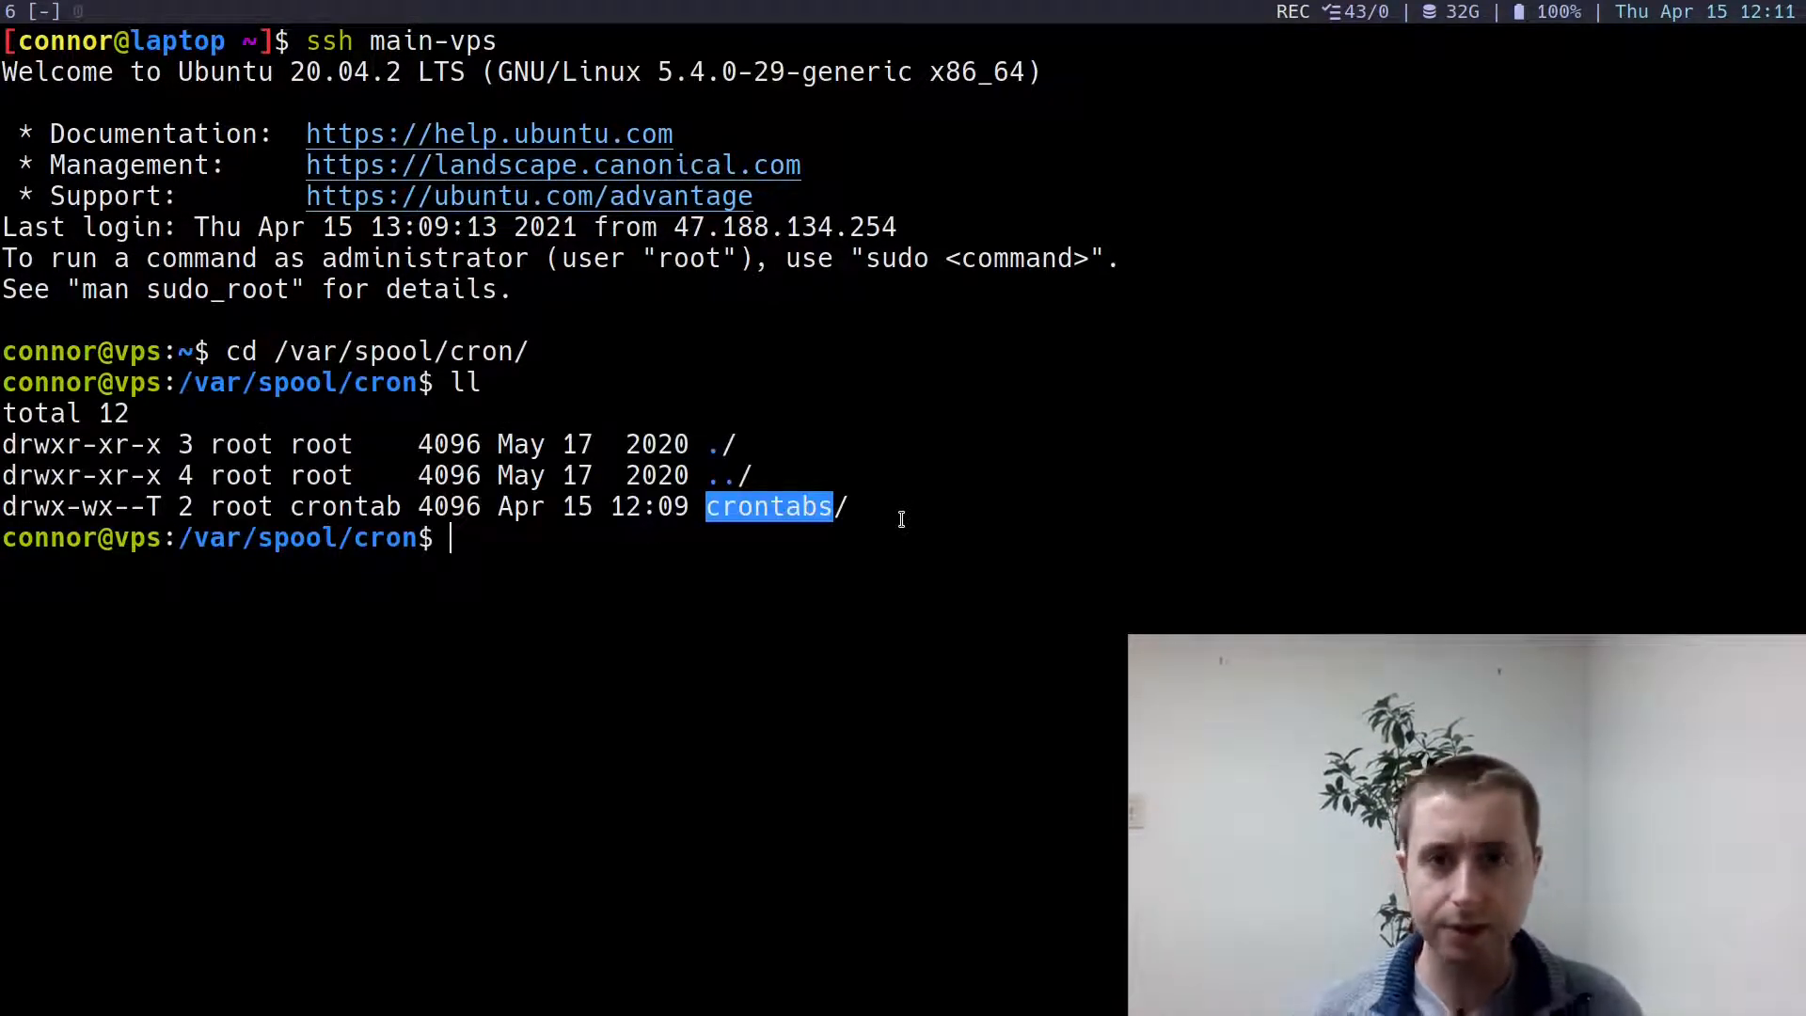
mouse_move(411, 481)
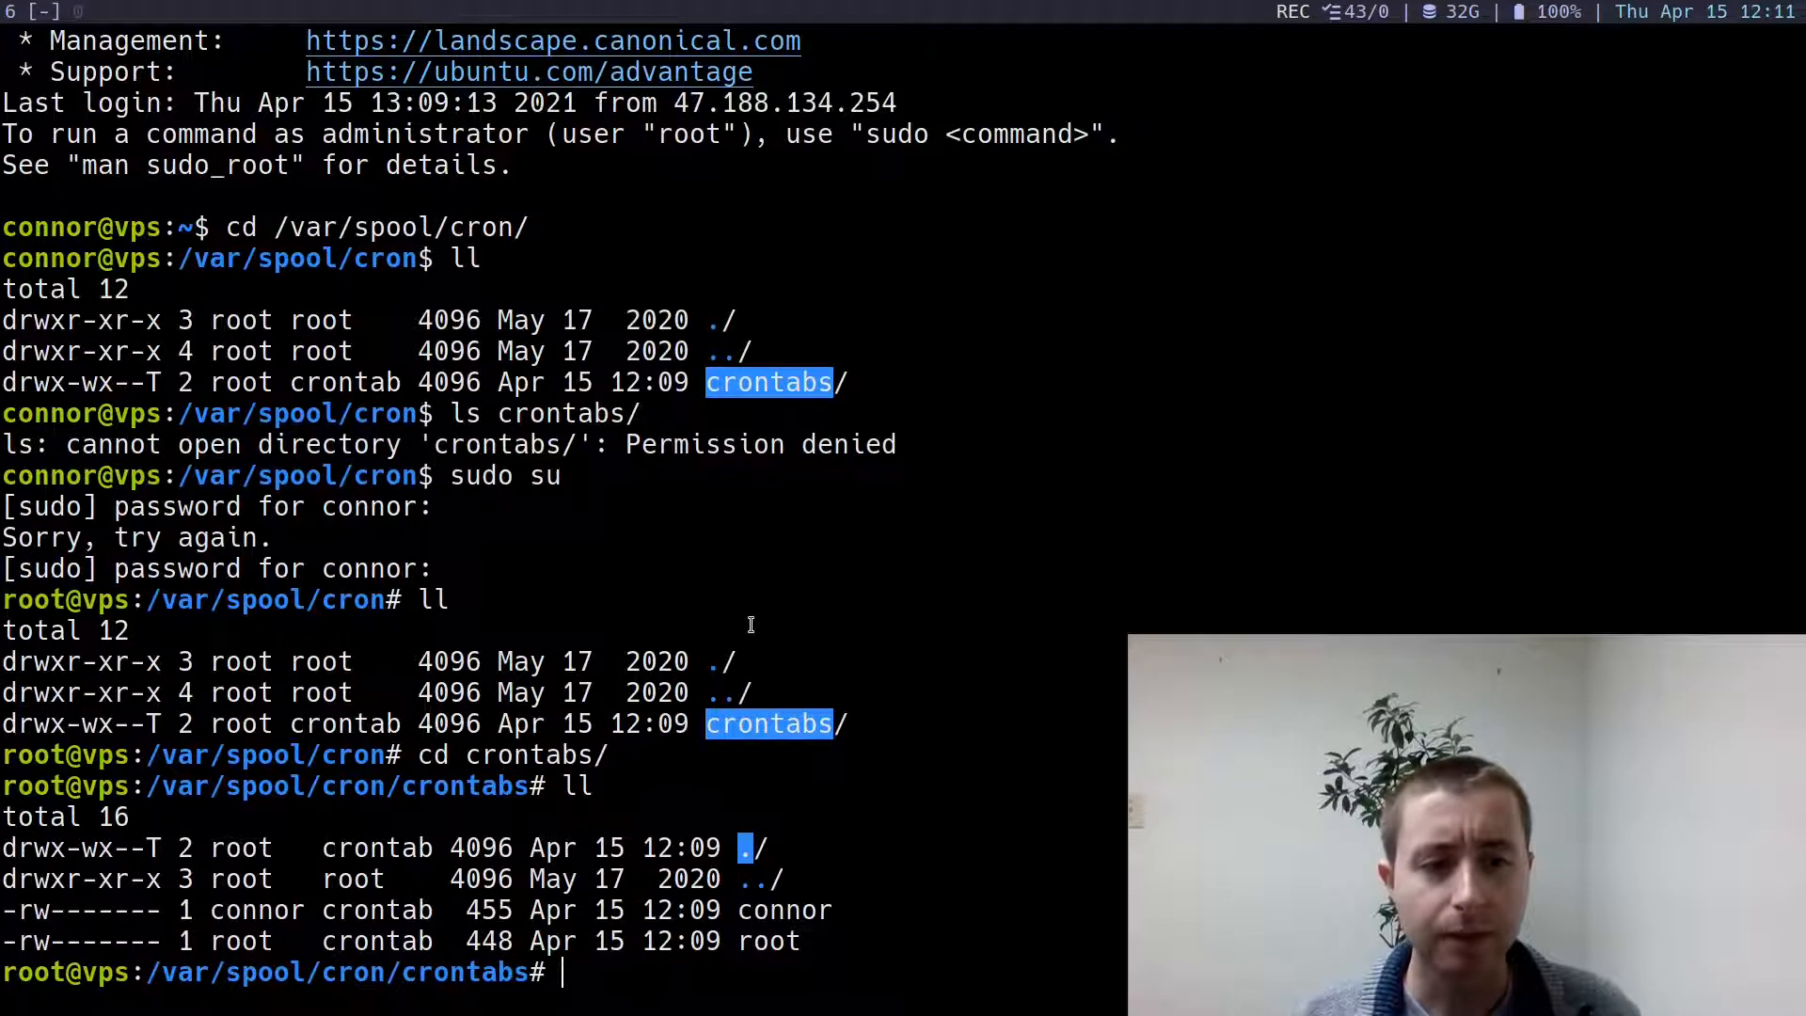
mouse_move(885, 947)
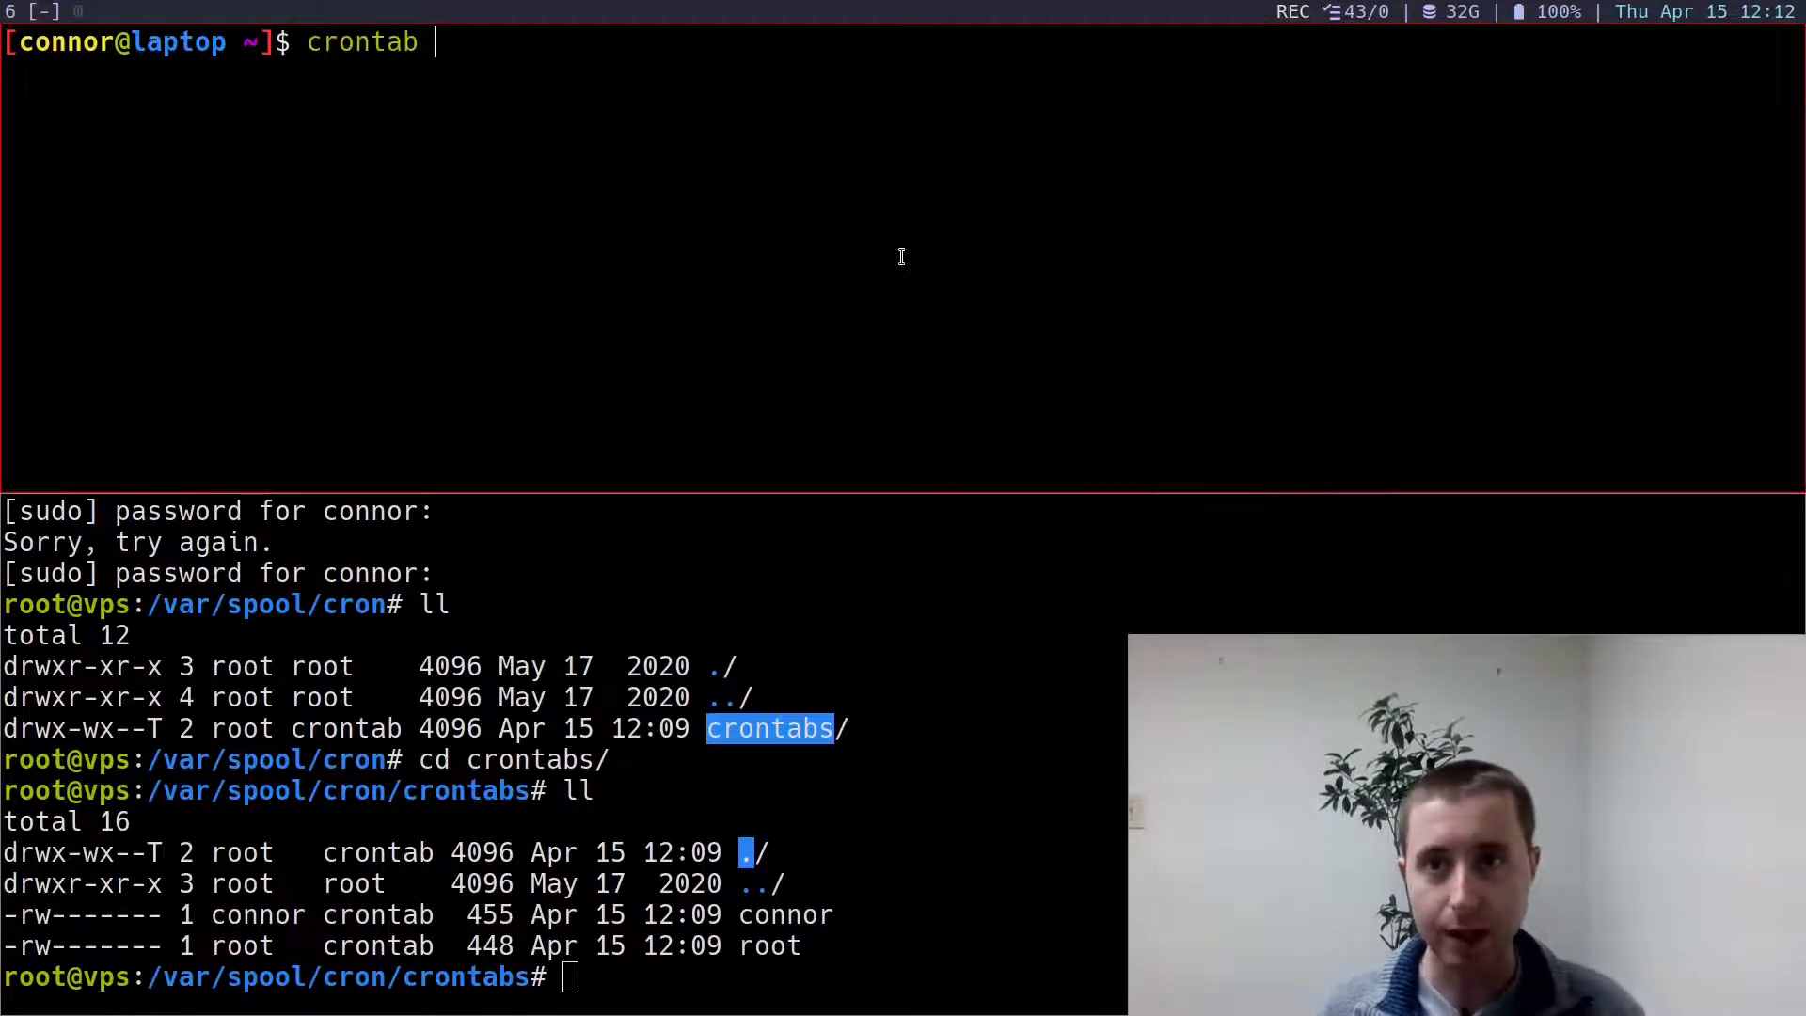
- List the crontab with crontab -l and save it to crontab.bak in the home folder
type("-l")
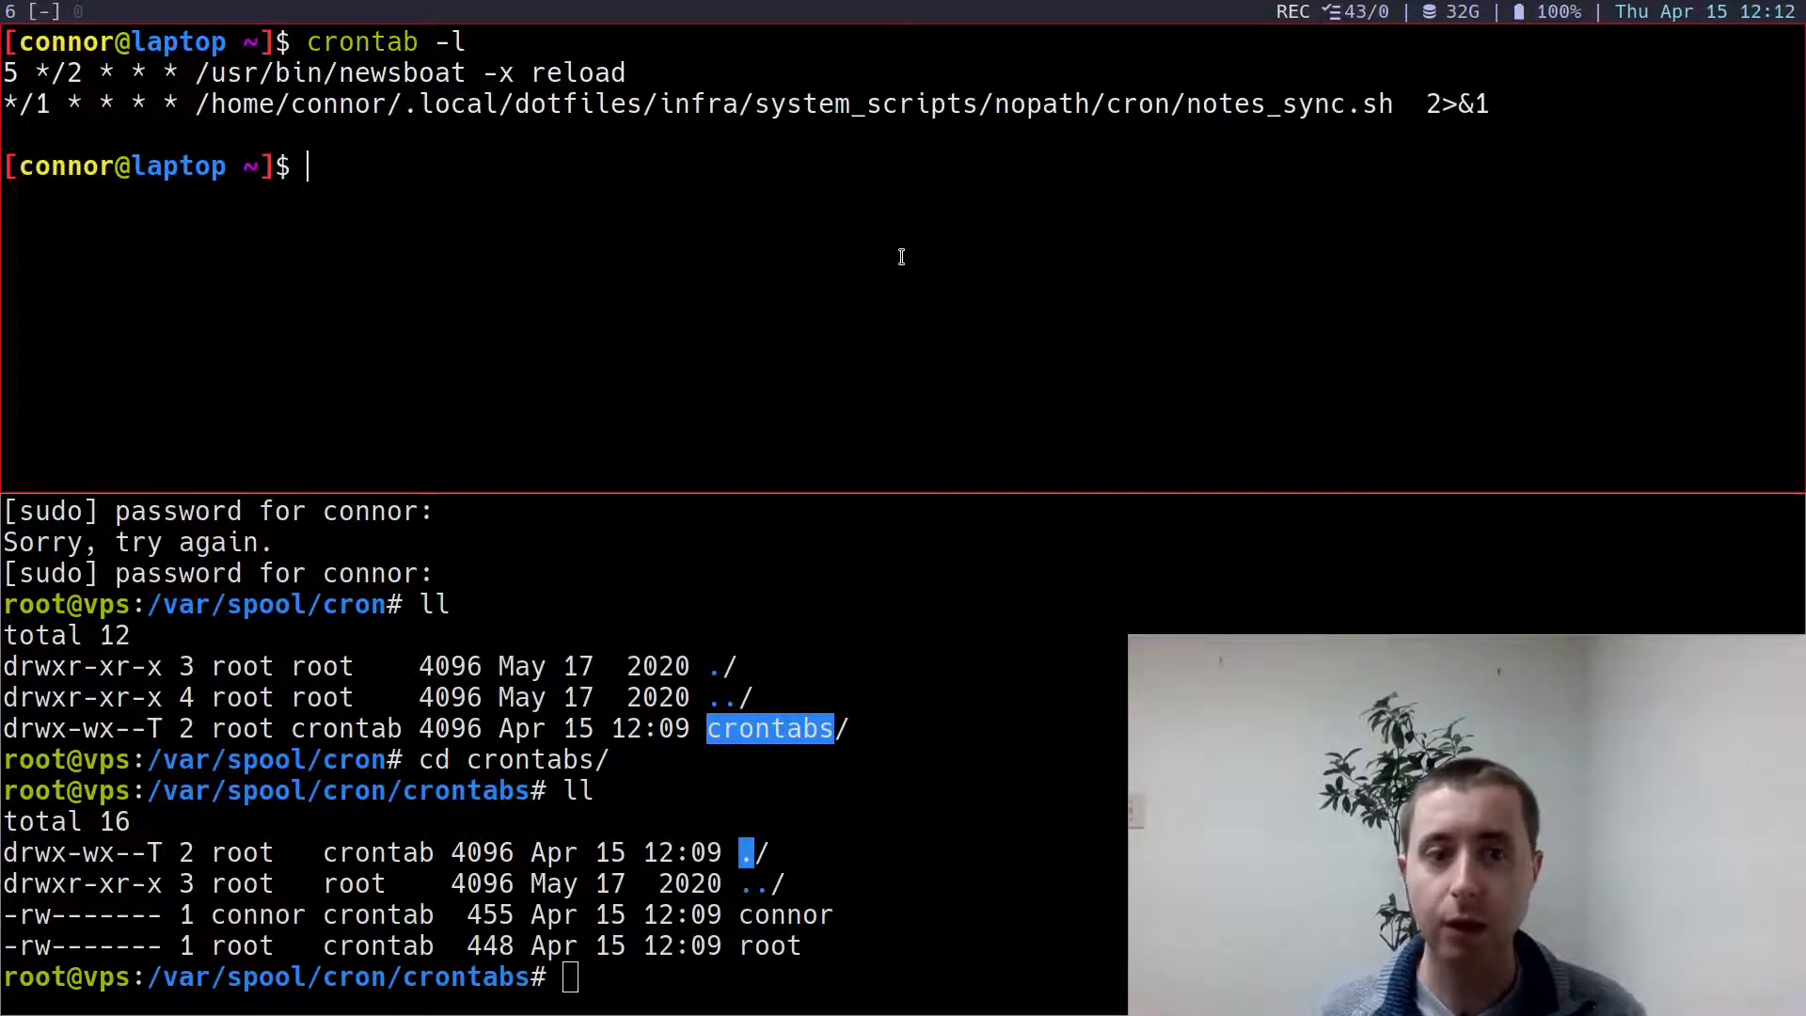
mouse_move(603, 332)
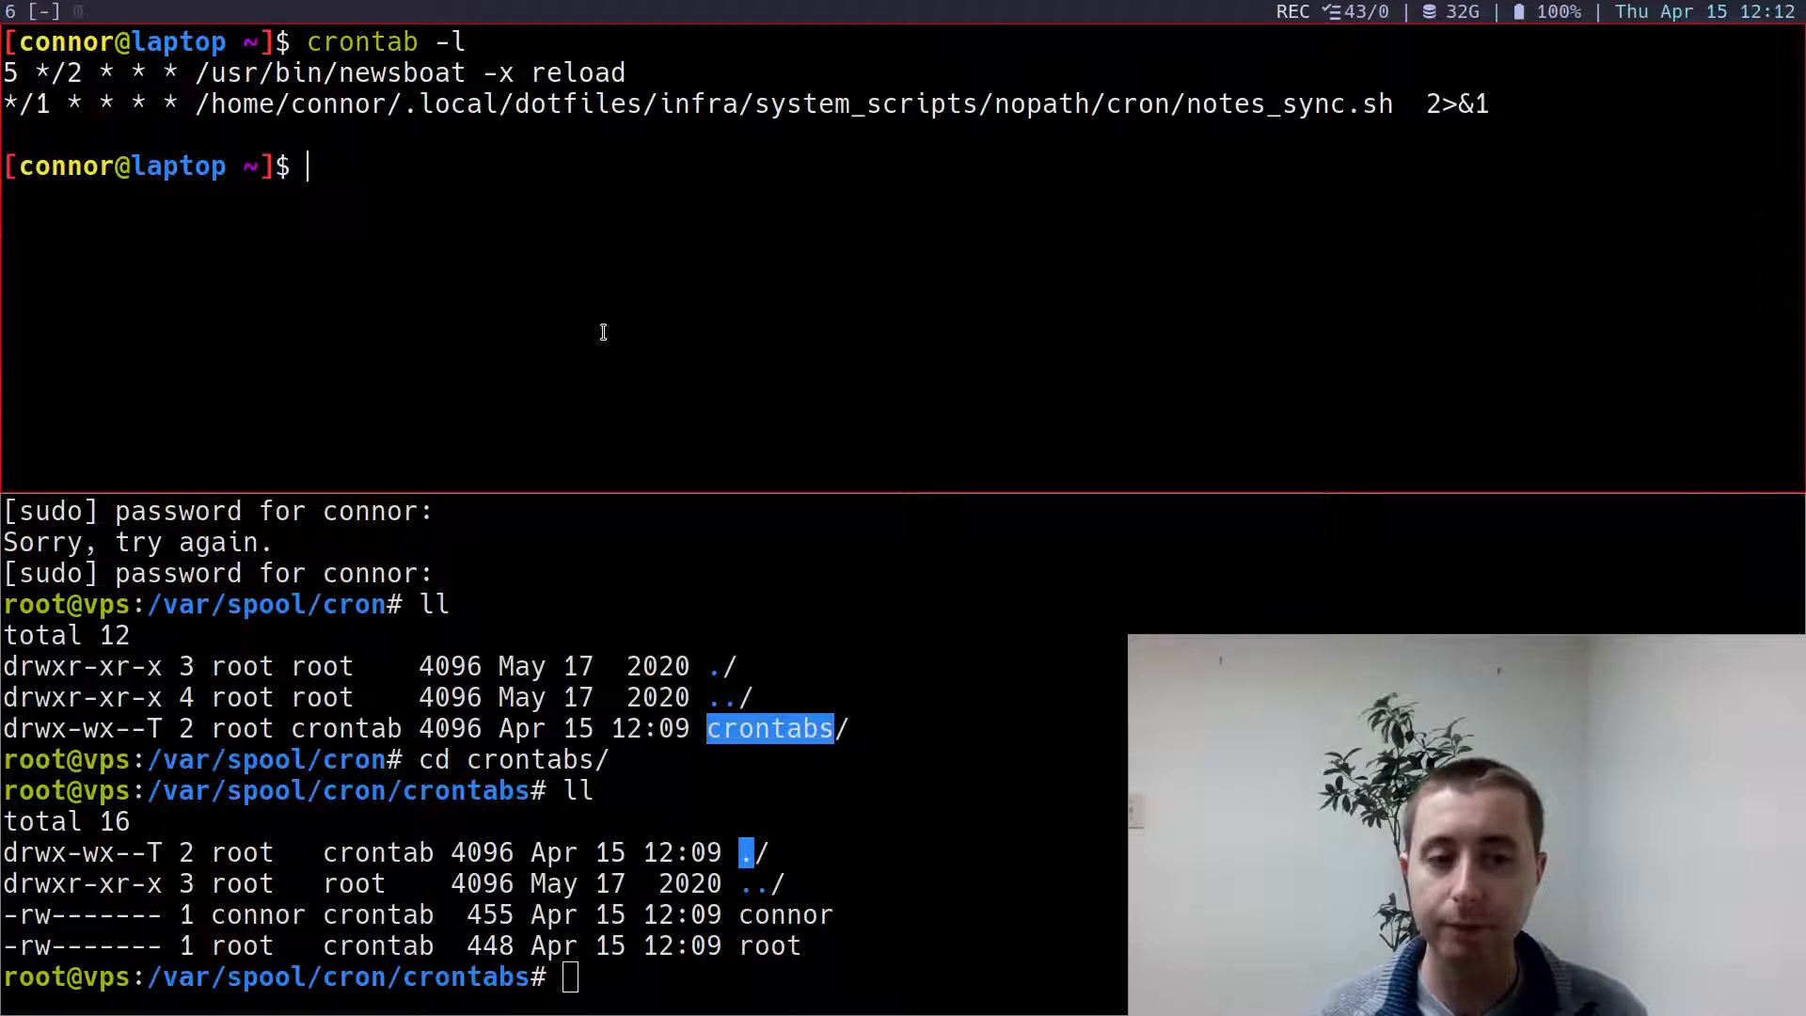
mouse_move(594, 286)
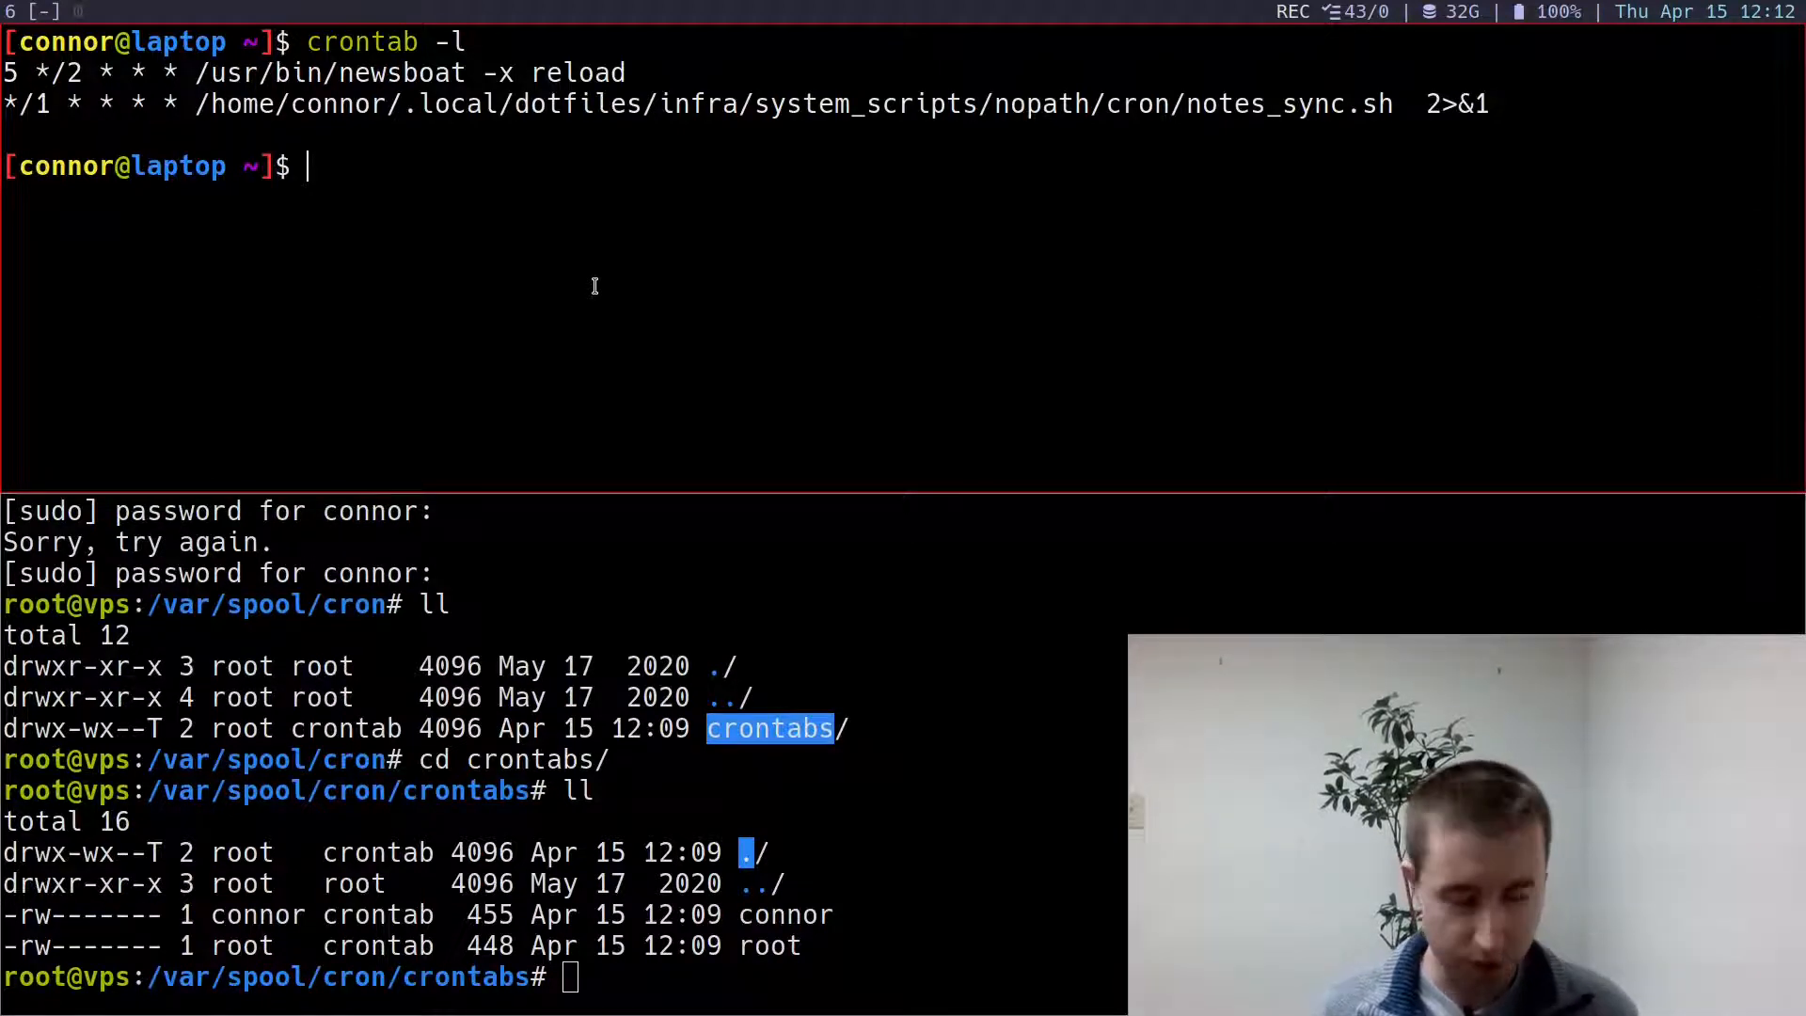
type("crontab -l >")
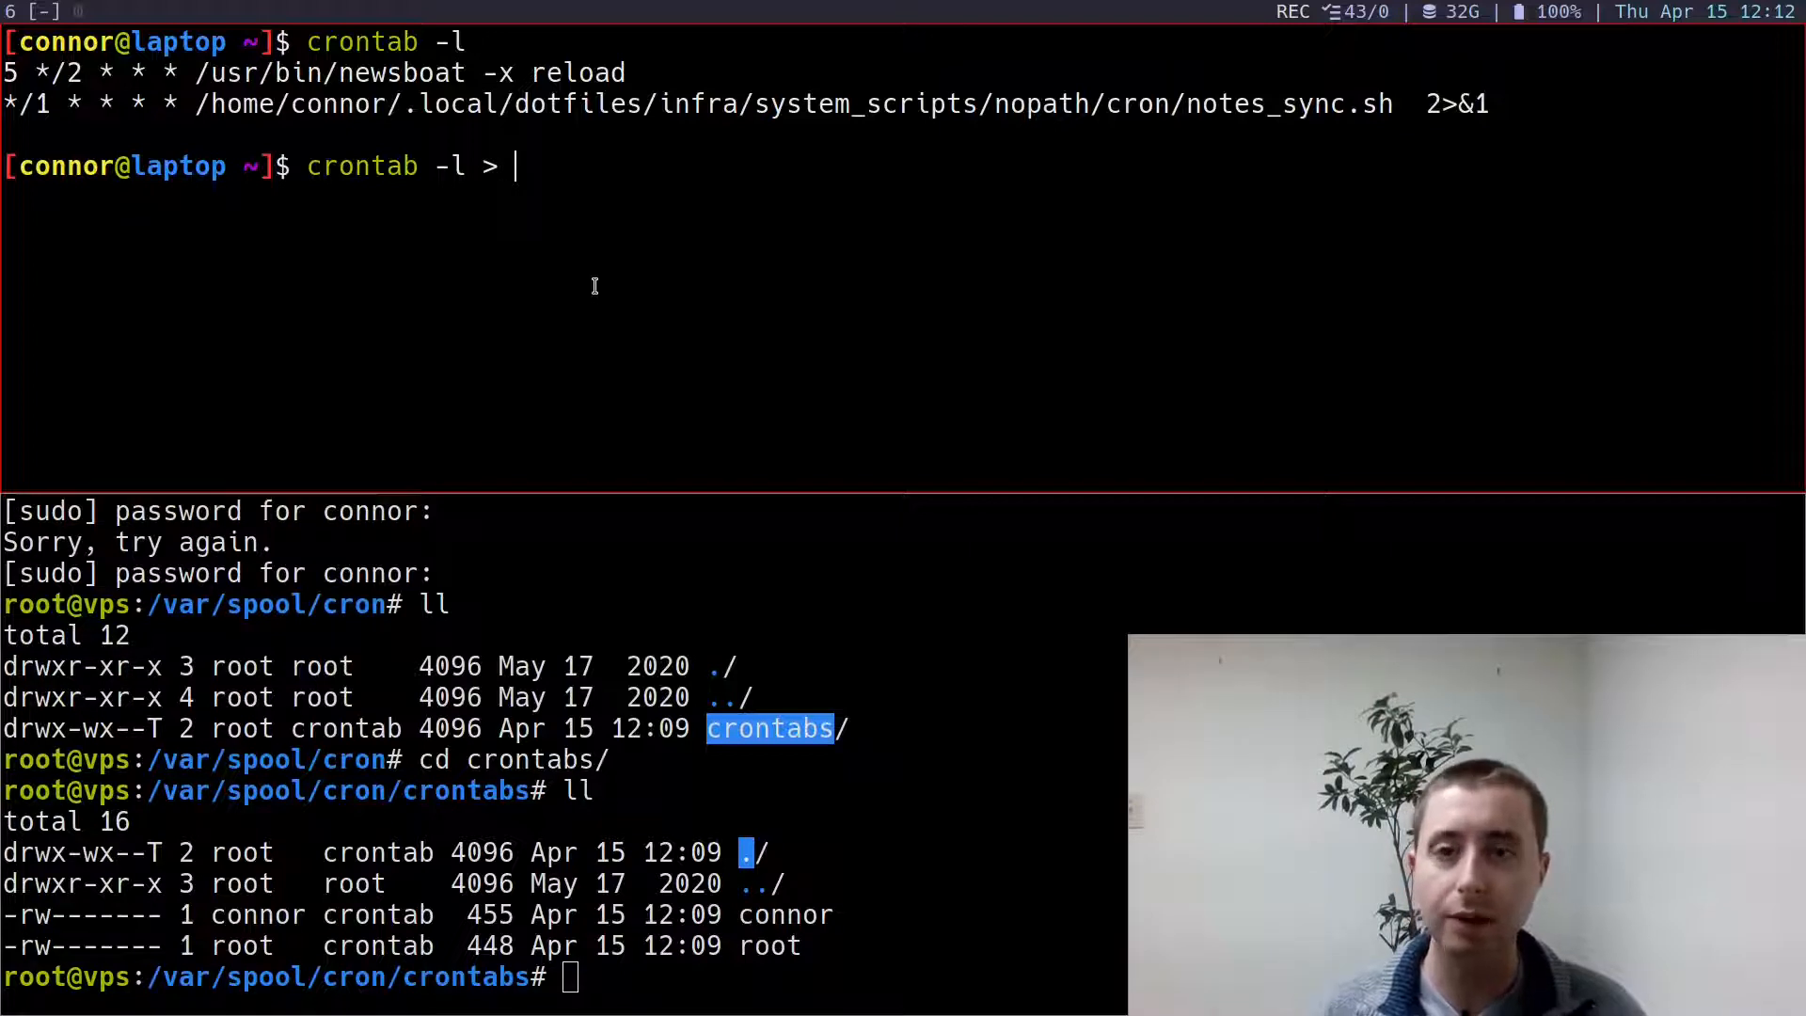
type("crontab")
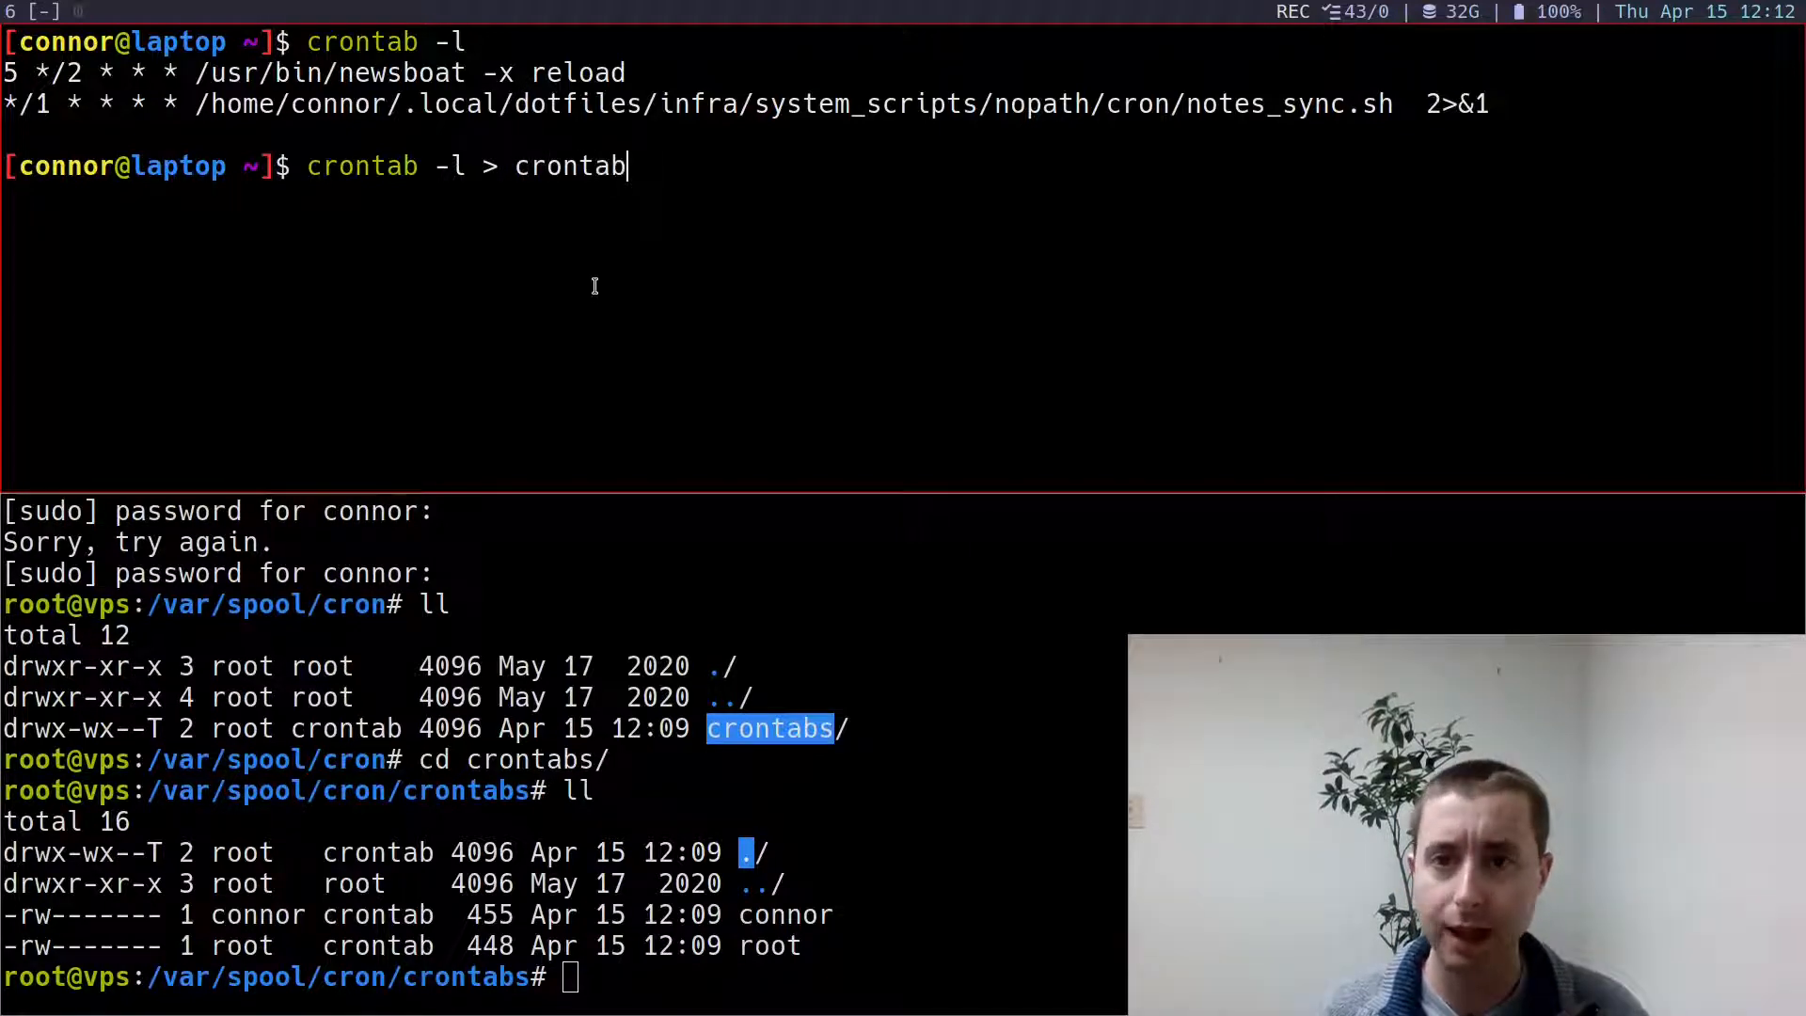
type(".bak")
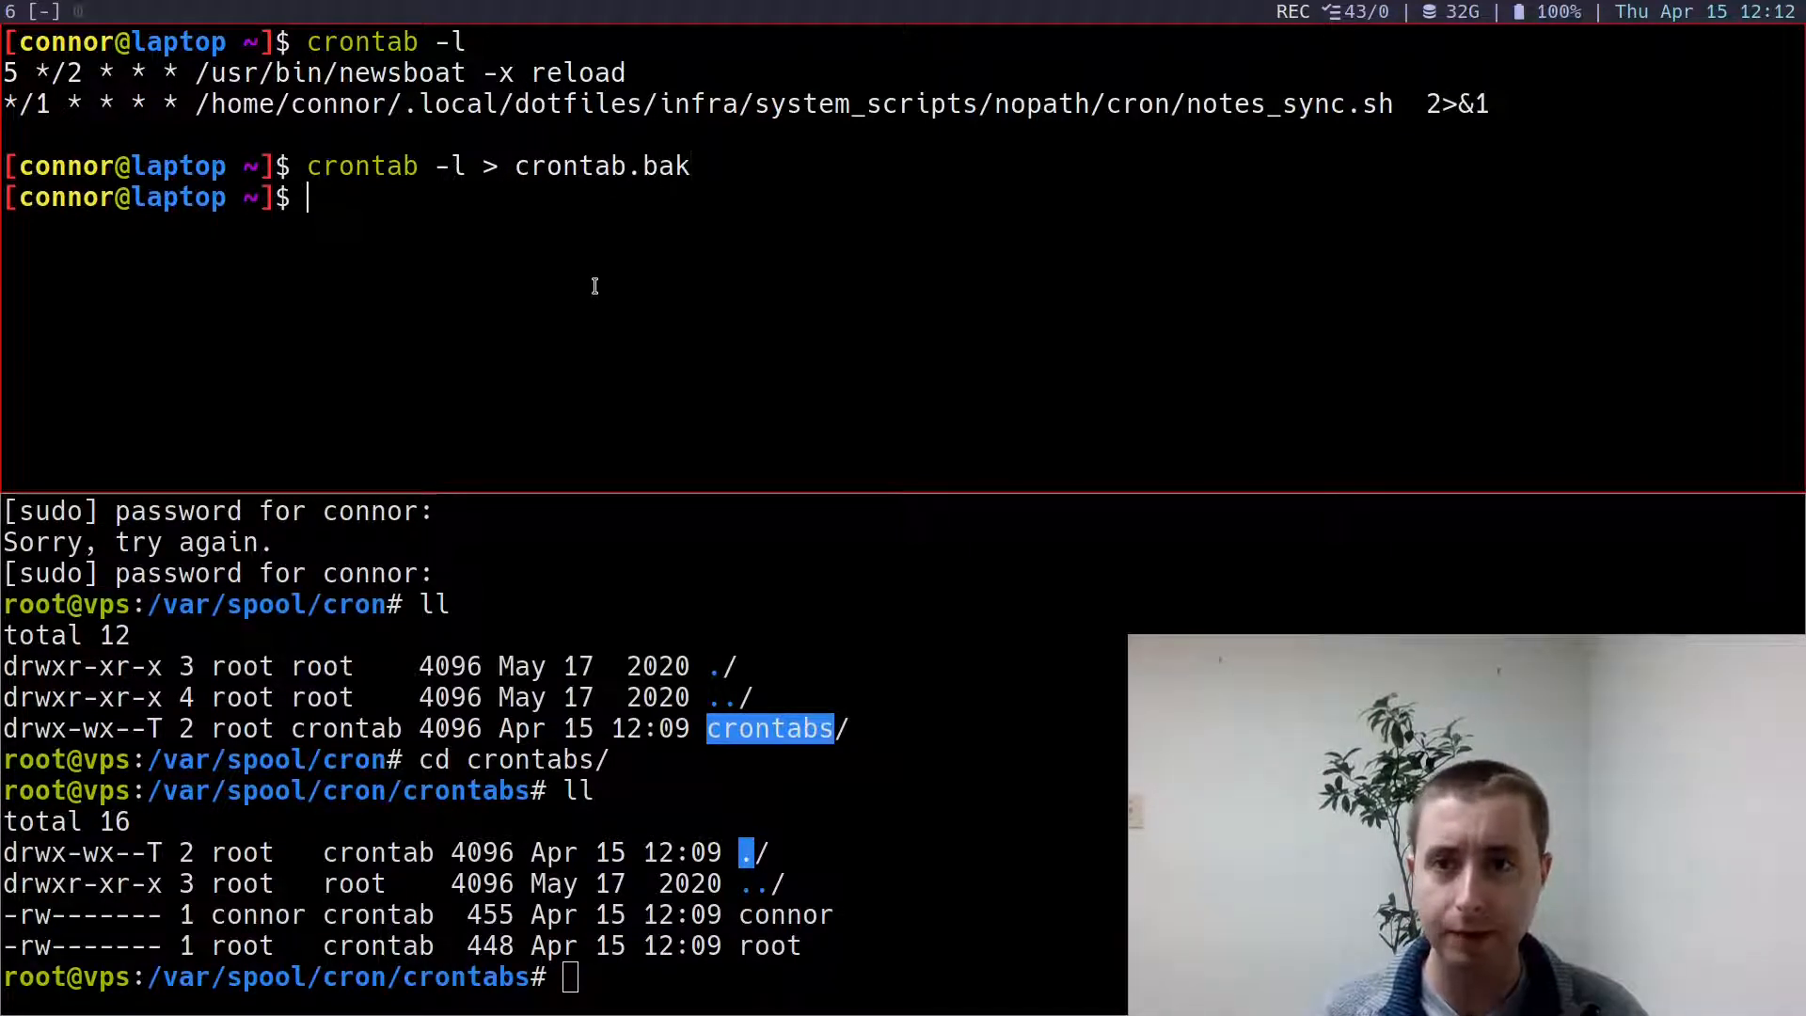
type("v")
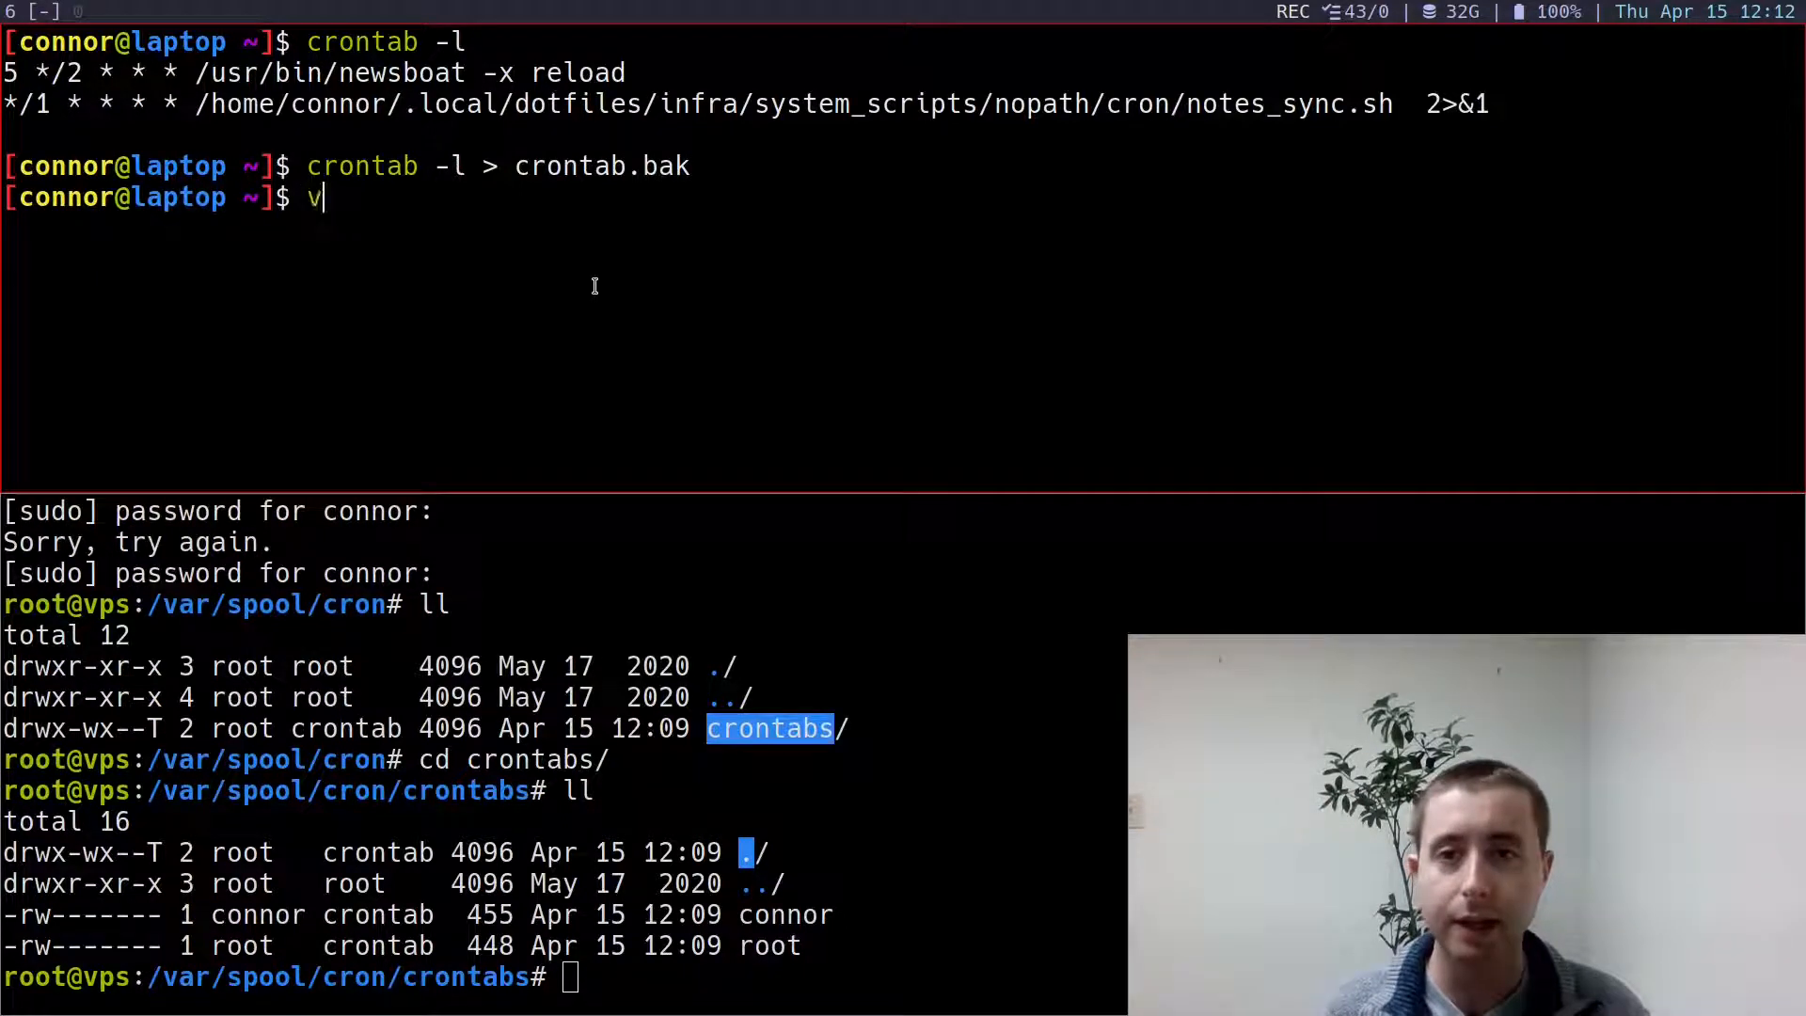
type("cr")
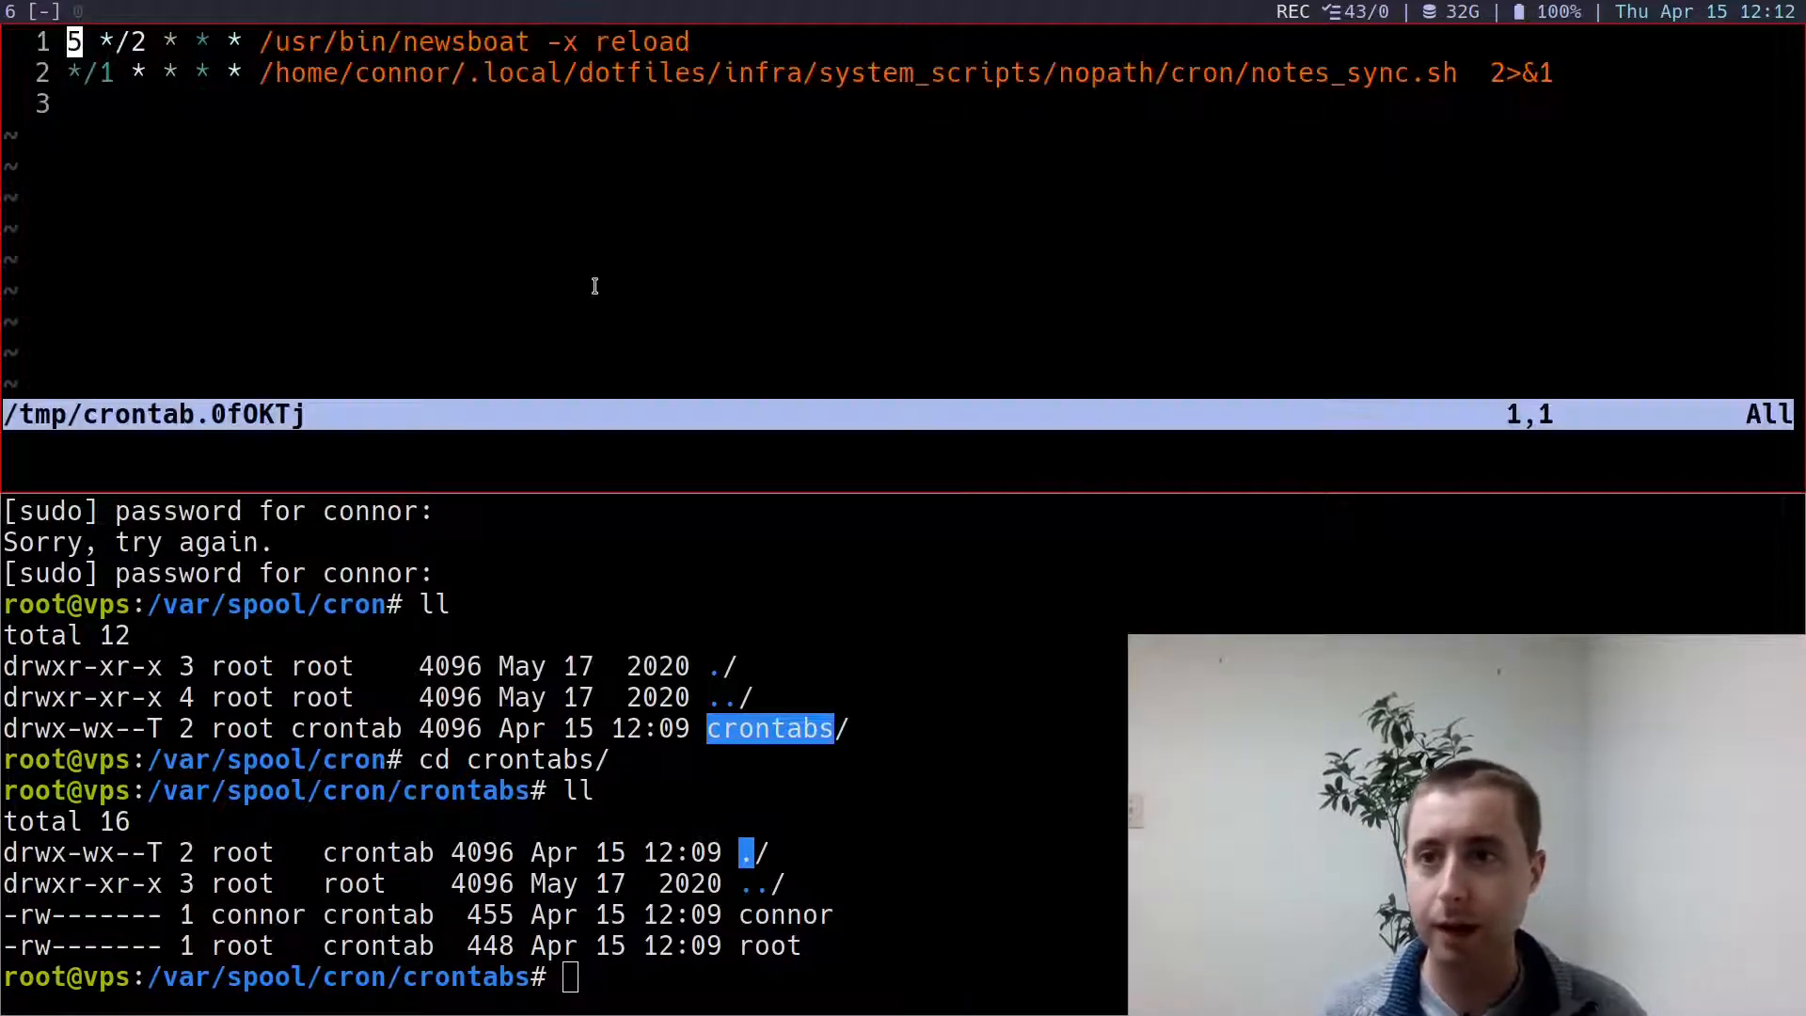
- Edit the first crontab job and answer y to retry after the bad hour error
key("j")
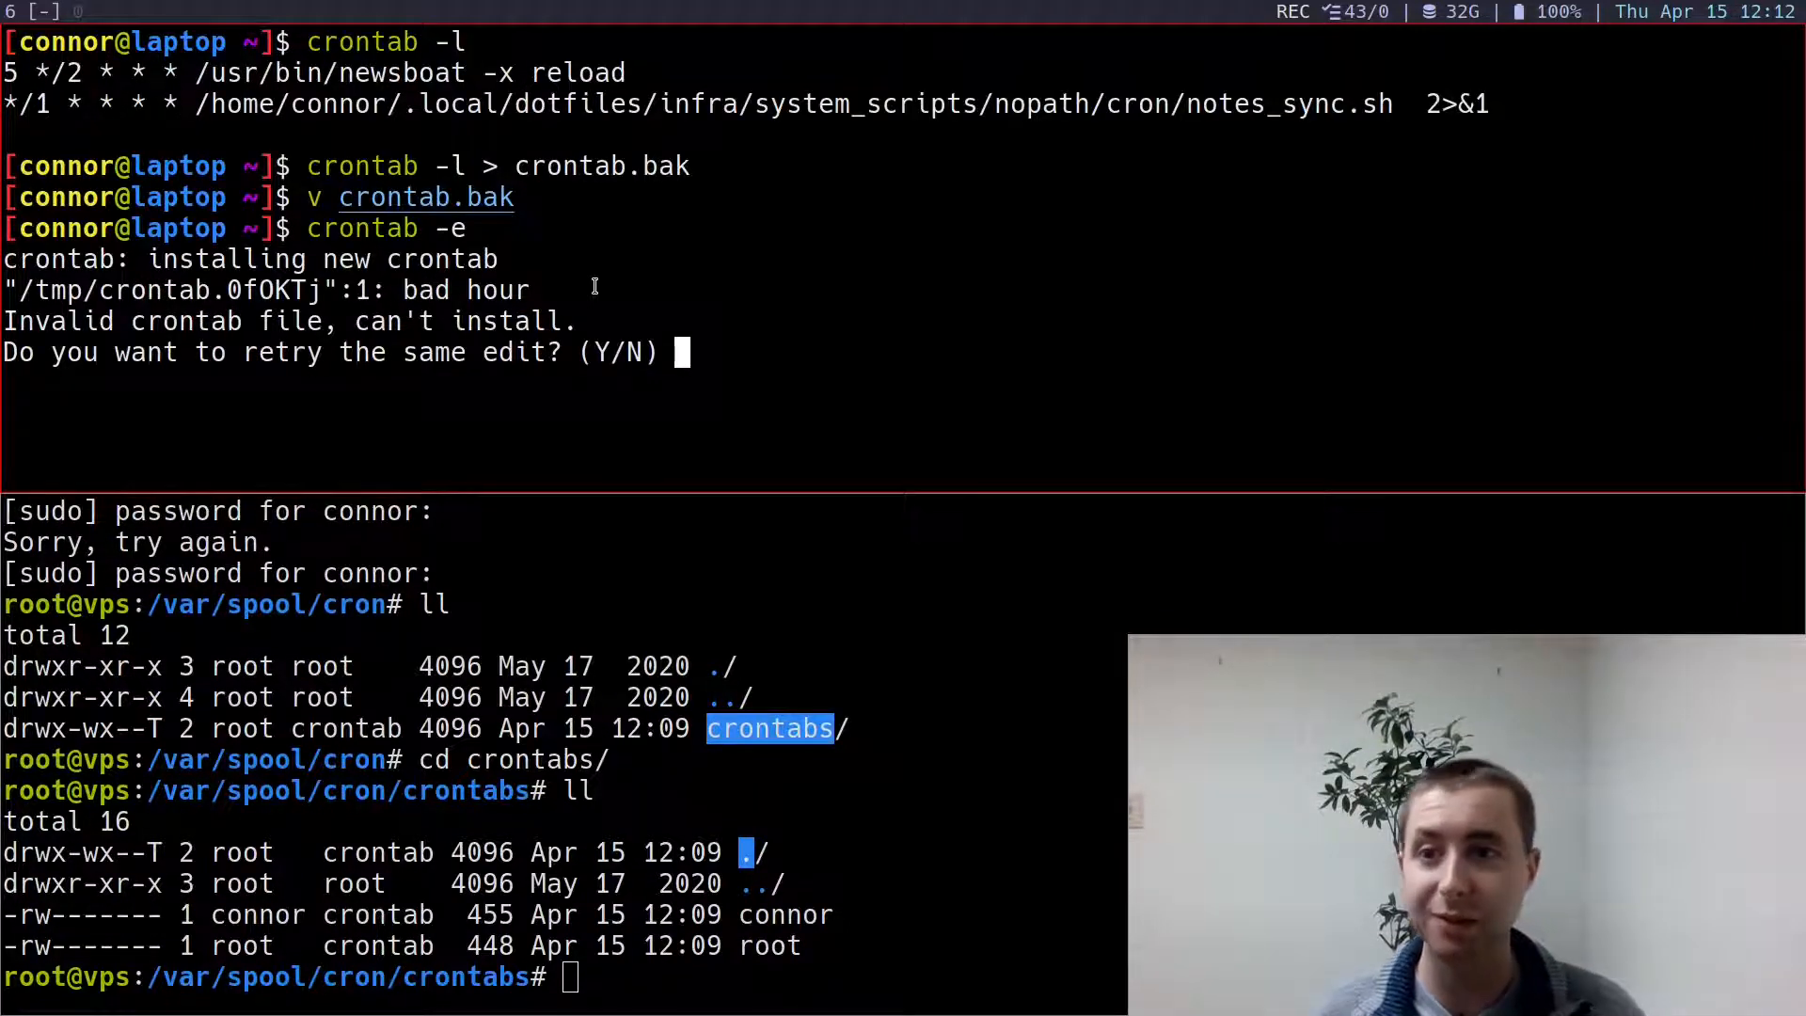
type("y")
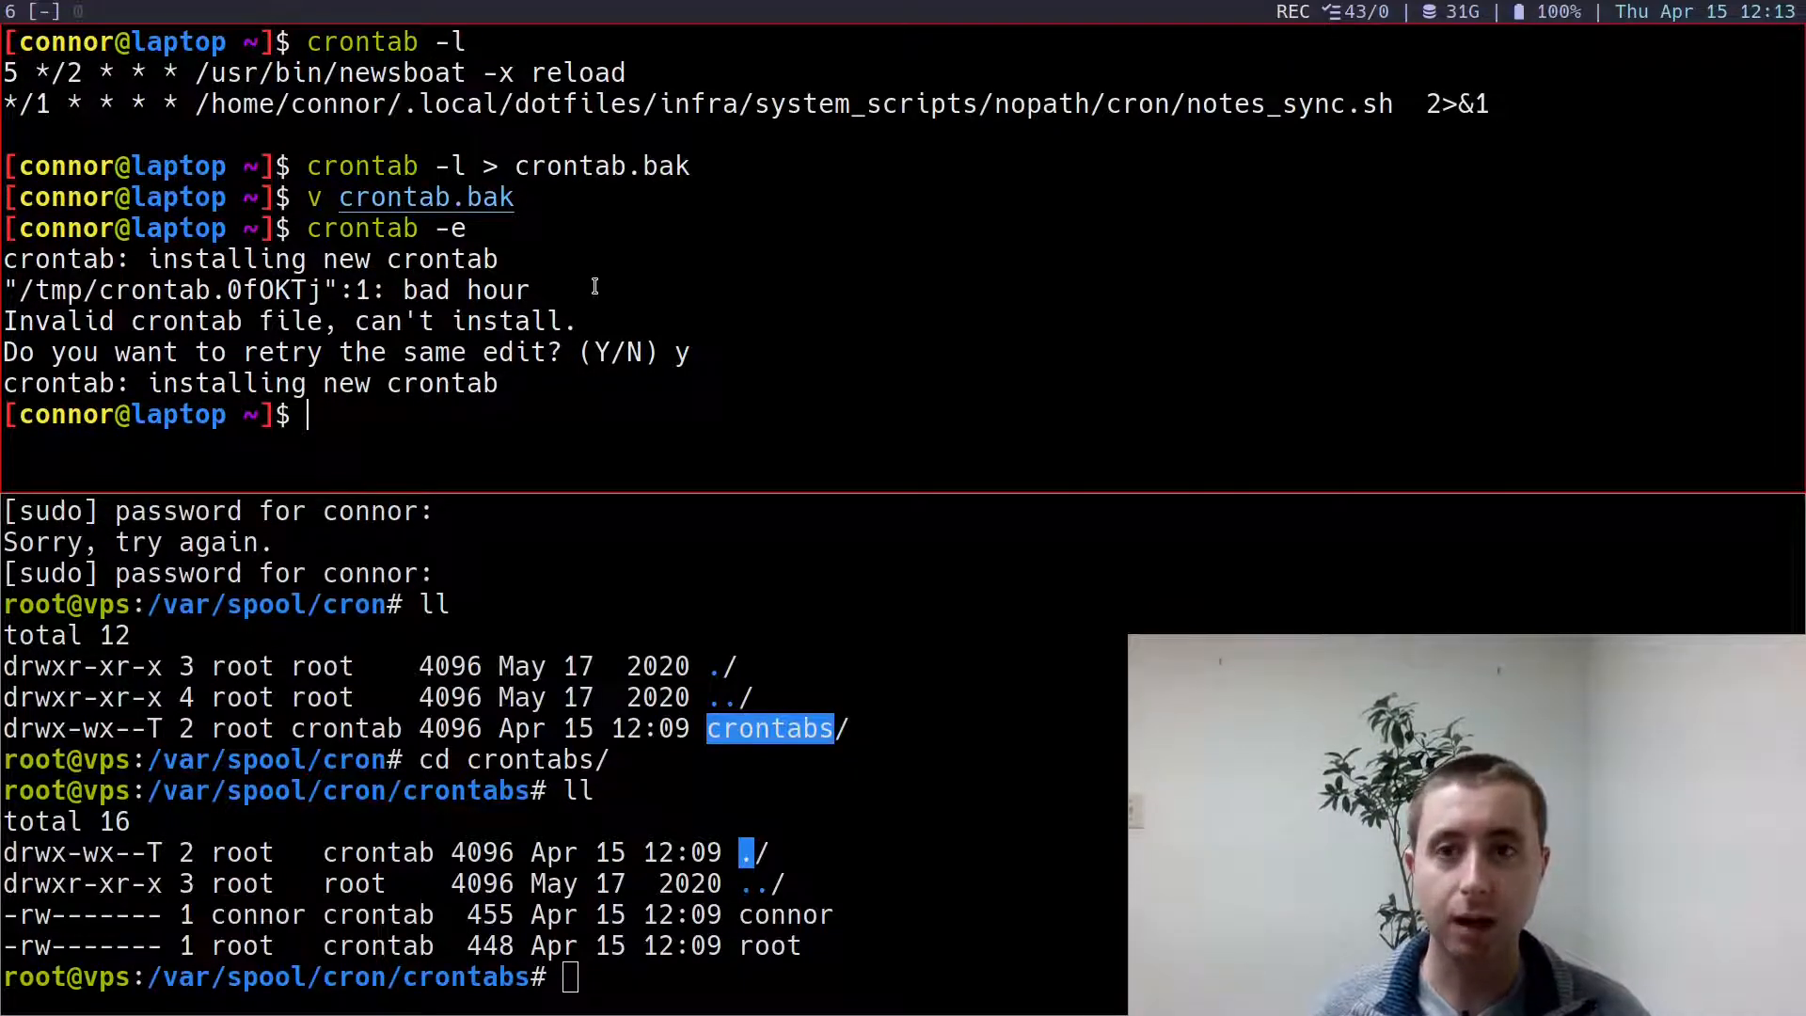
- Restore the crontab from the backup with crontab crontab.bak
type("c")
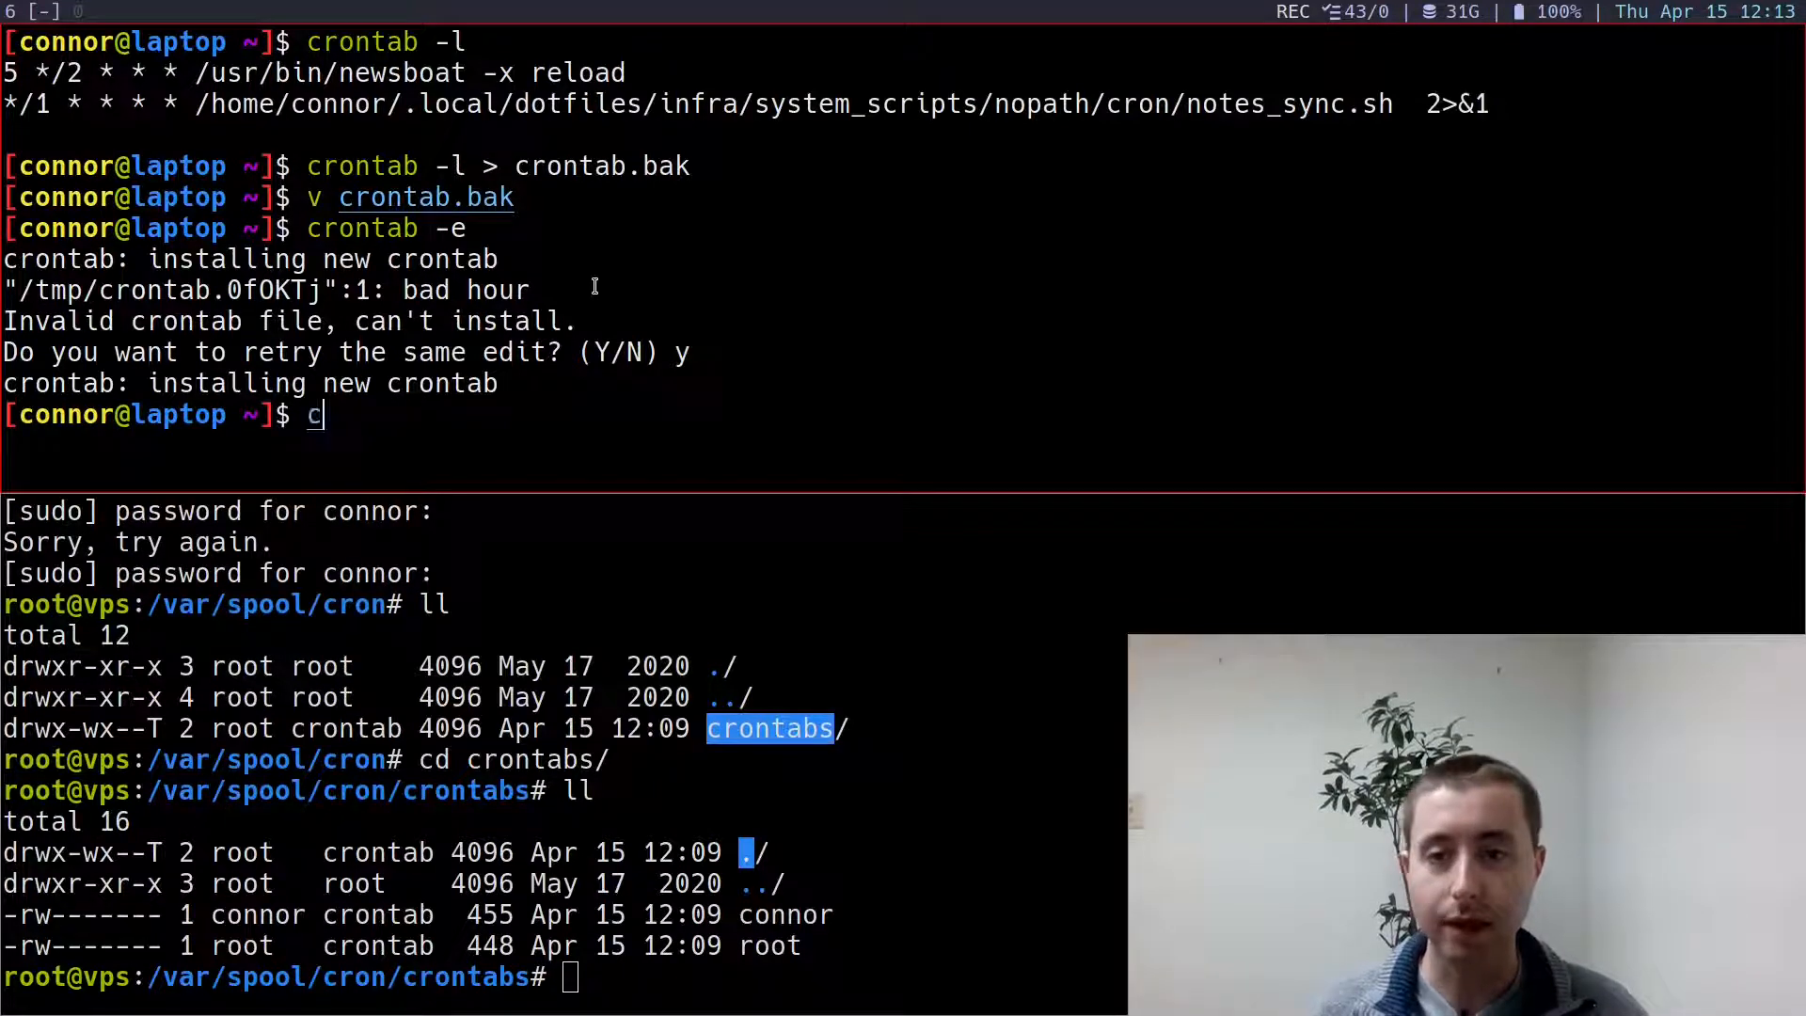
type("rontab")
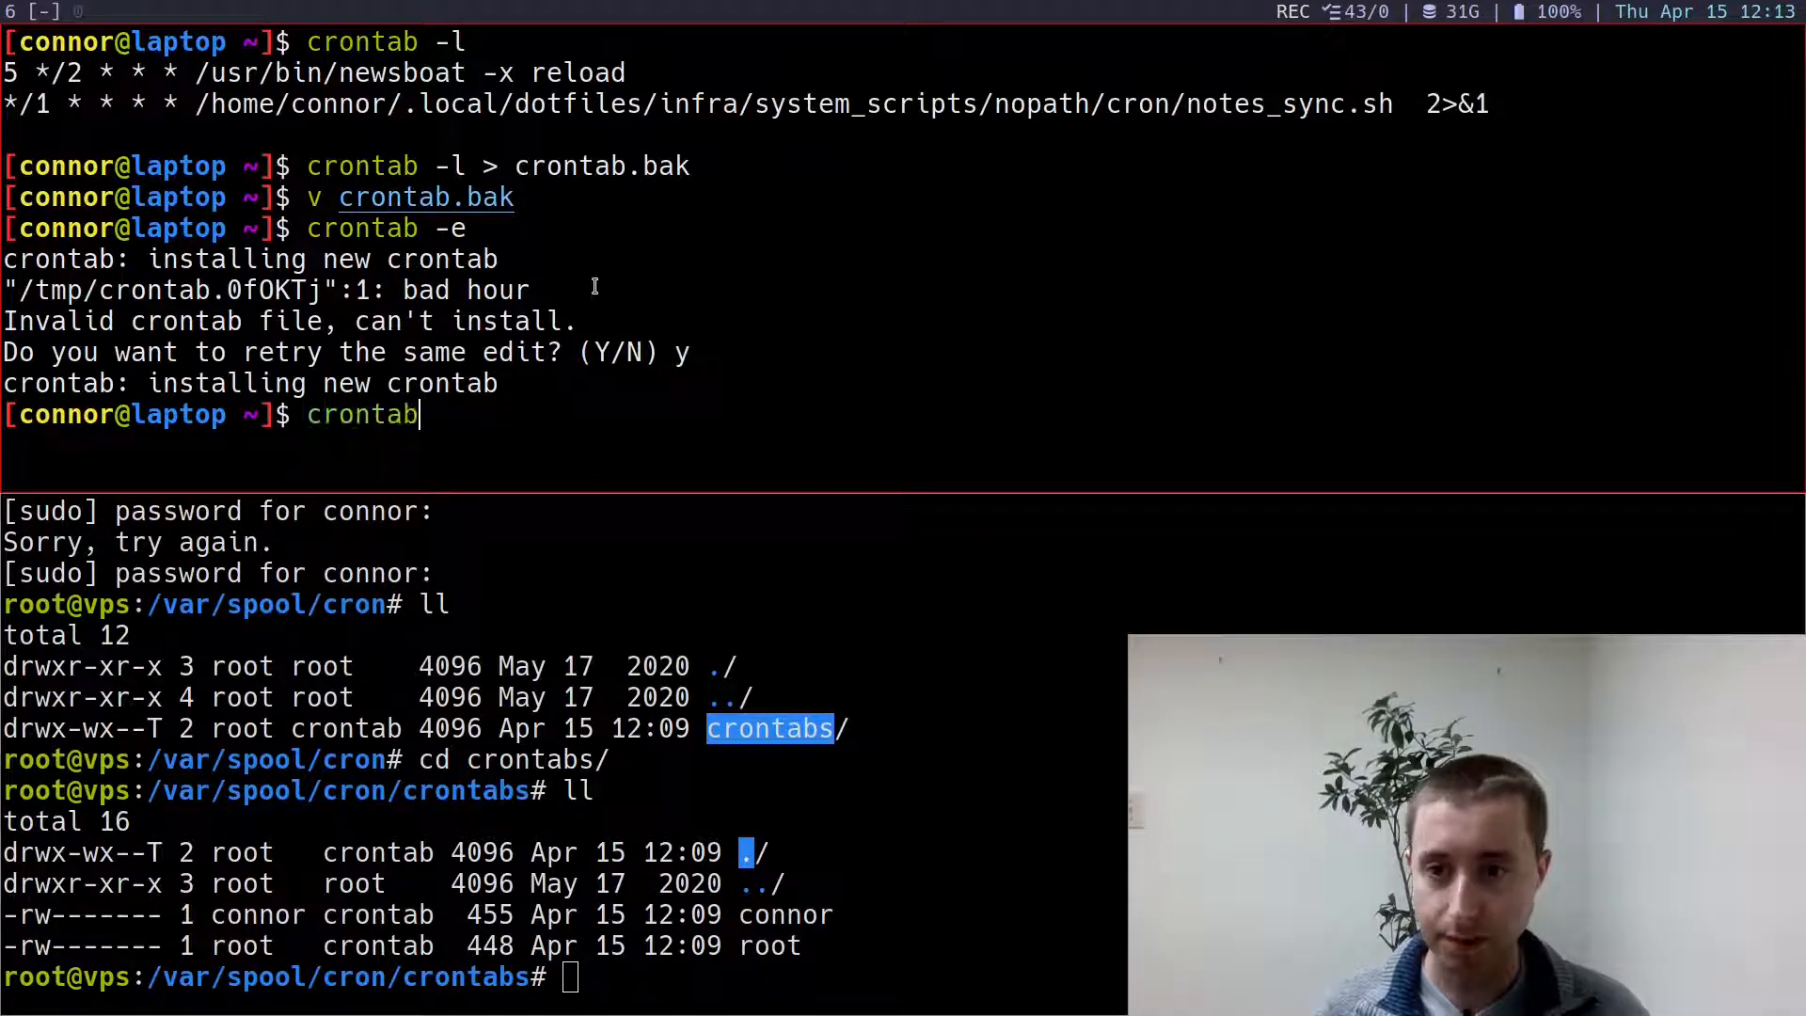
type("crontab.bak")
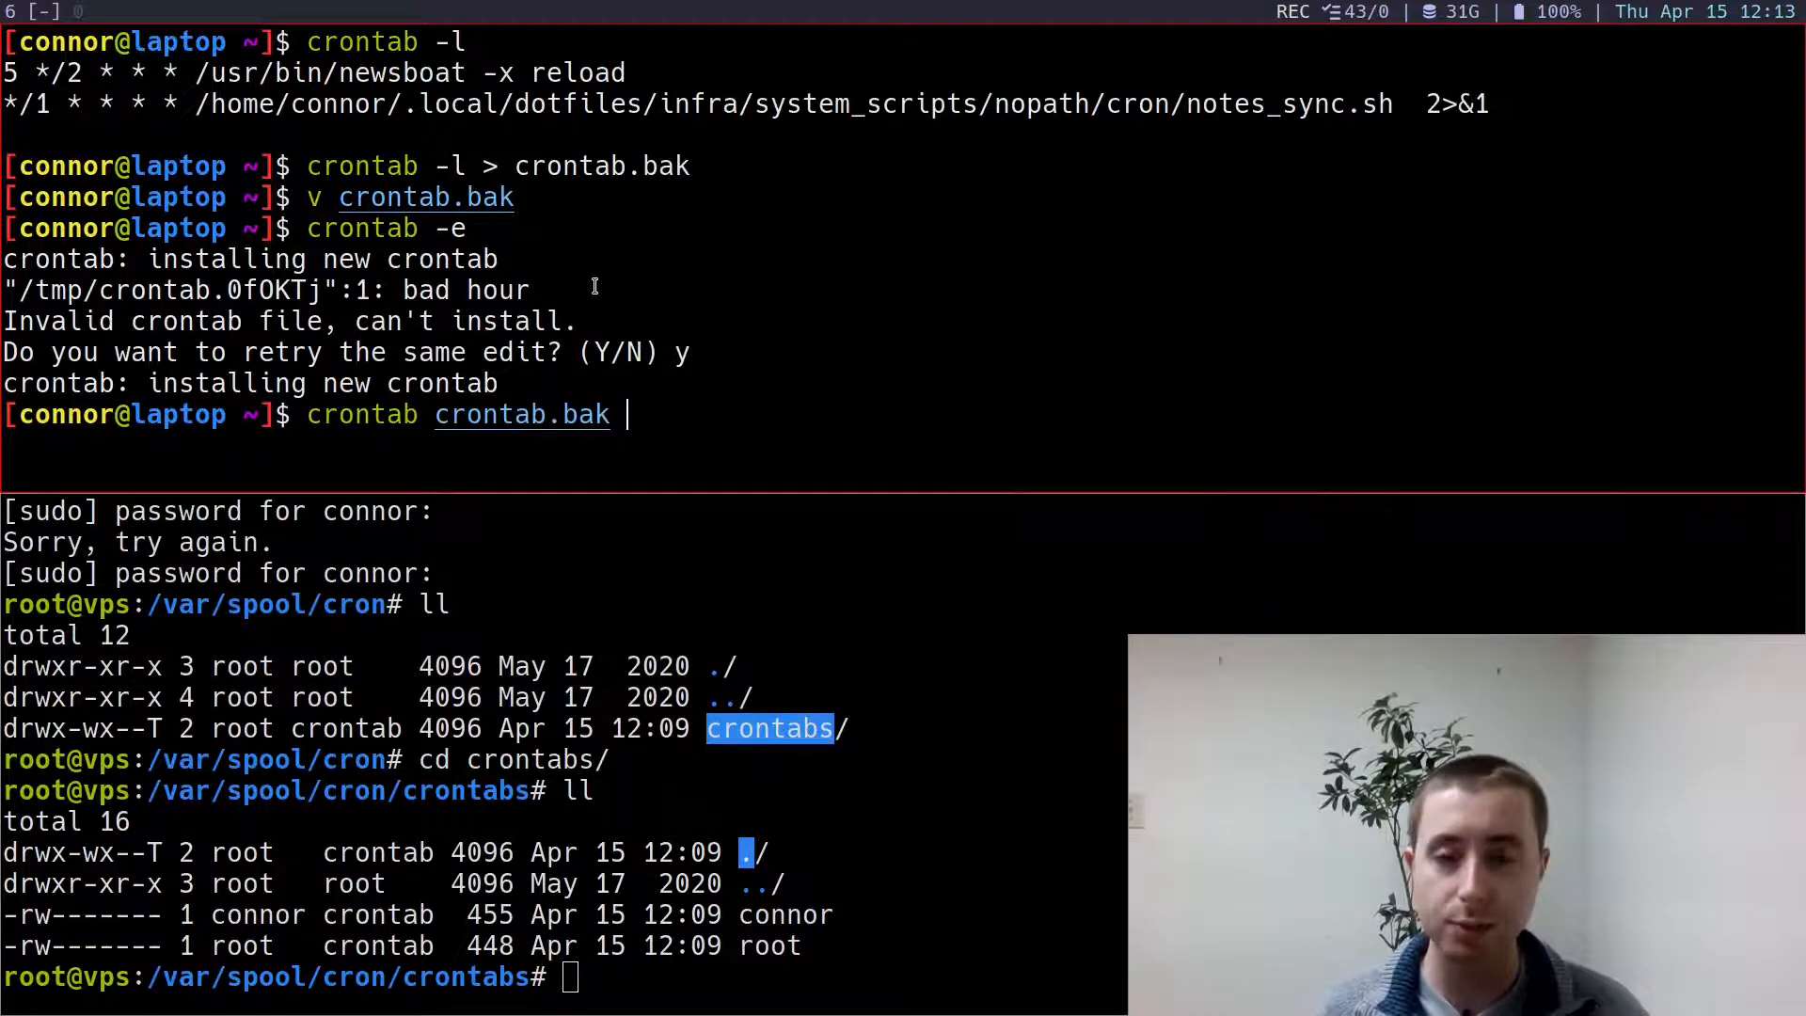
type("cronta")
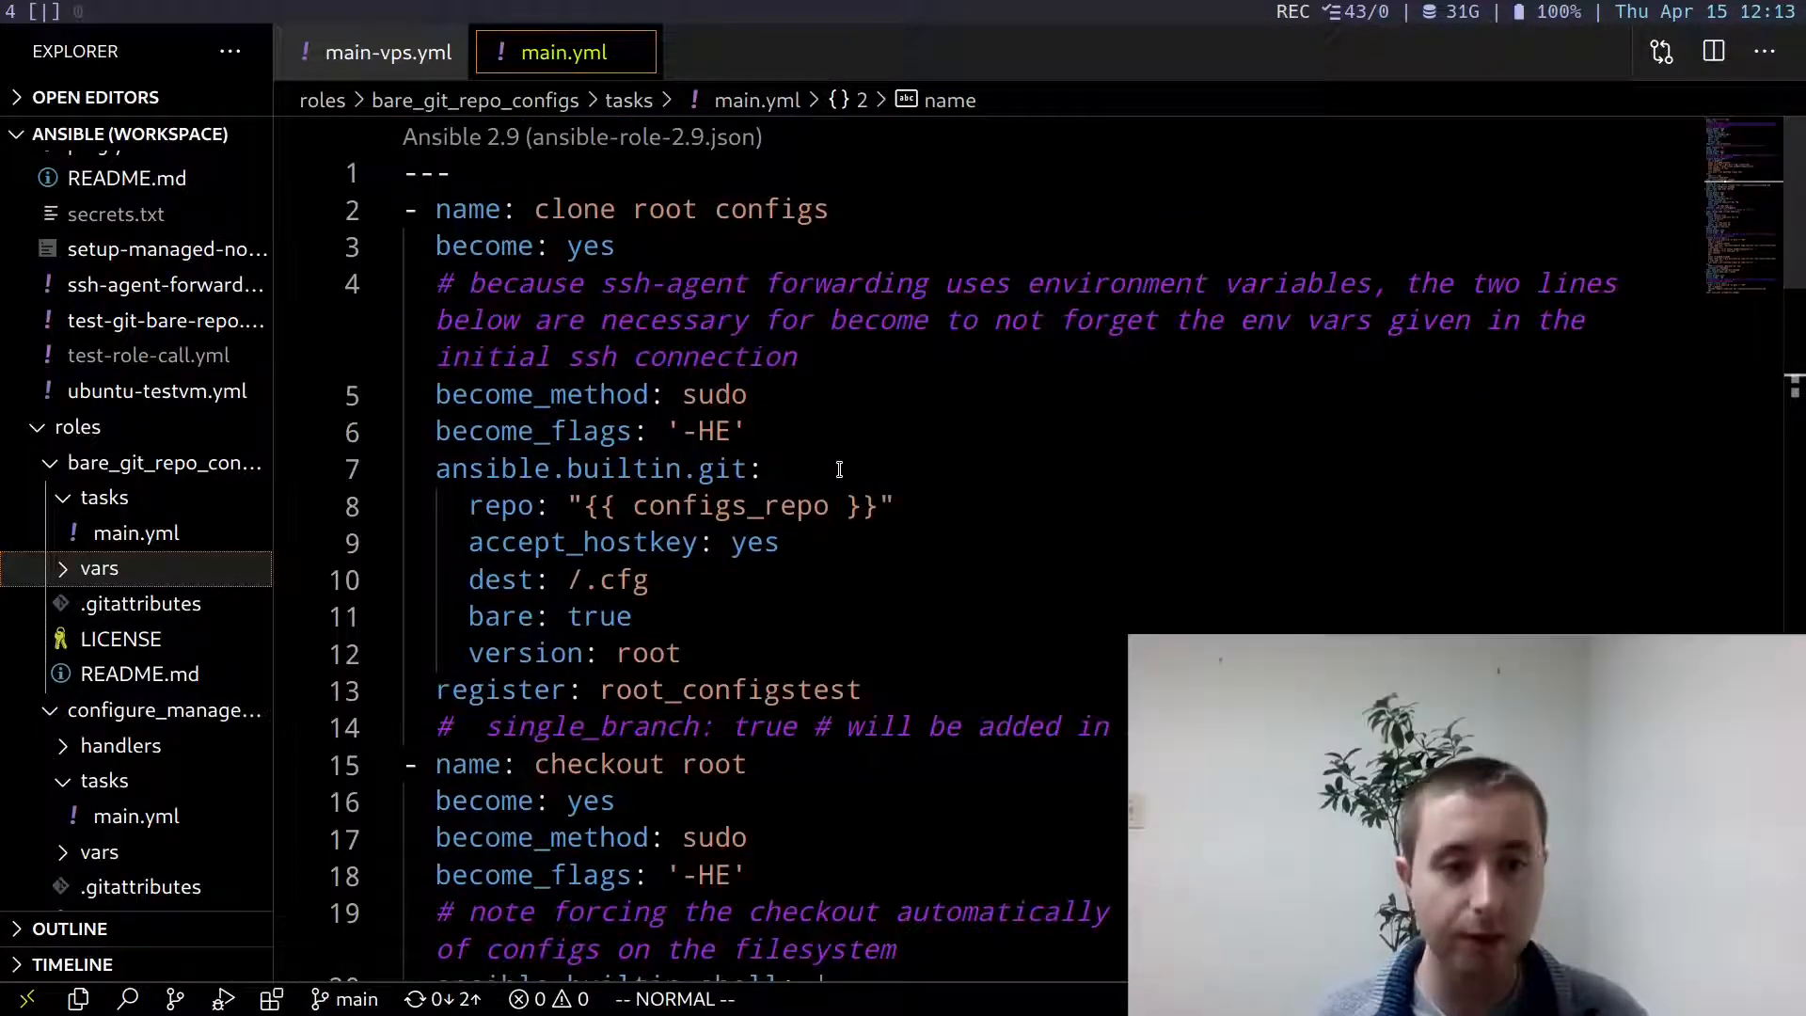
- In main-vps.yml expand the CLONE AND CHECKOUT CONFIGS section, then return to the role's tasks/main.yml
left_click(387, 52)
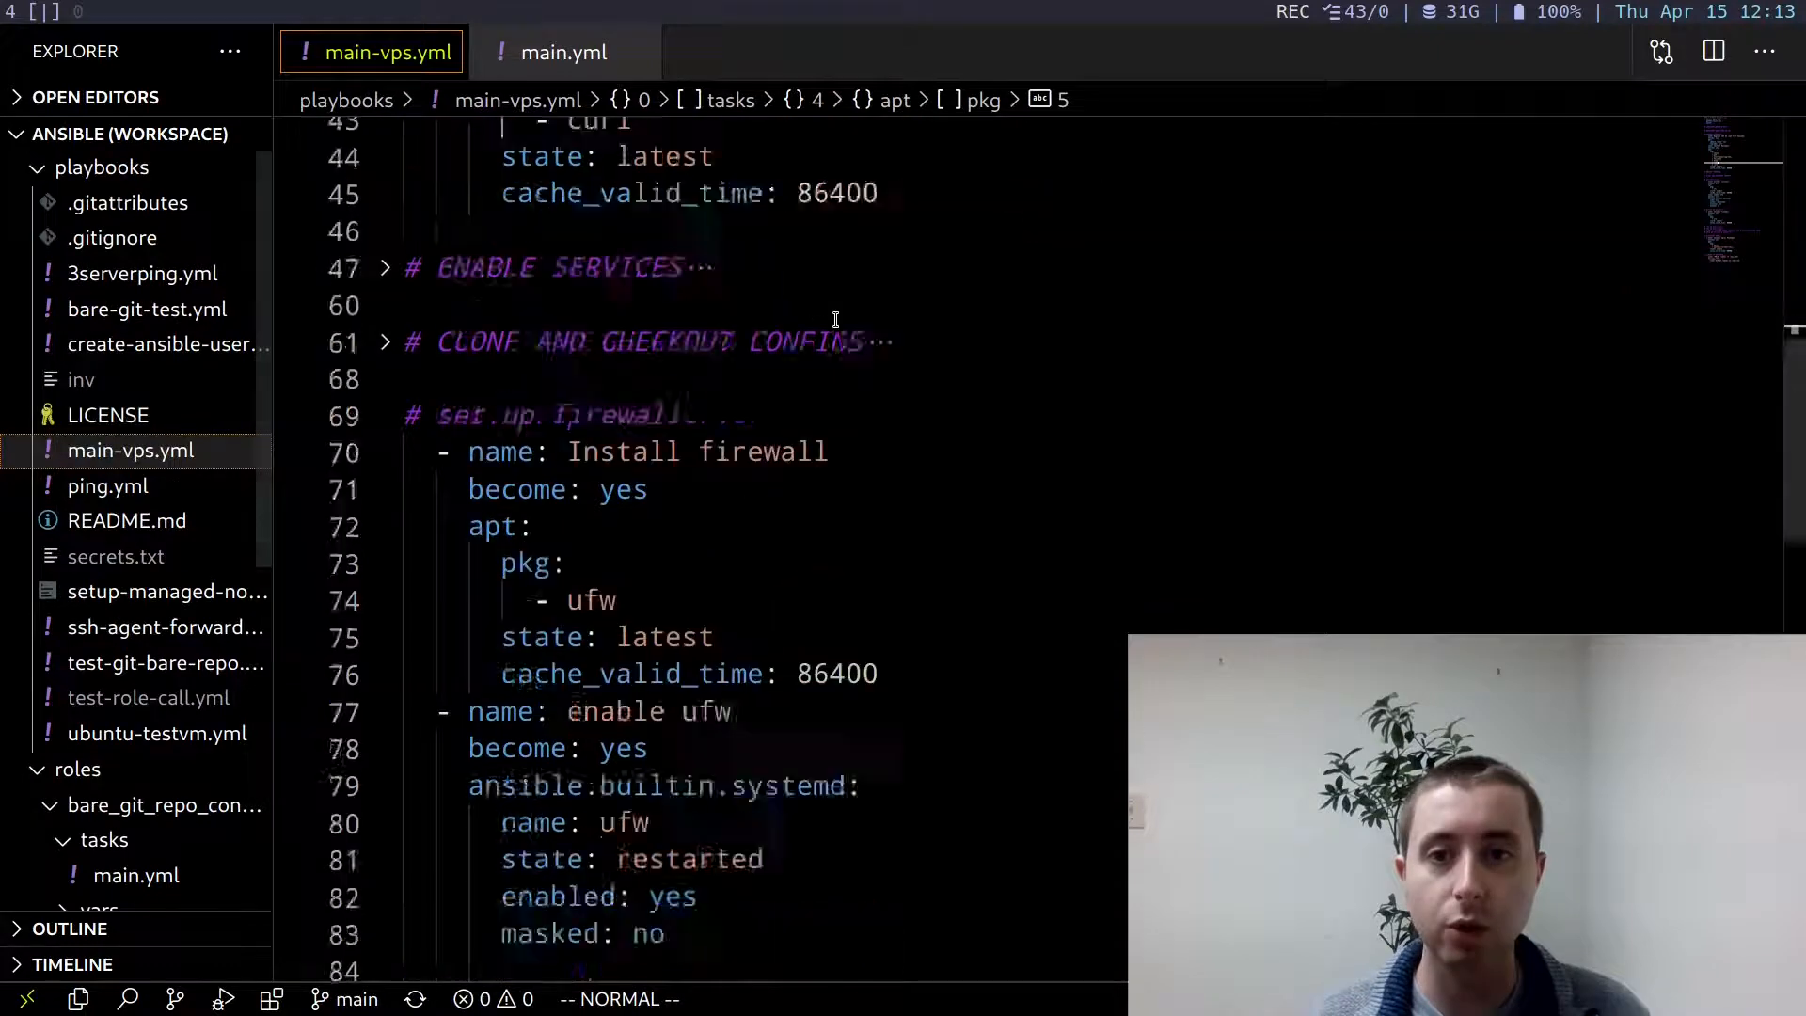
scroll("up", 3)
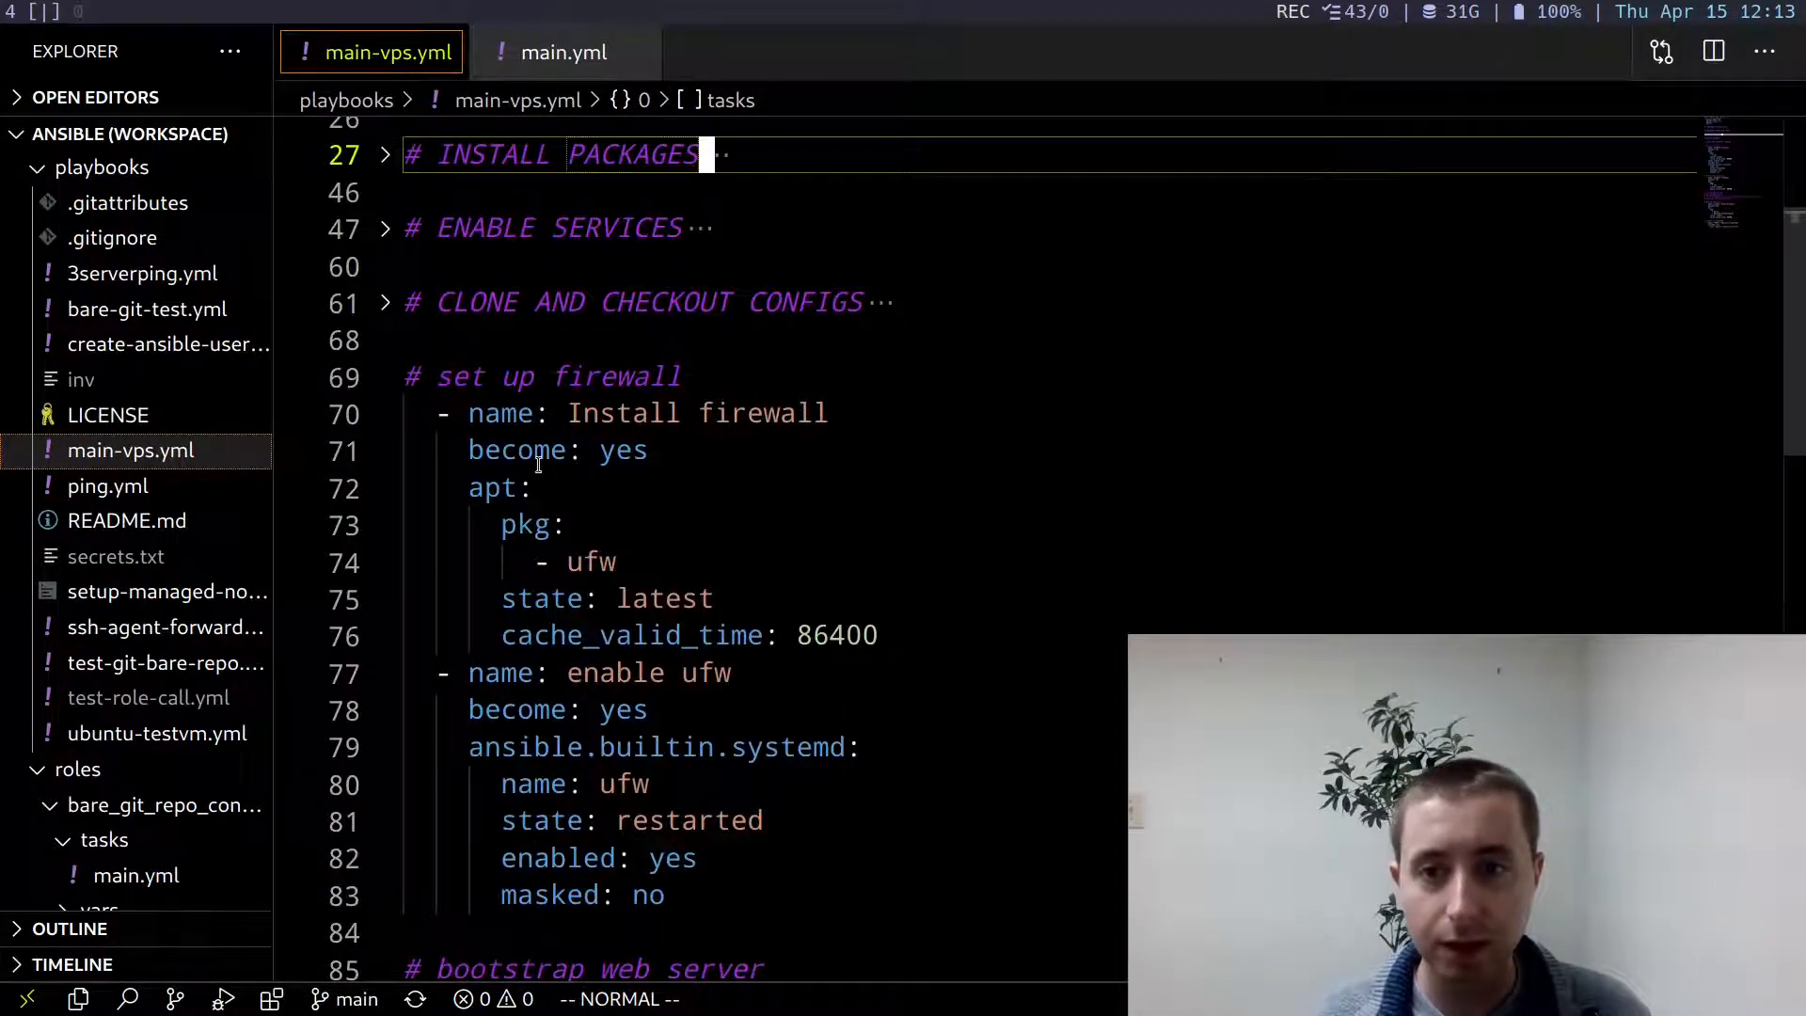
left_click(385, 302)
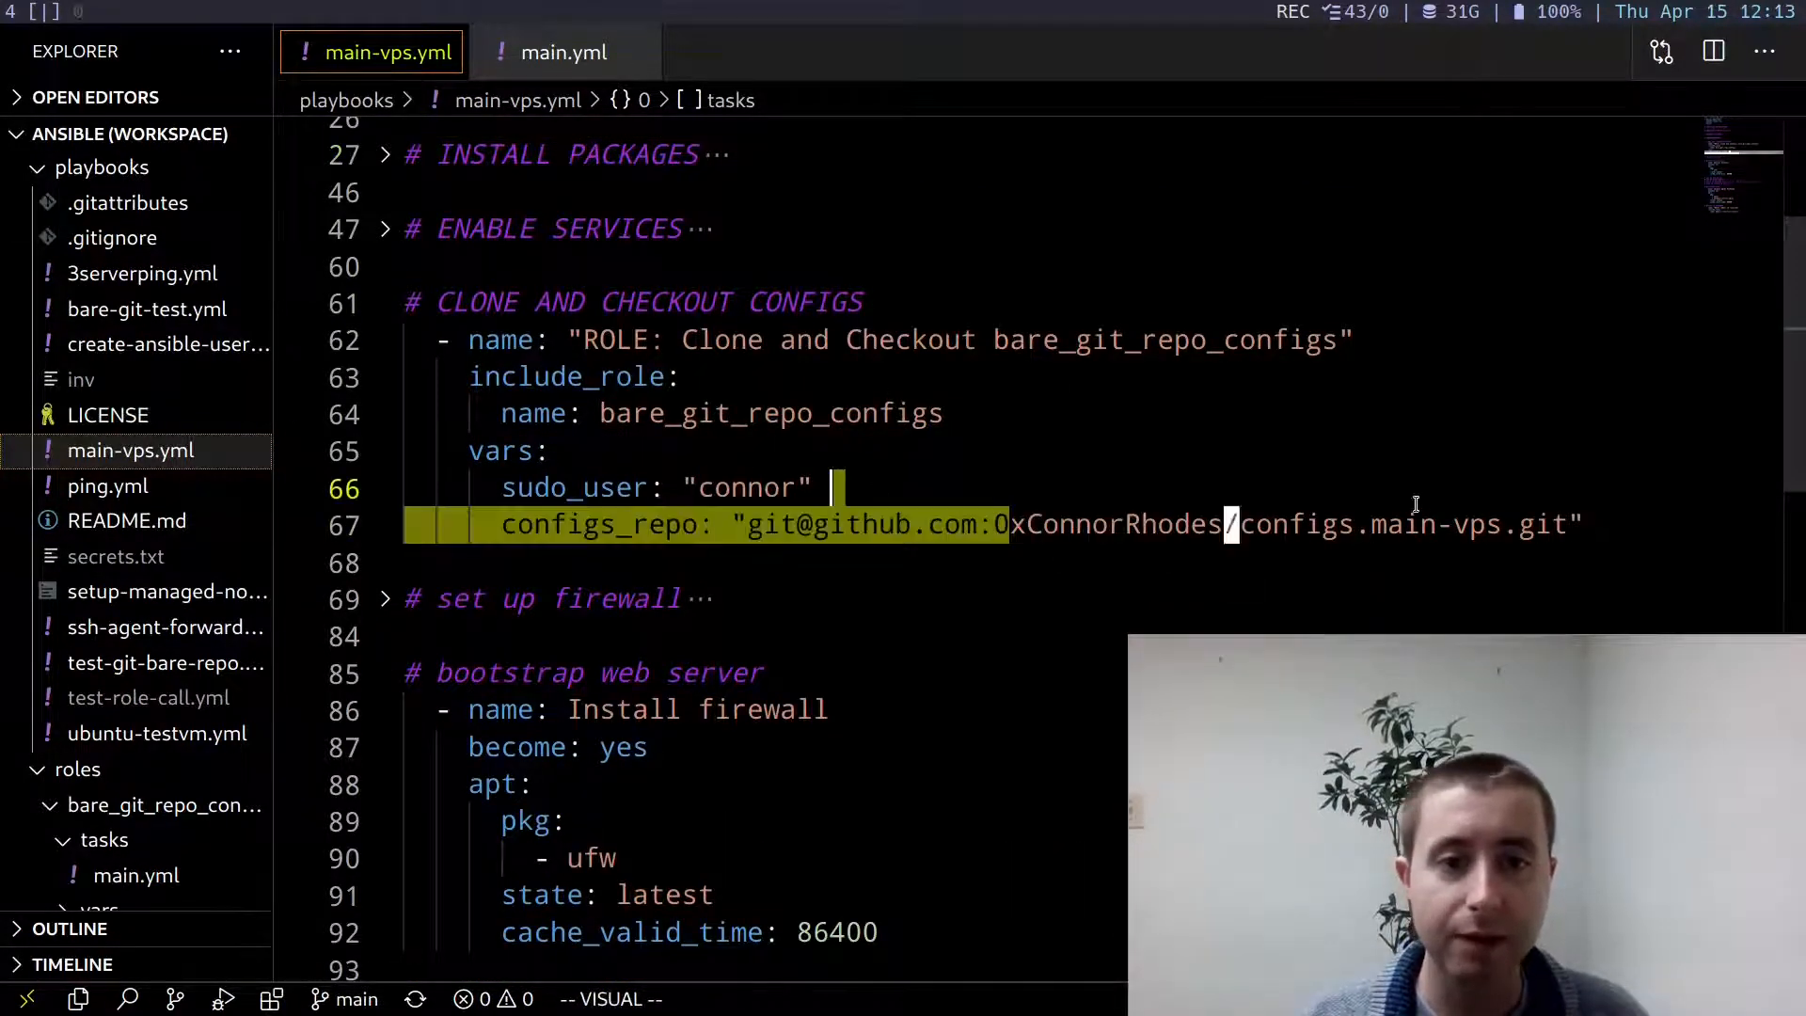
key("Escape")
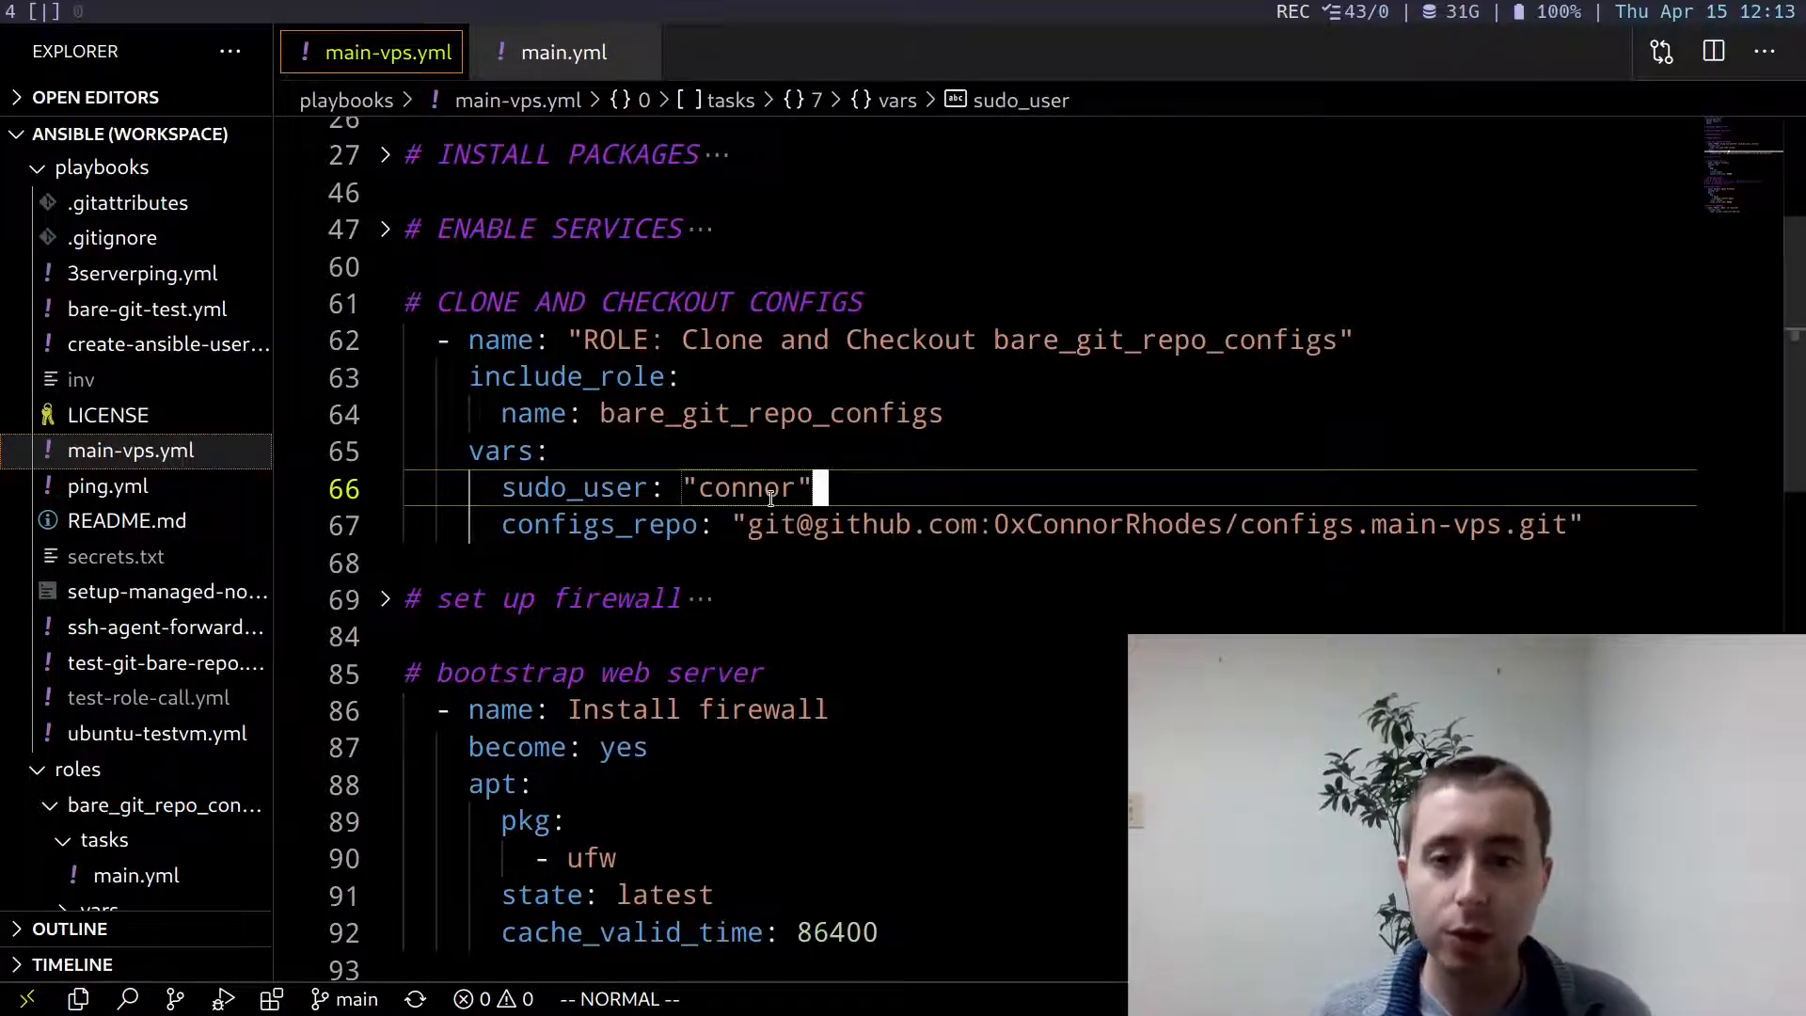
left_click(560, 51)
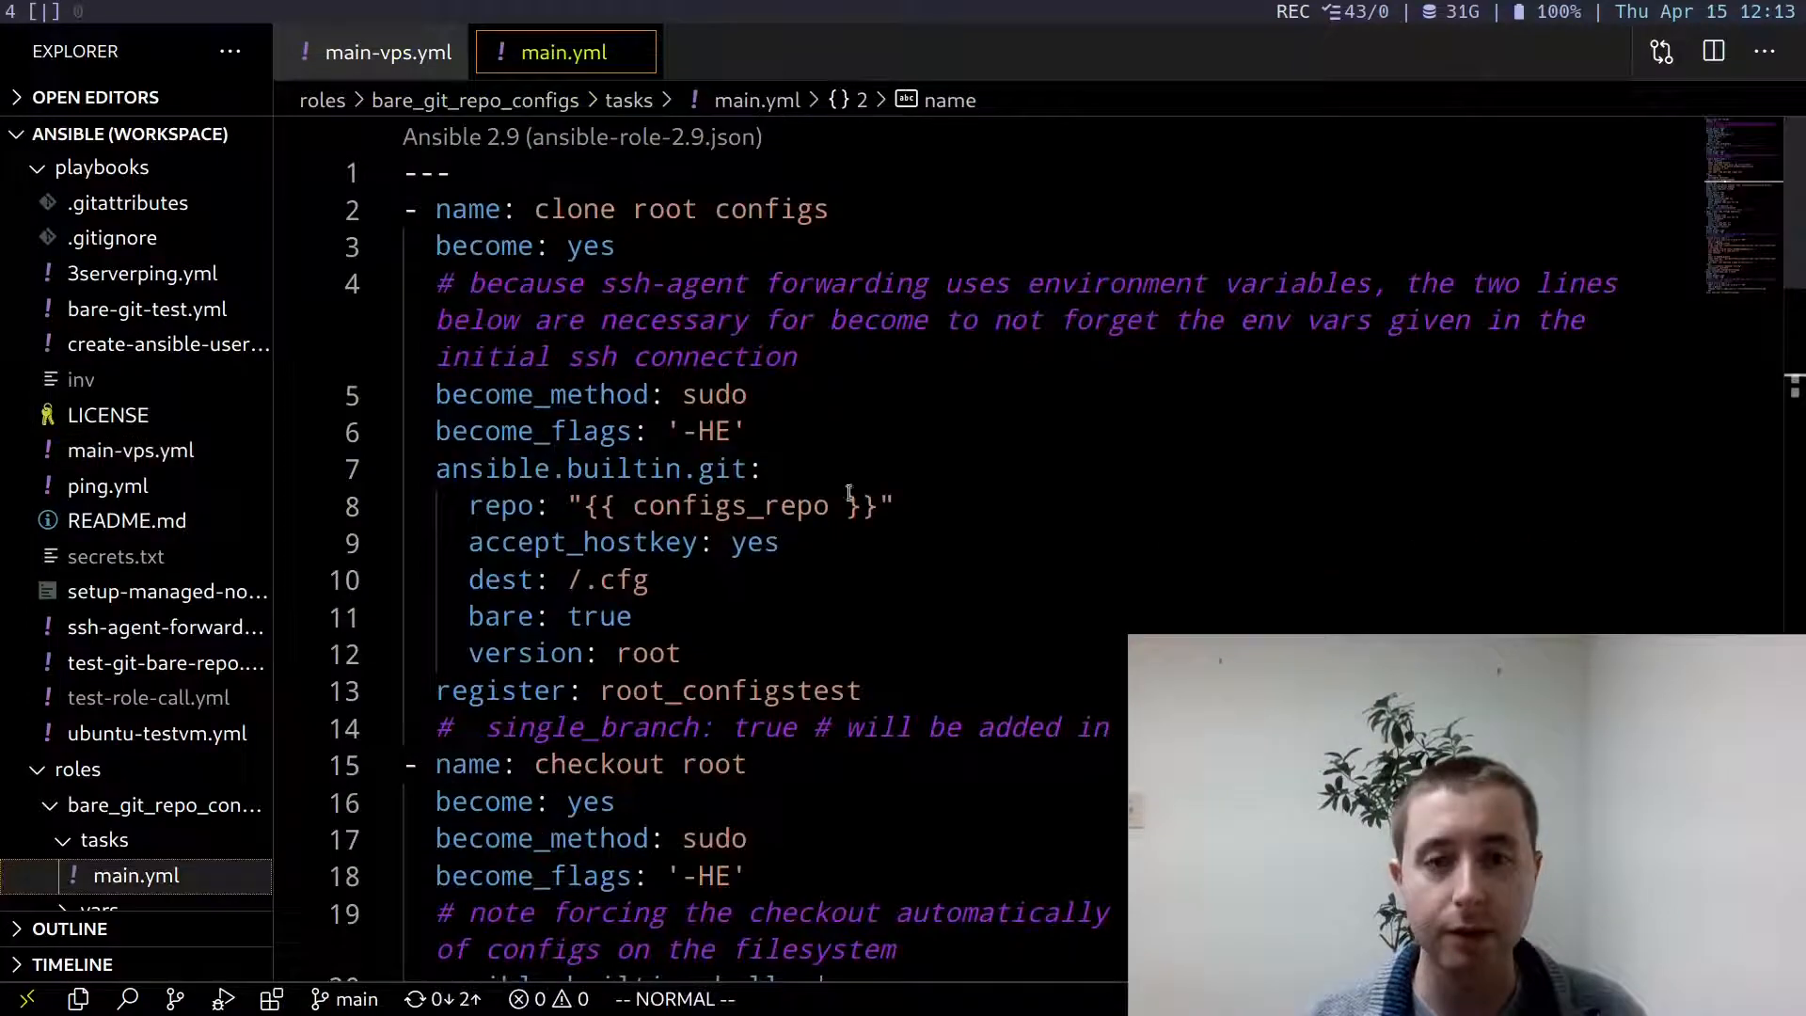
scroll("down", 3)
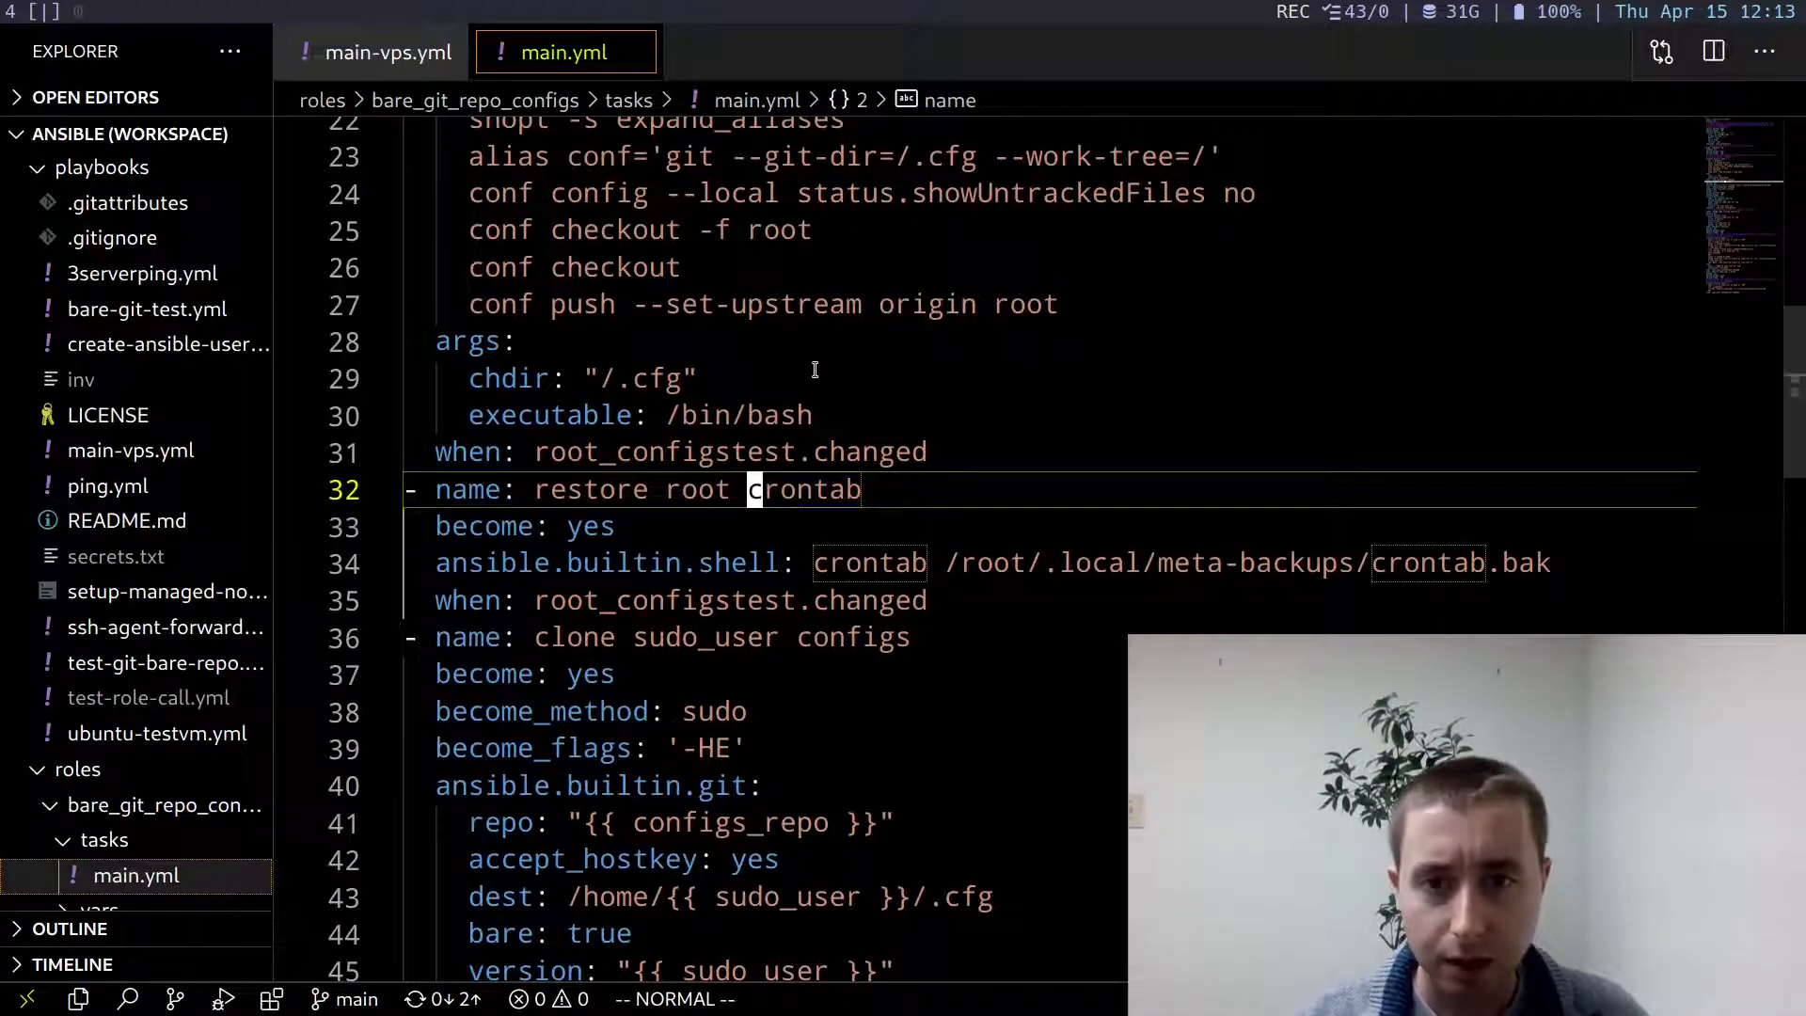
scroll("down", 3)
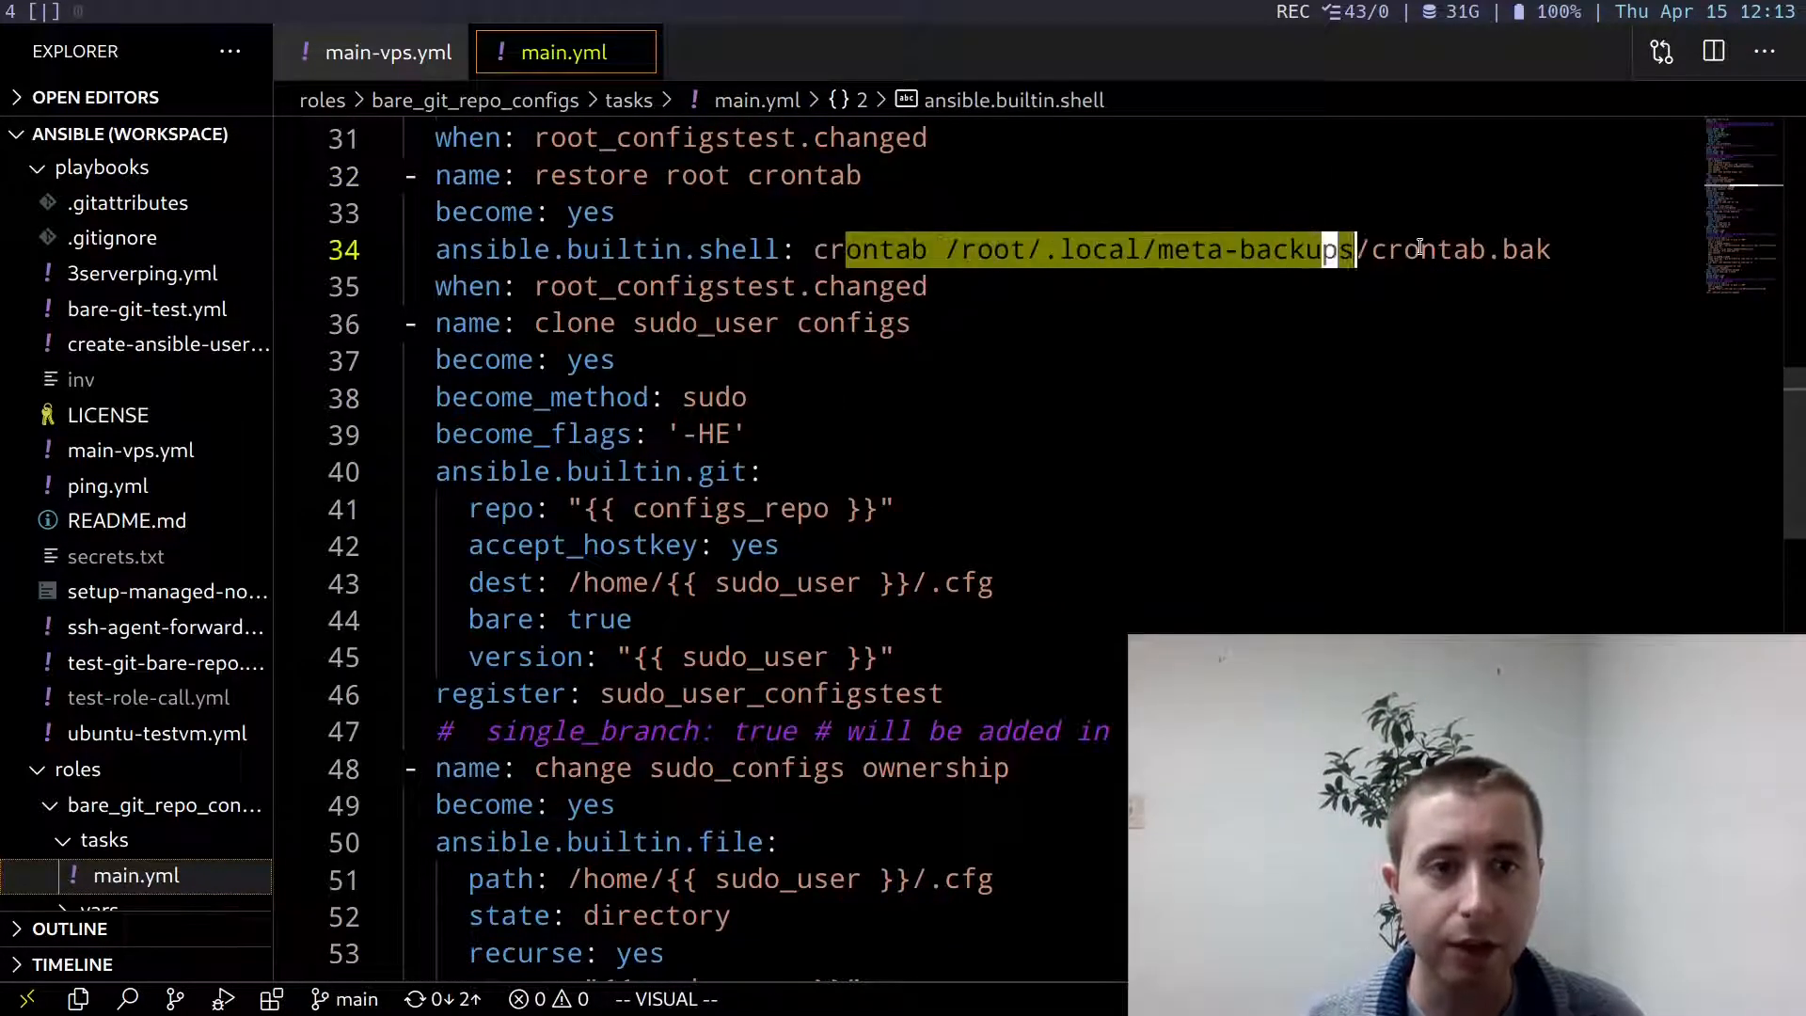
key("Escape")
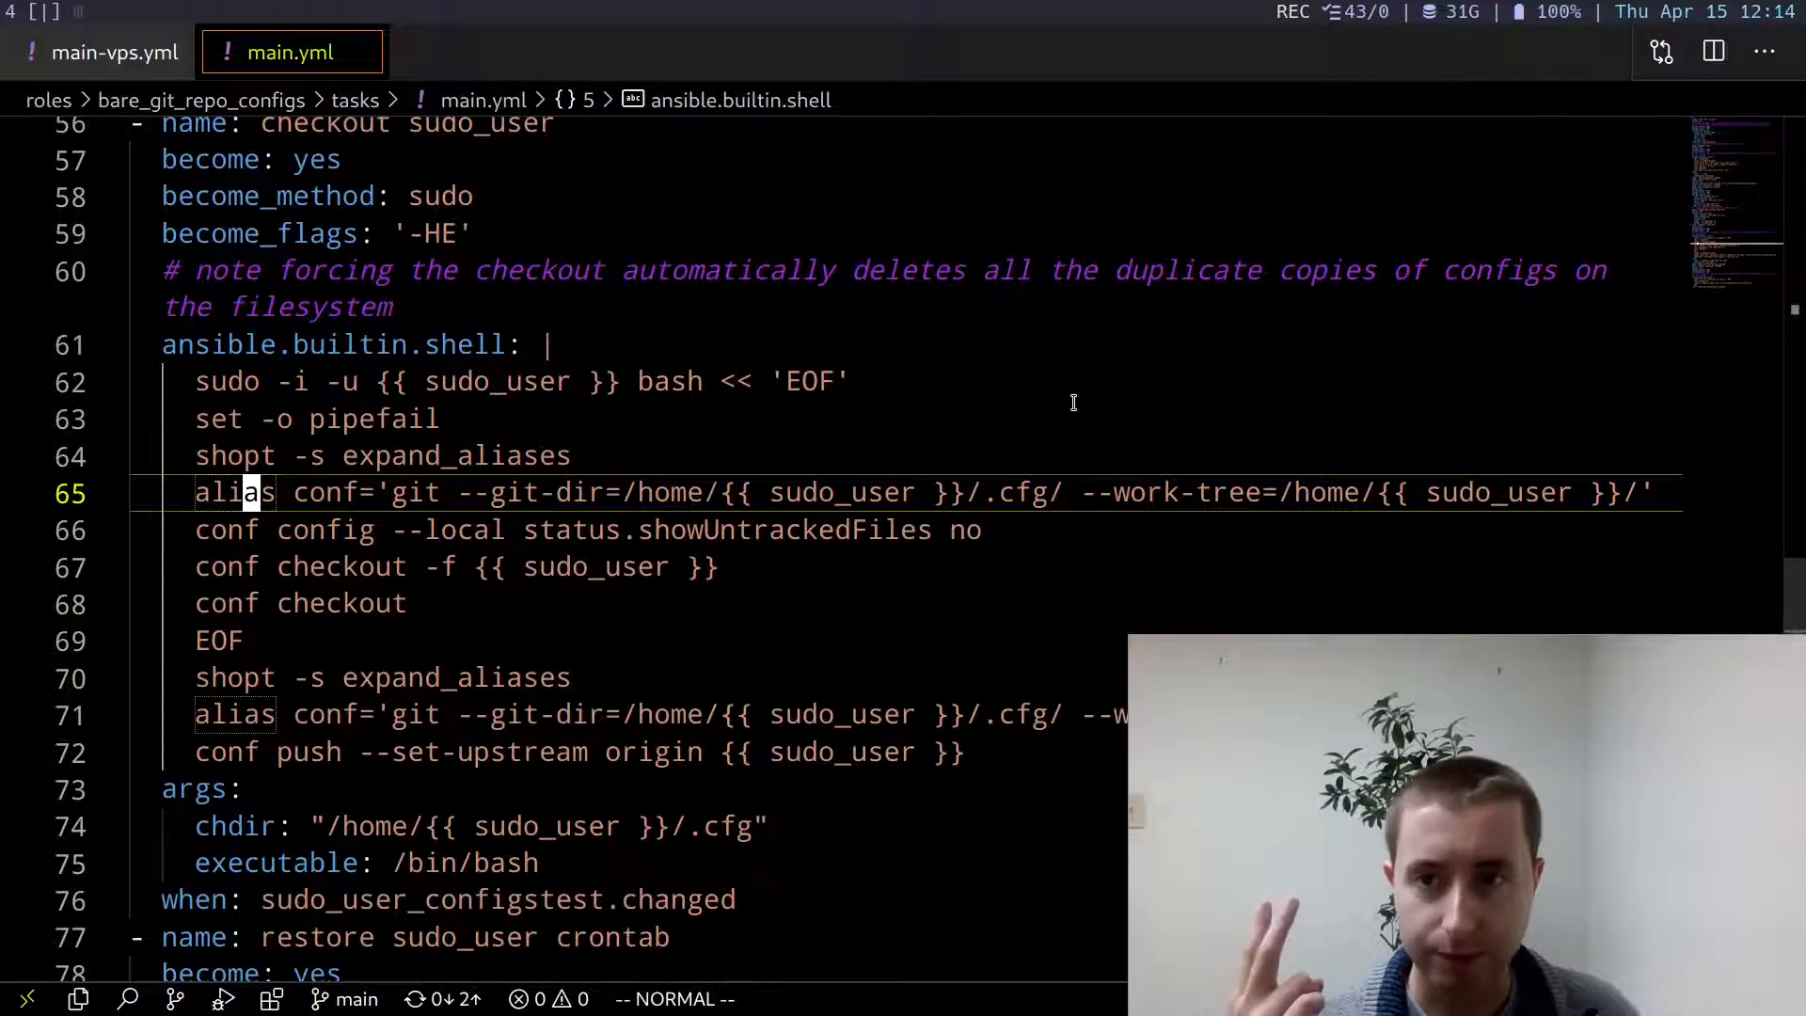
mouse_move(1061, 394)
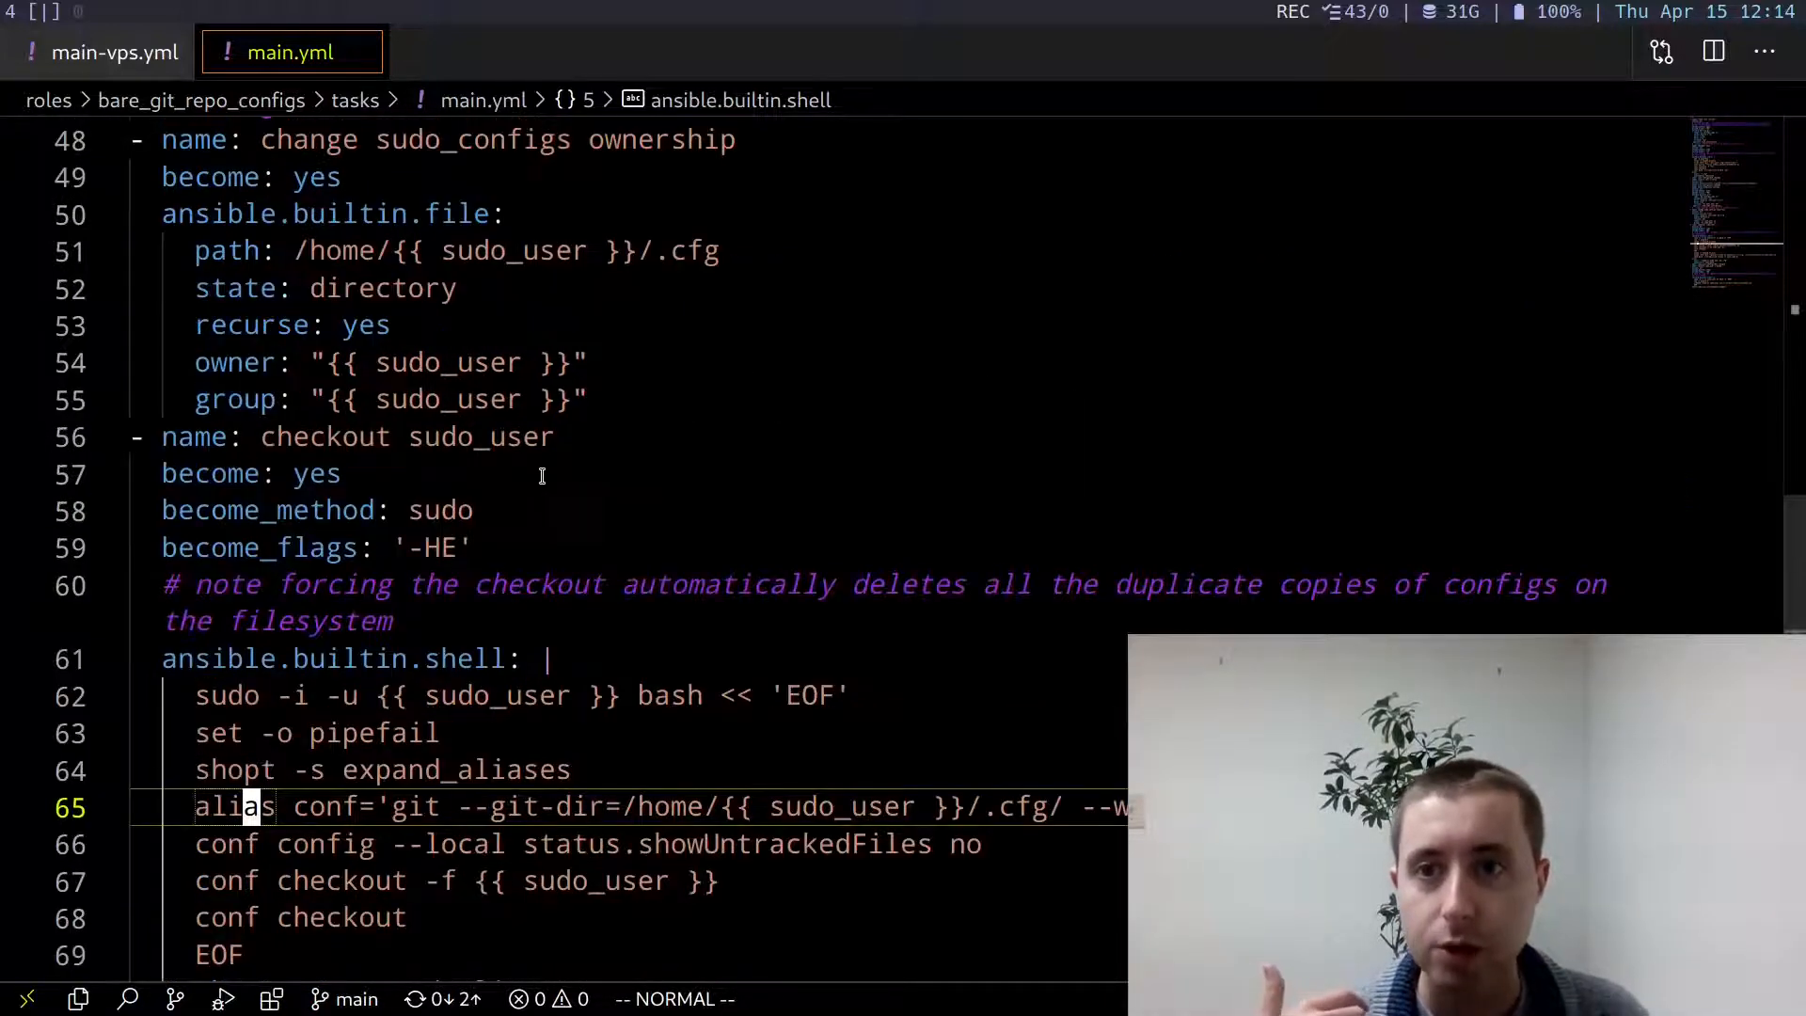
- Scroll the tasks file to the restore sudo_user crontab task and focus its shell command block
scroll("down", 3)
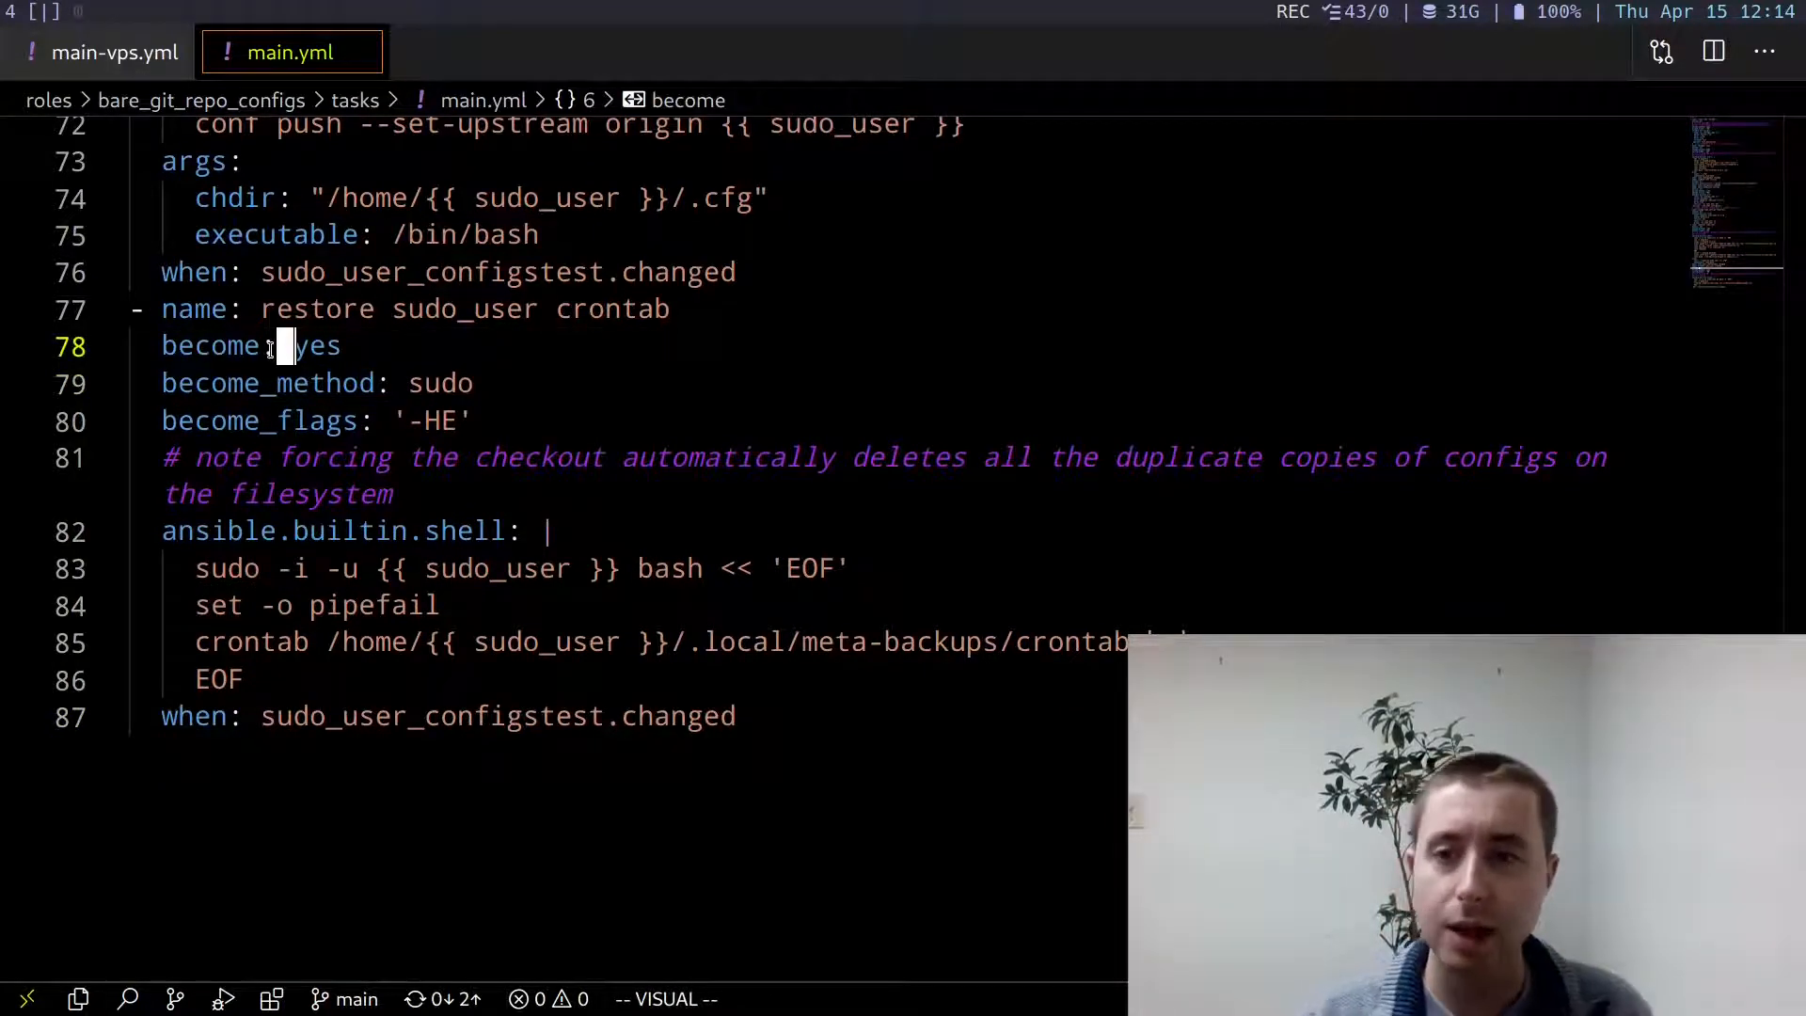
key("Escape")
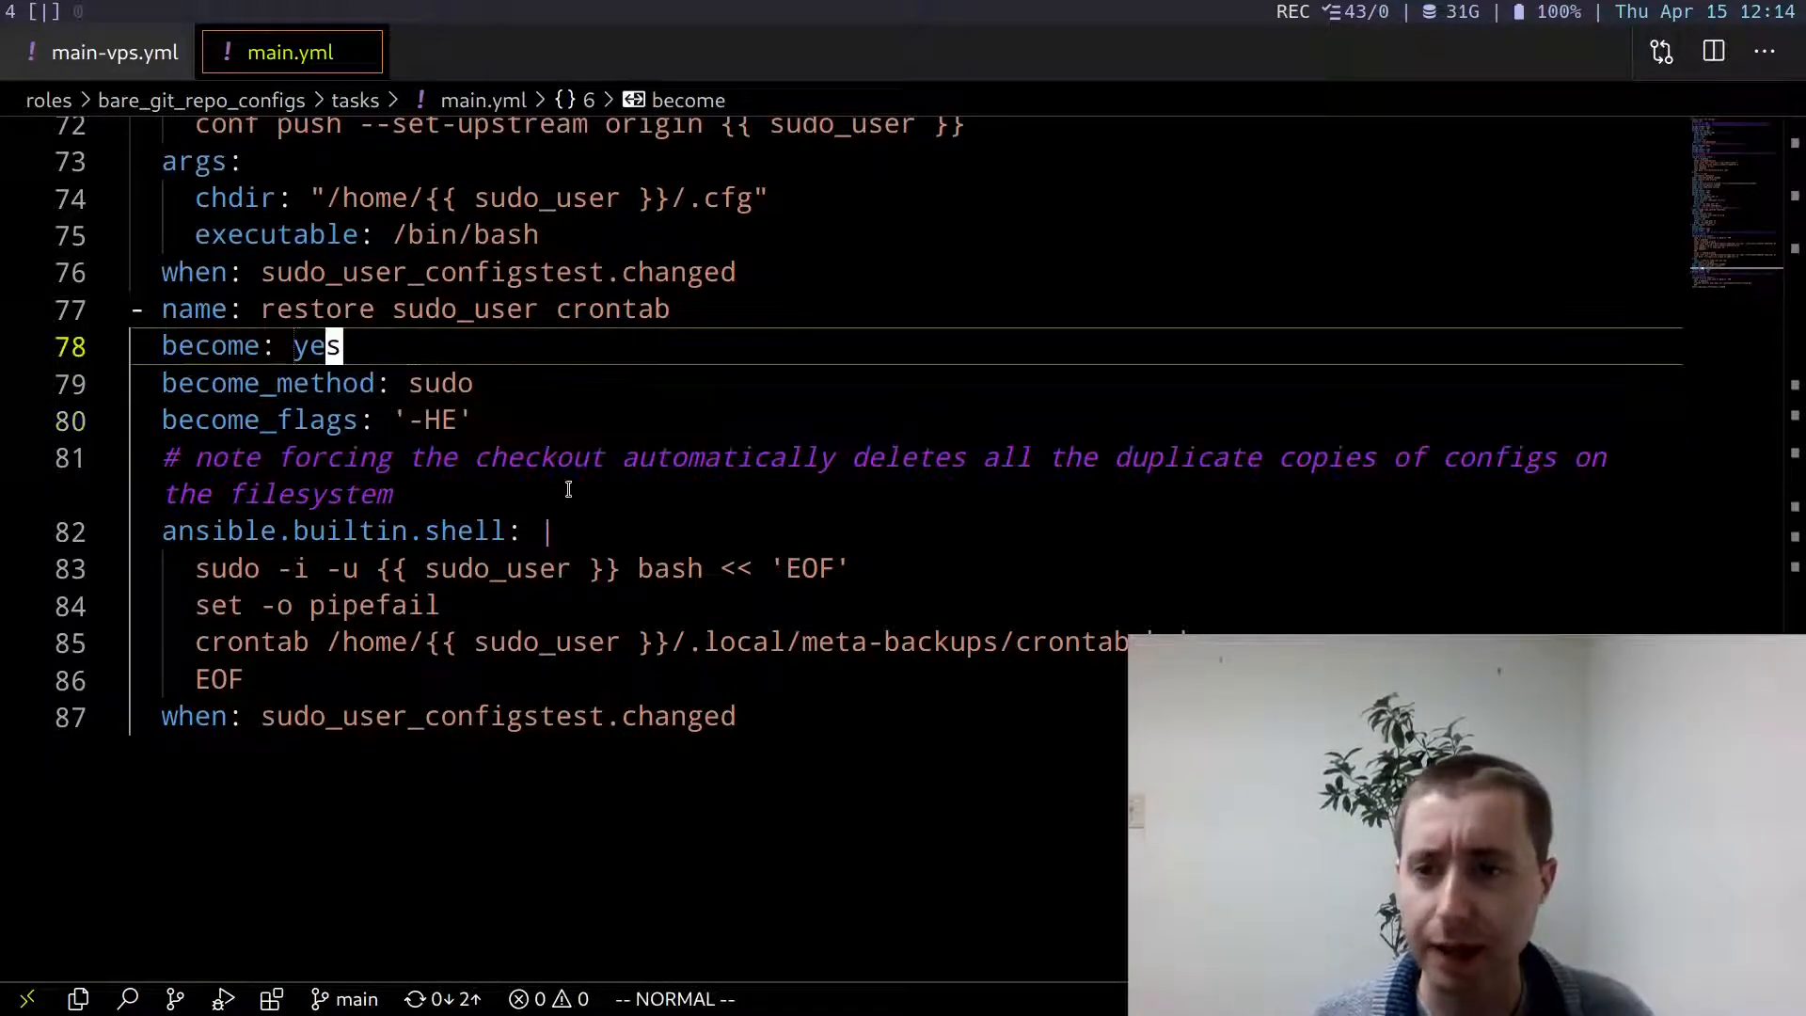
left_click(275, 530)
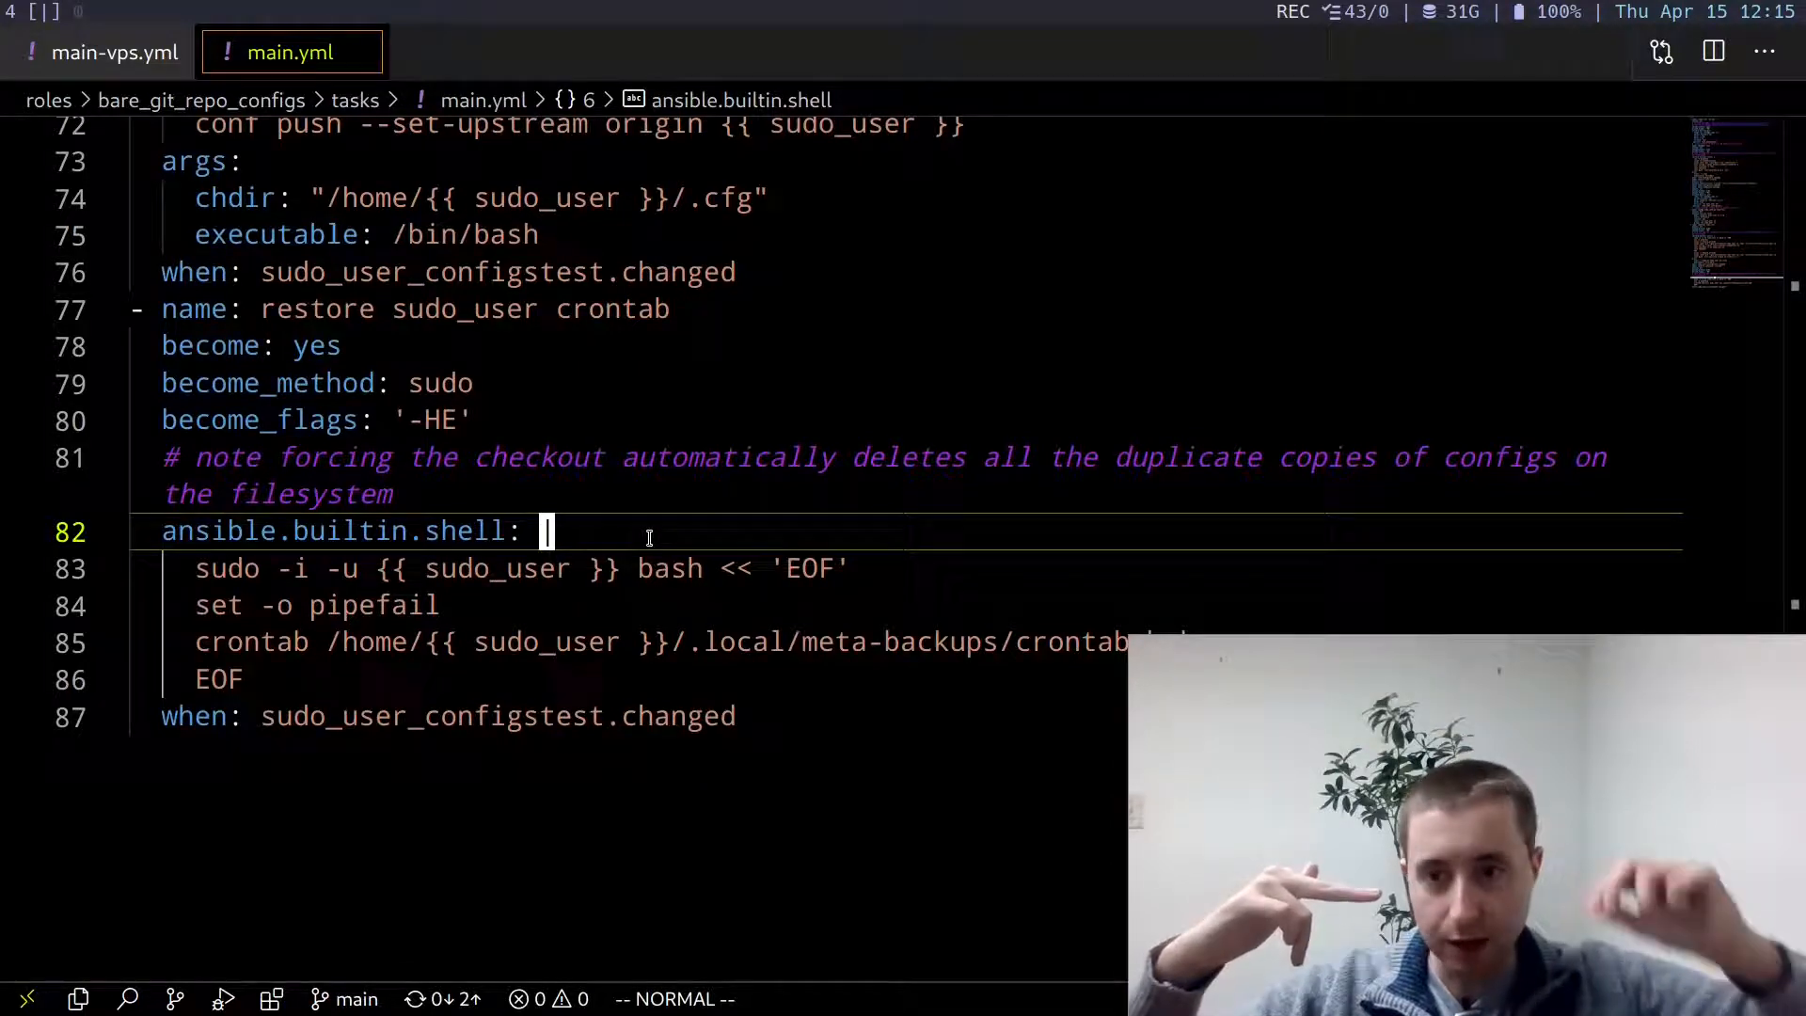
scroll("down", 3)
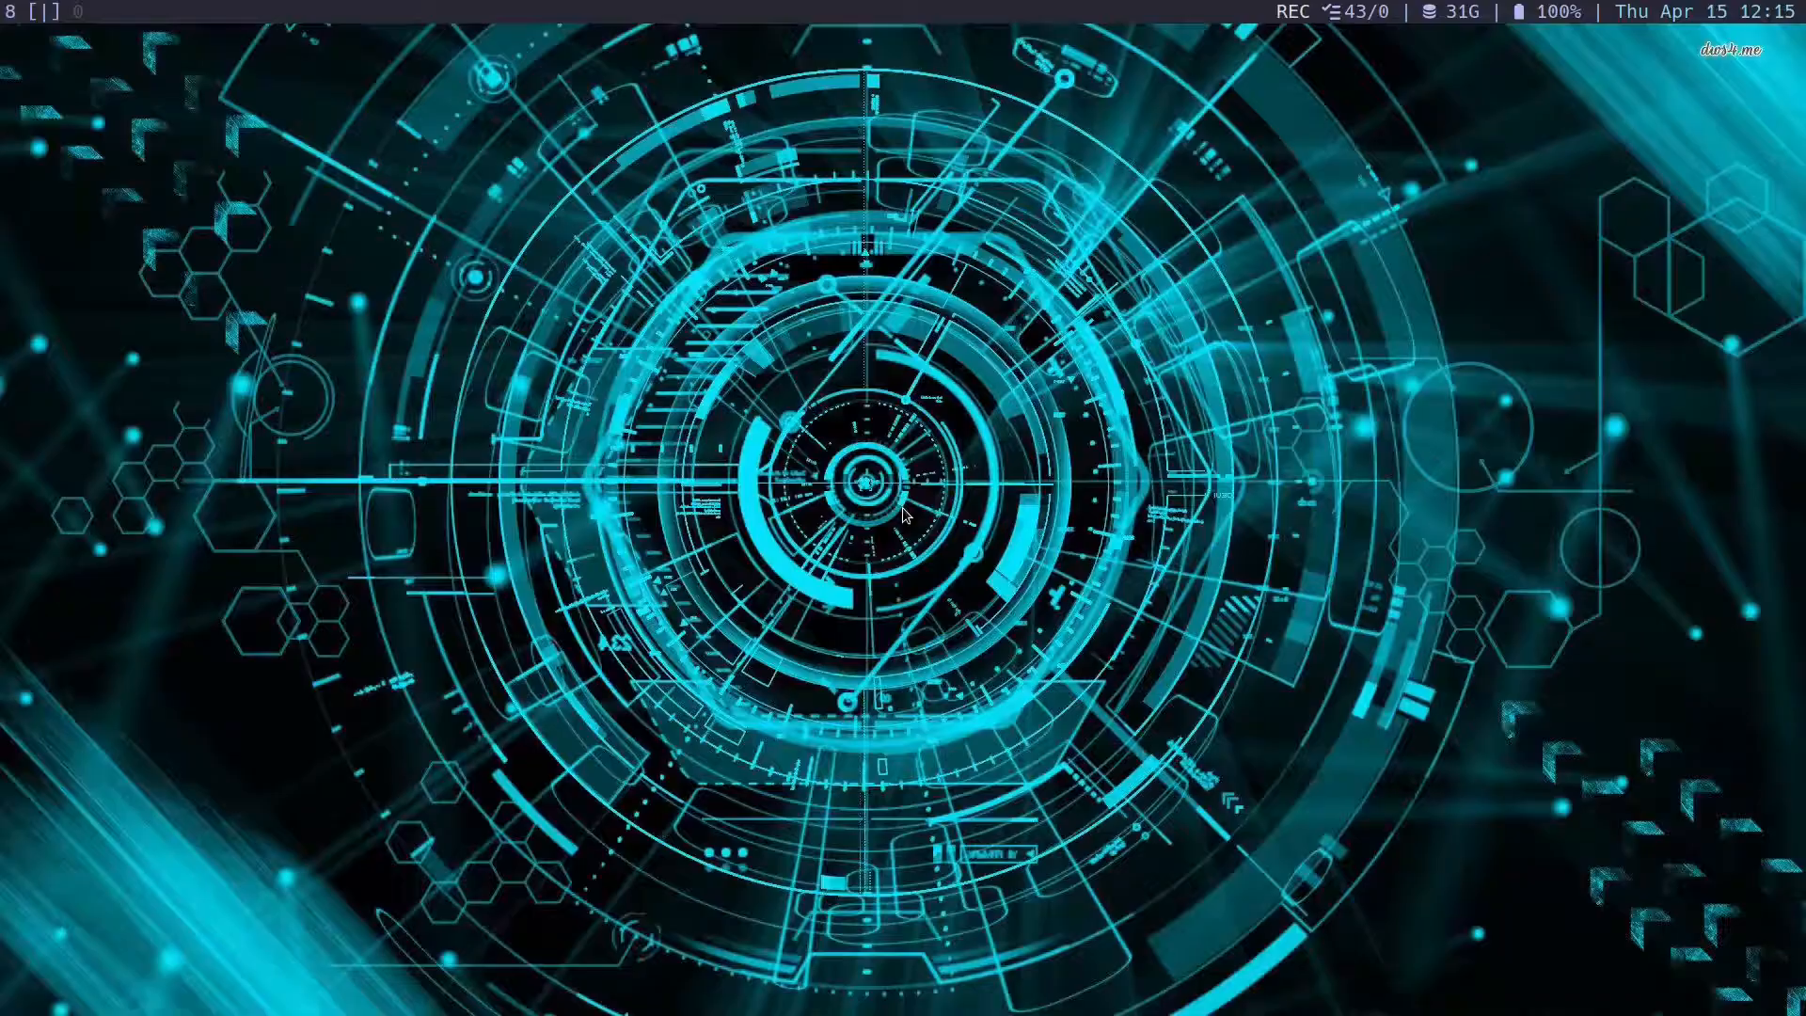
- Attempt ssh root@ubuntu-testvm, then force off the running ubuntu20.04 machine and select the root_only snapshot
type("ssh")
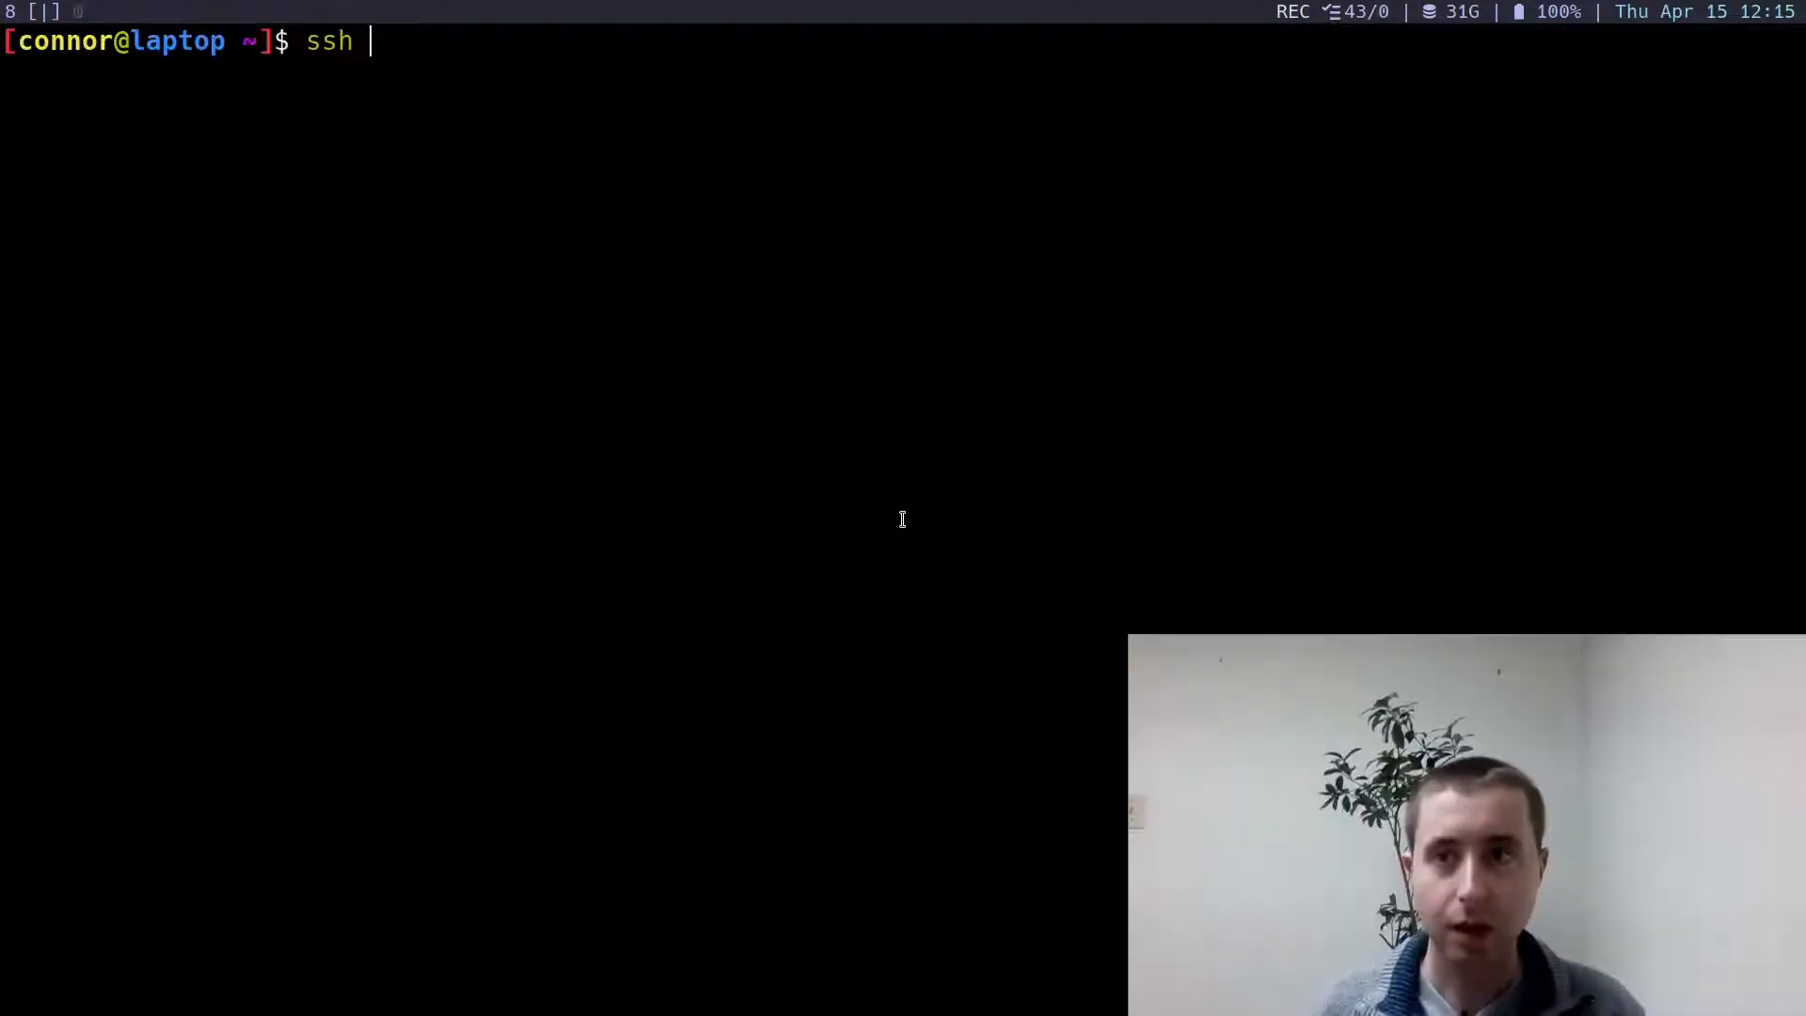
type("root@ubuntu-testvm")
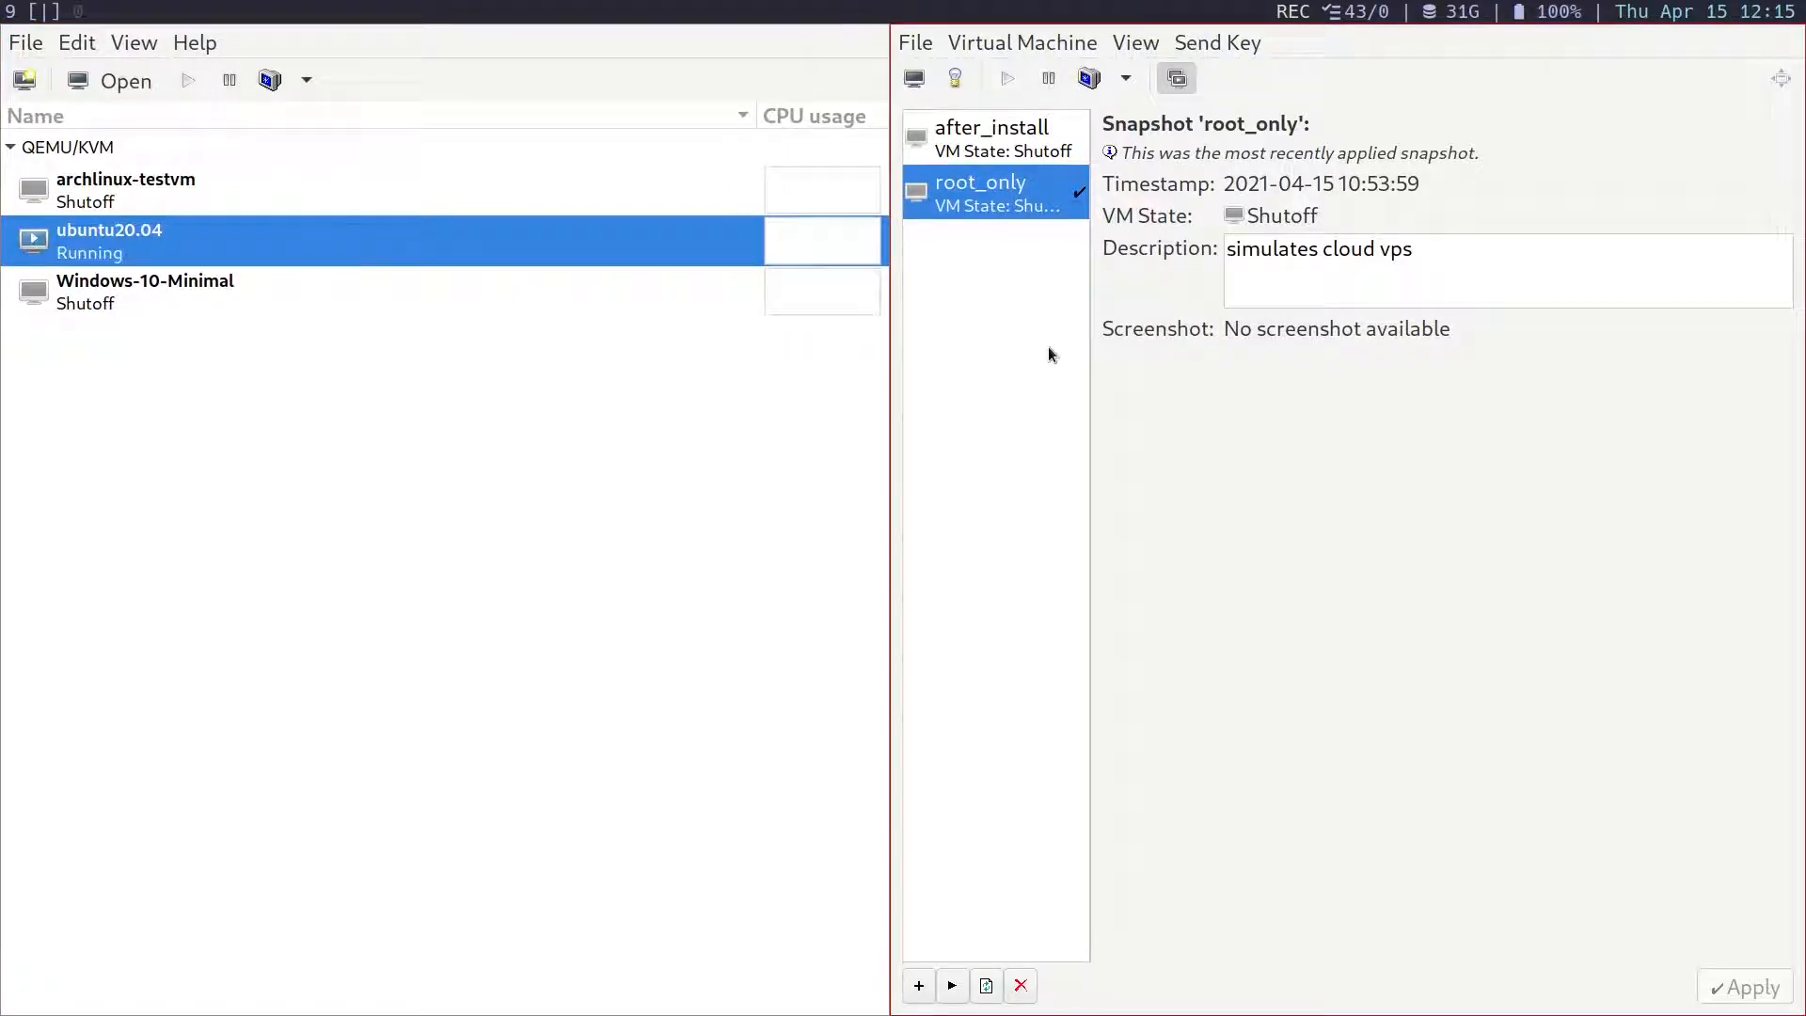
mouse_move(915, 133)
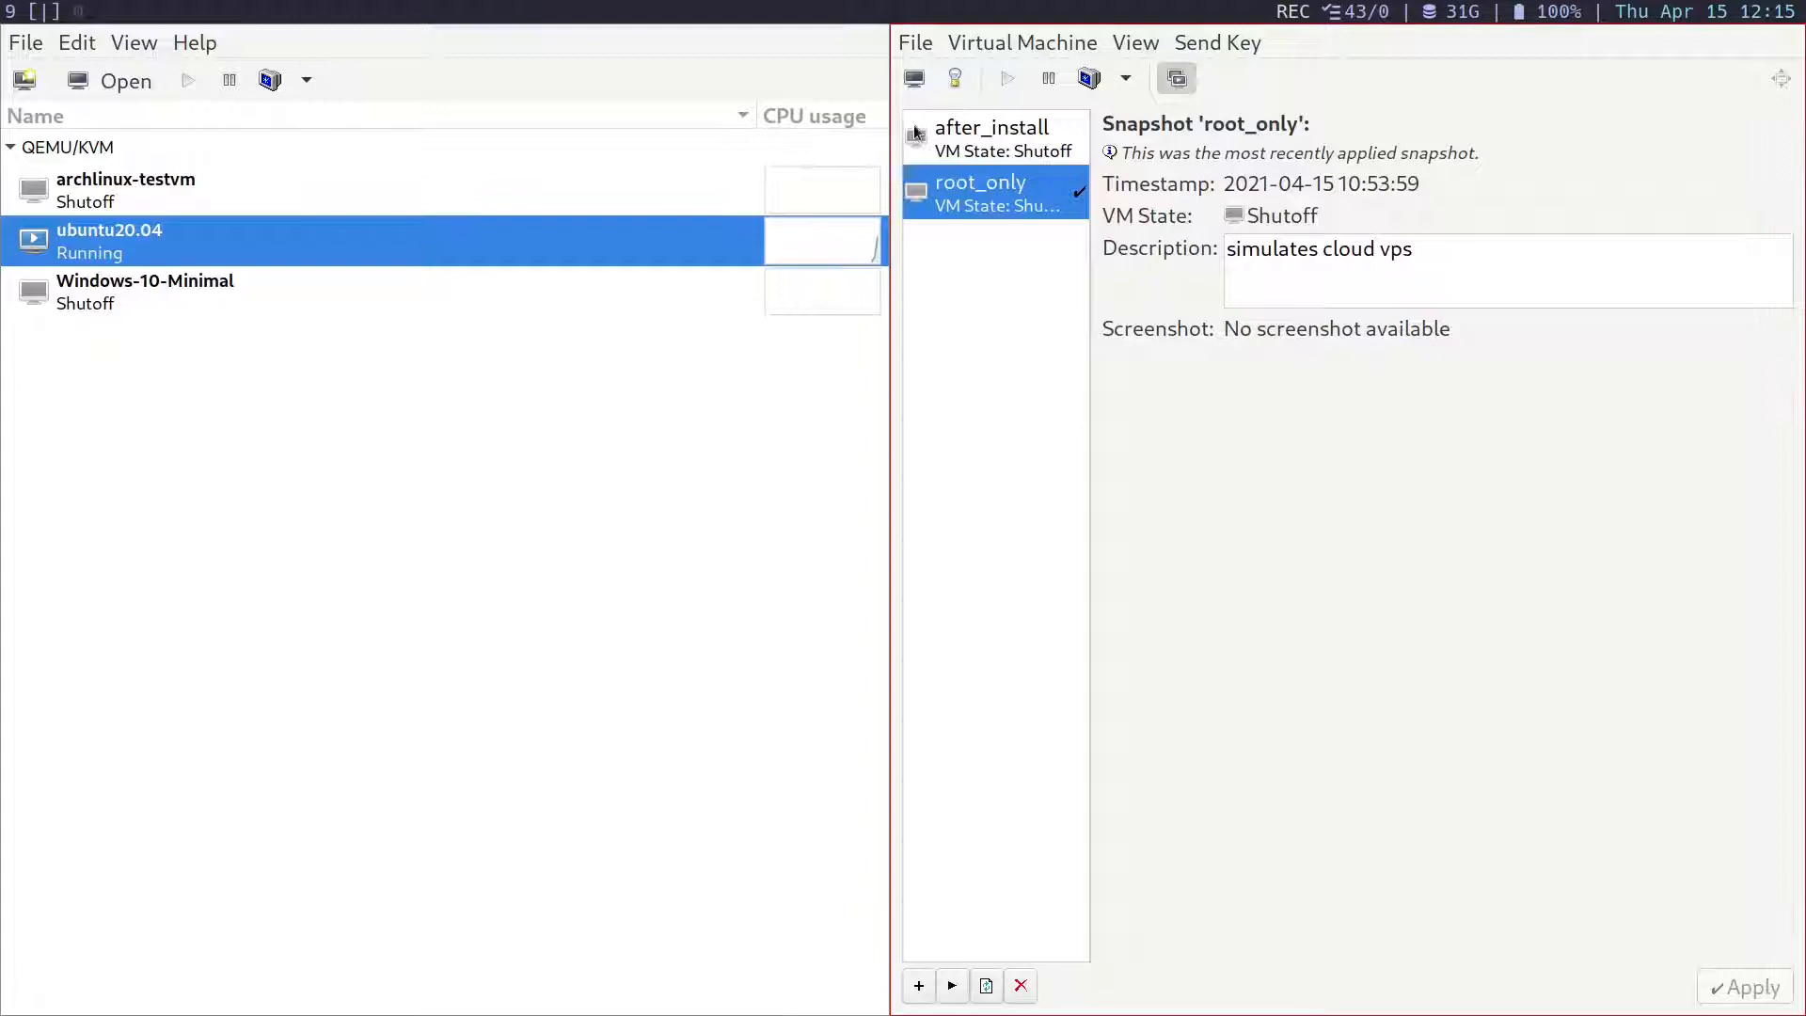
left_click(1134, 43)
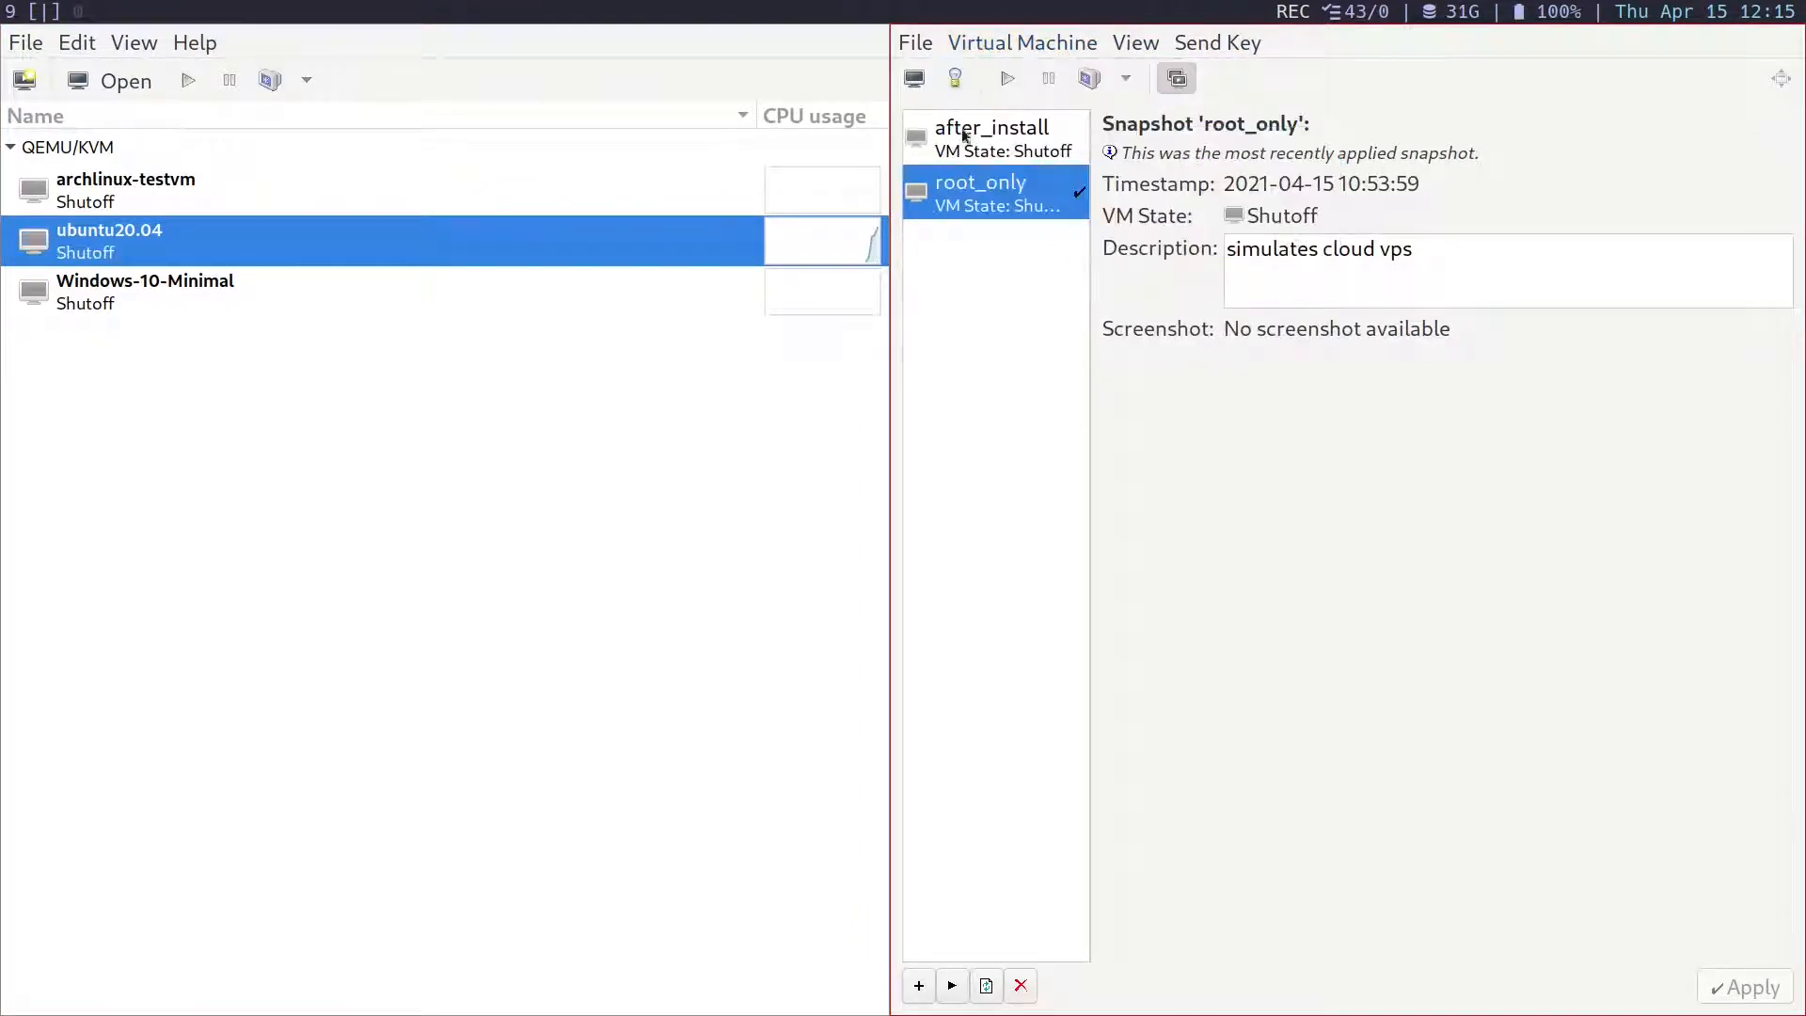
left_click(188, 81)
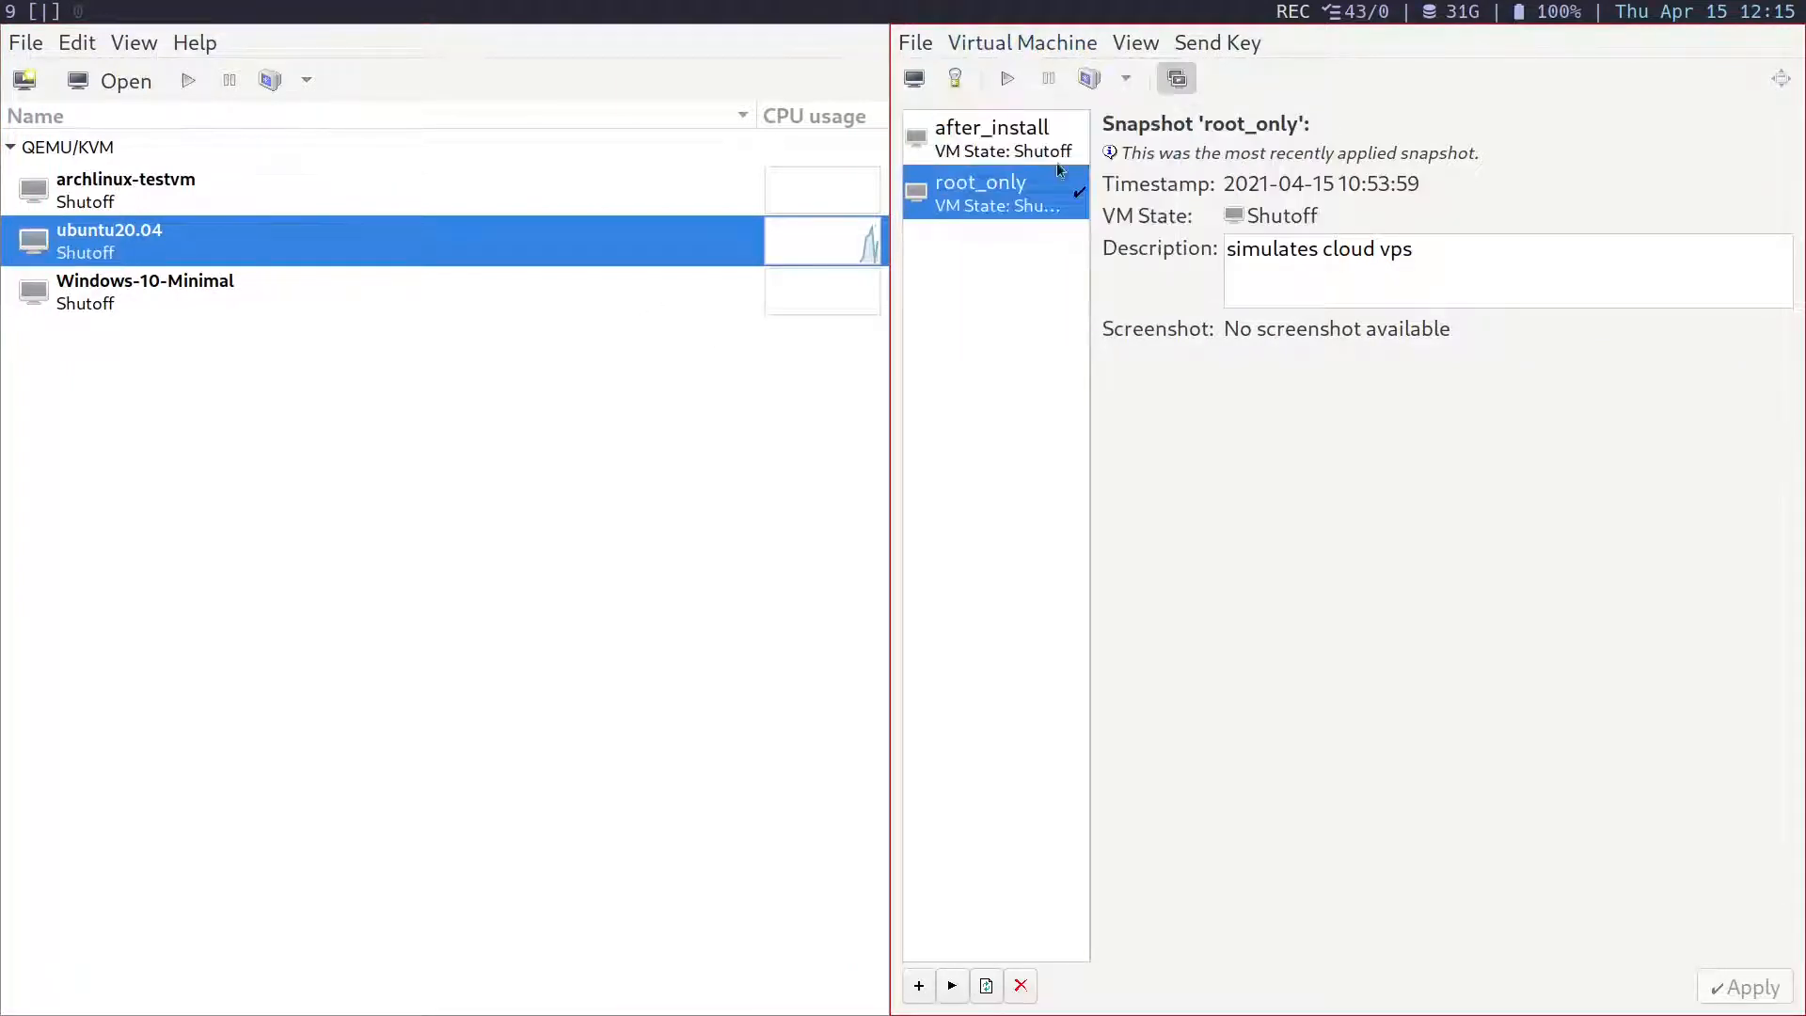
- Run the root_only snapshot, confirm discarding changes, and boot the restored VM
left_click(951, 985)
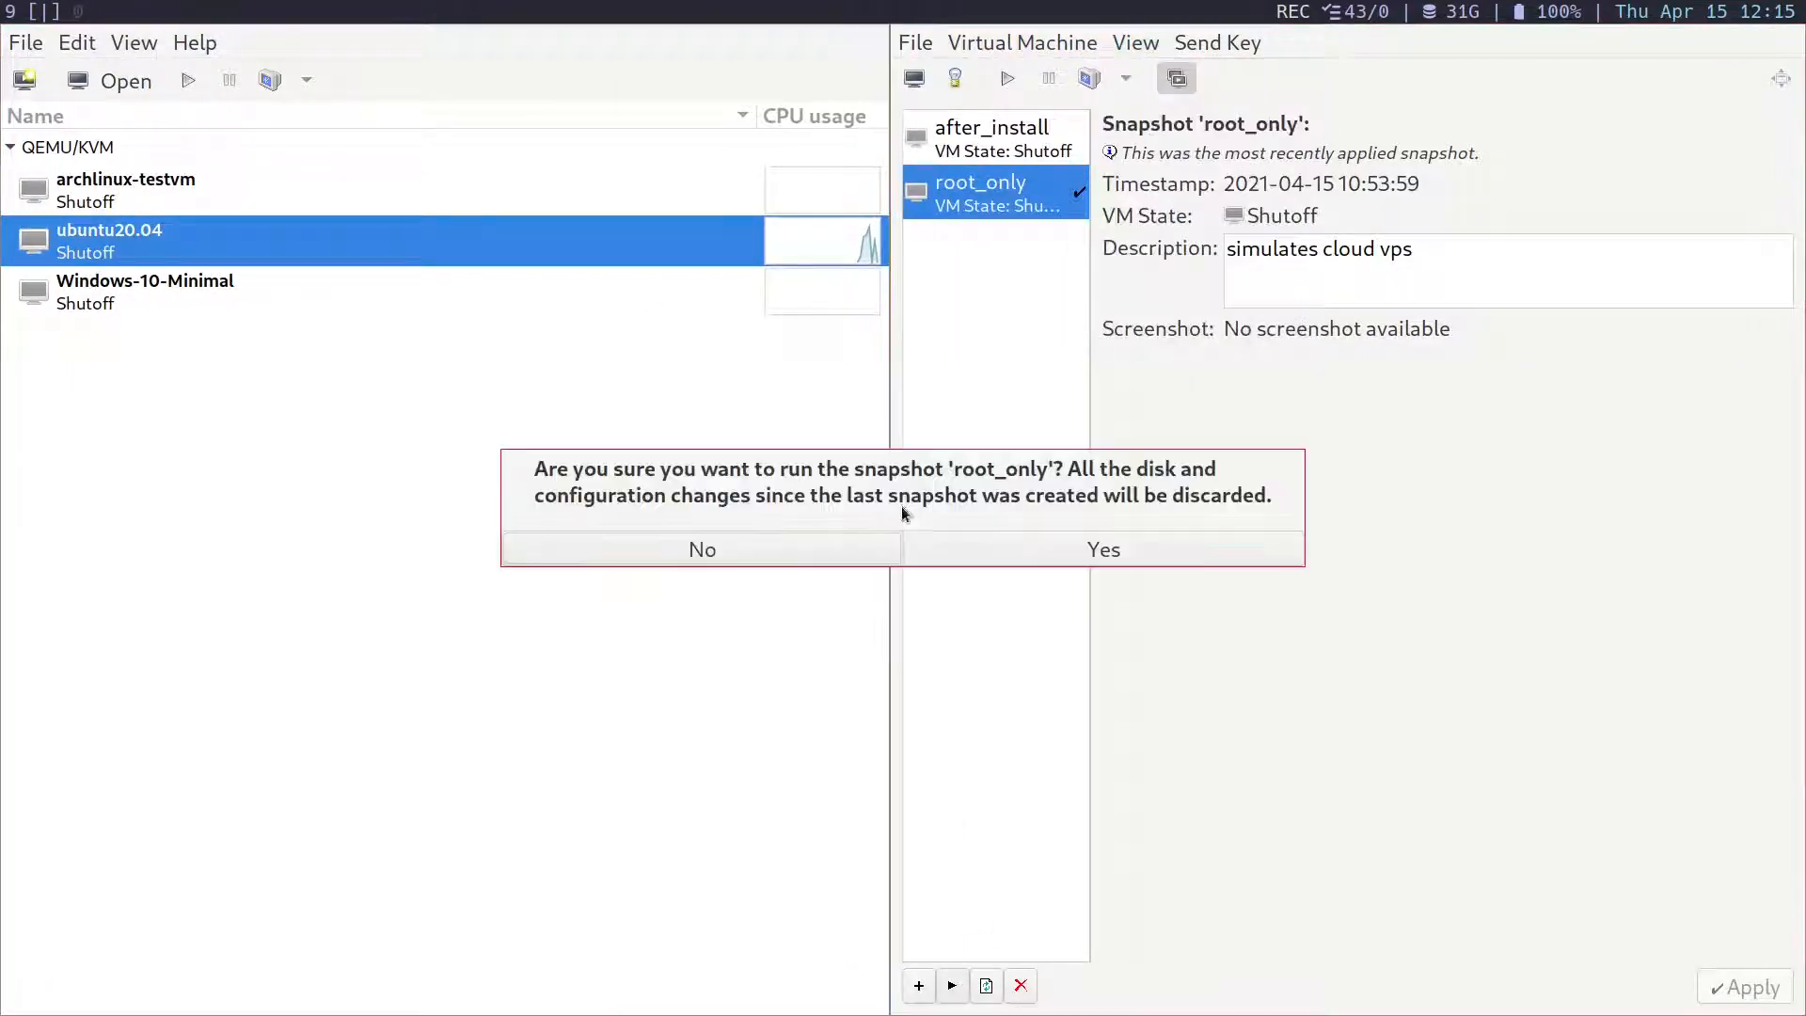
left_click(1103, 549)
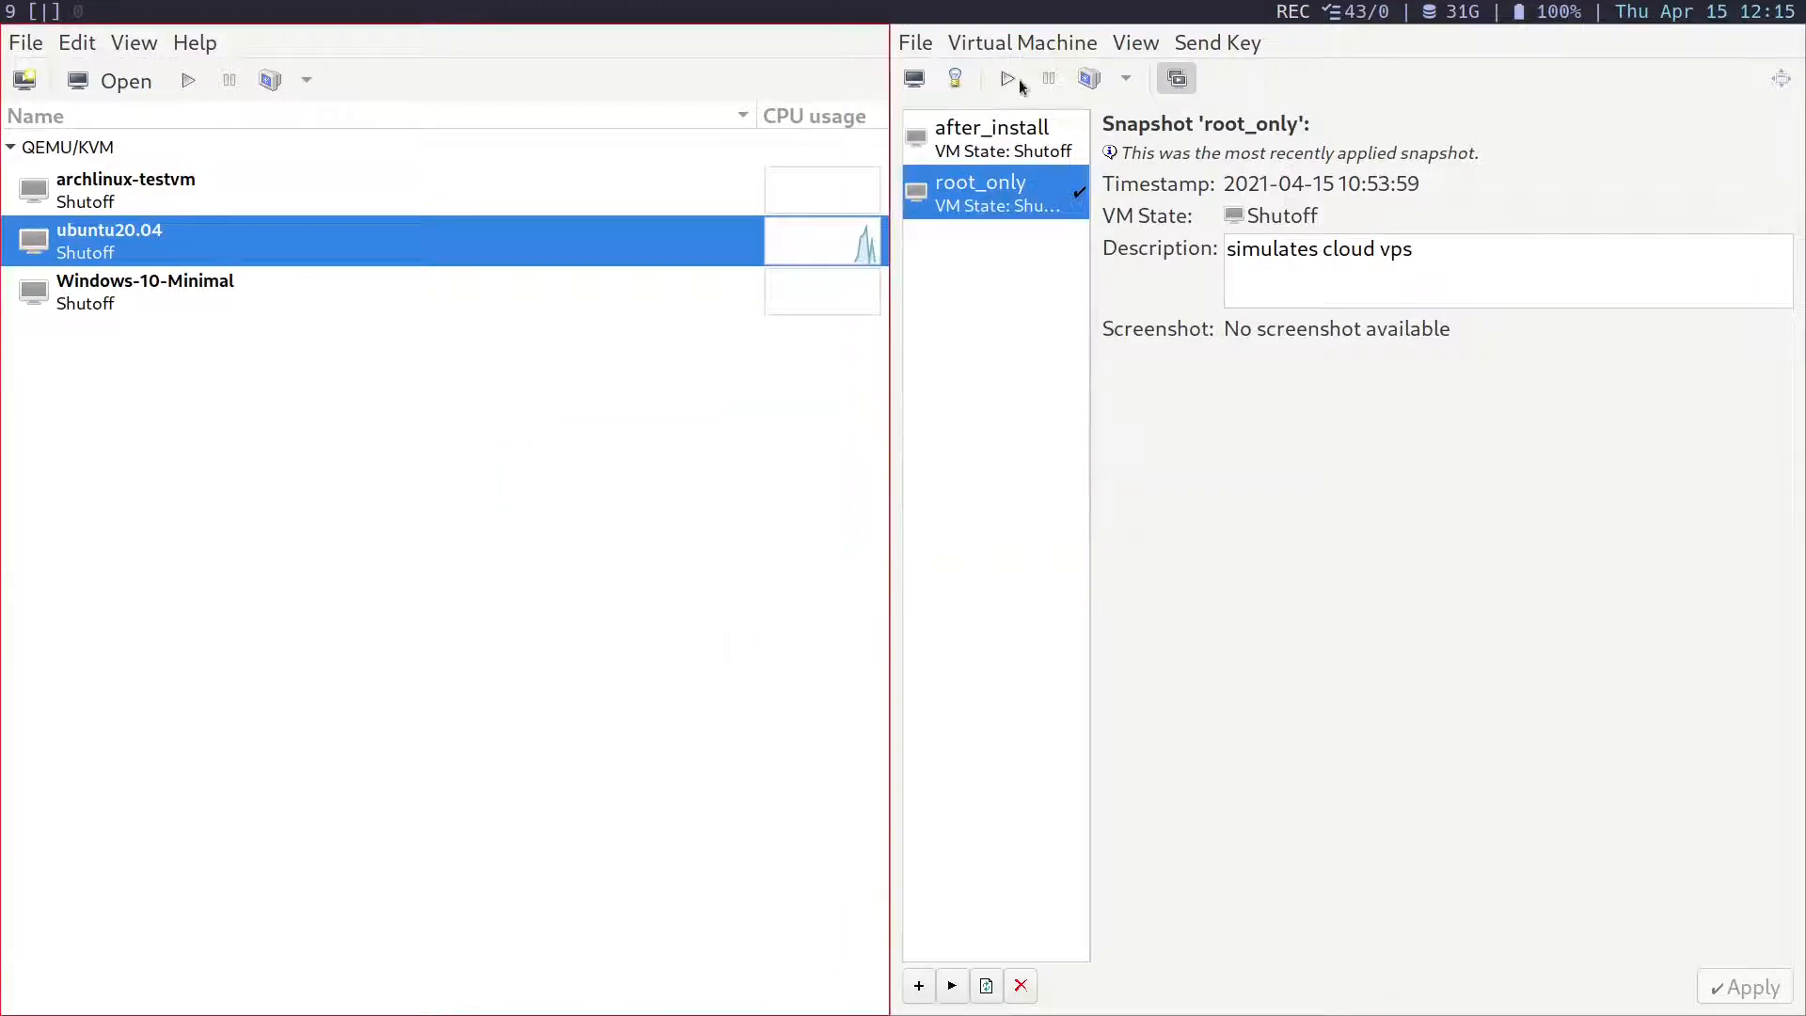
left_click(1006, 77)
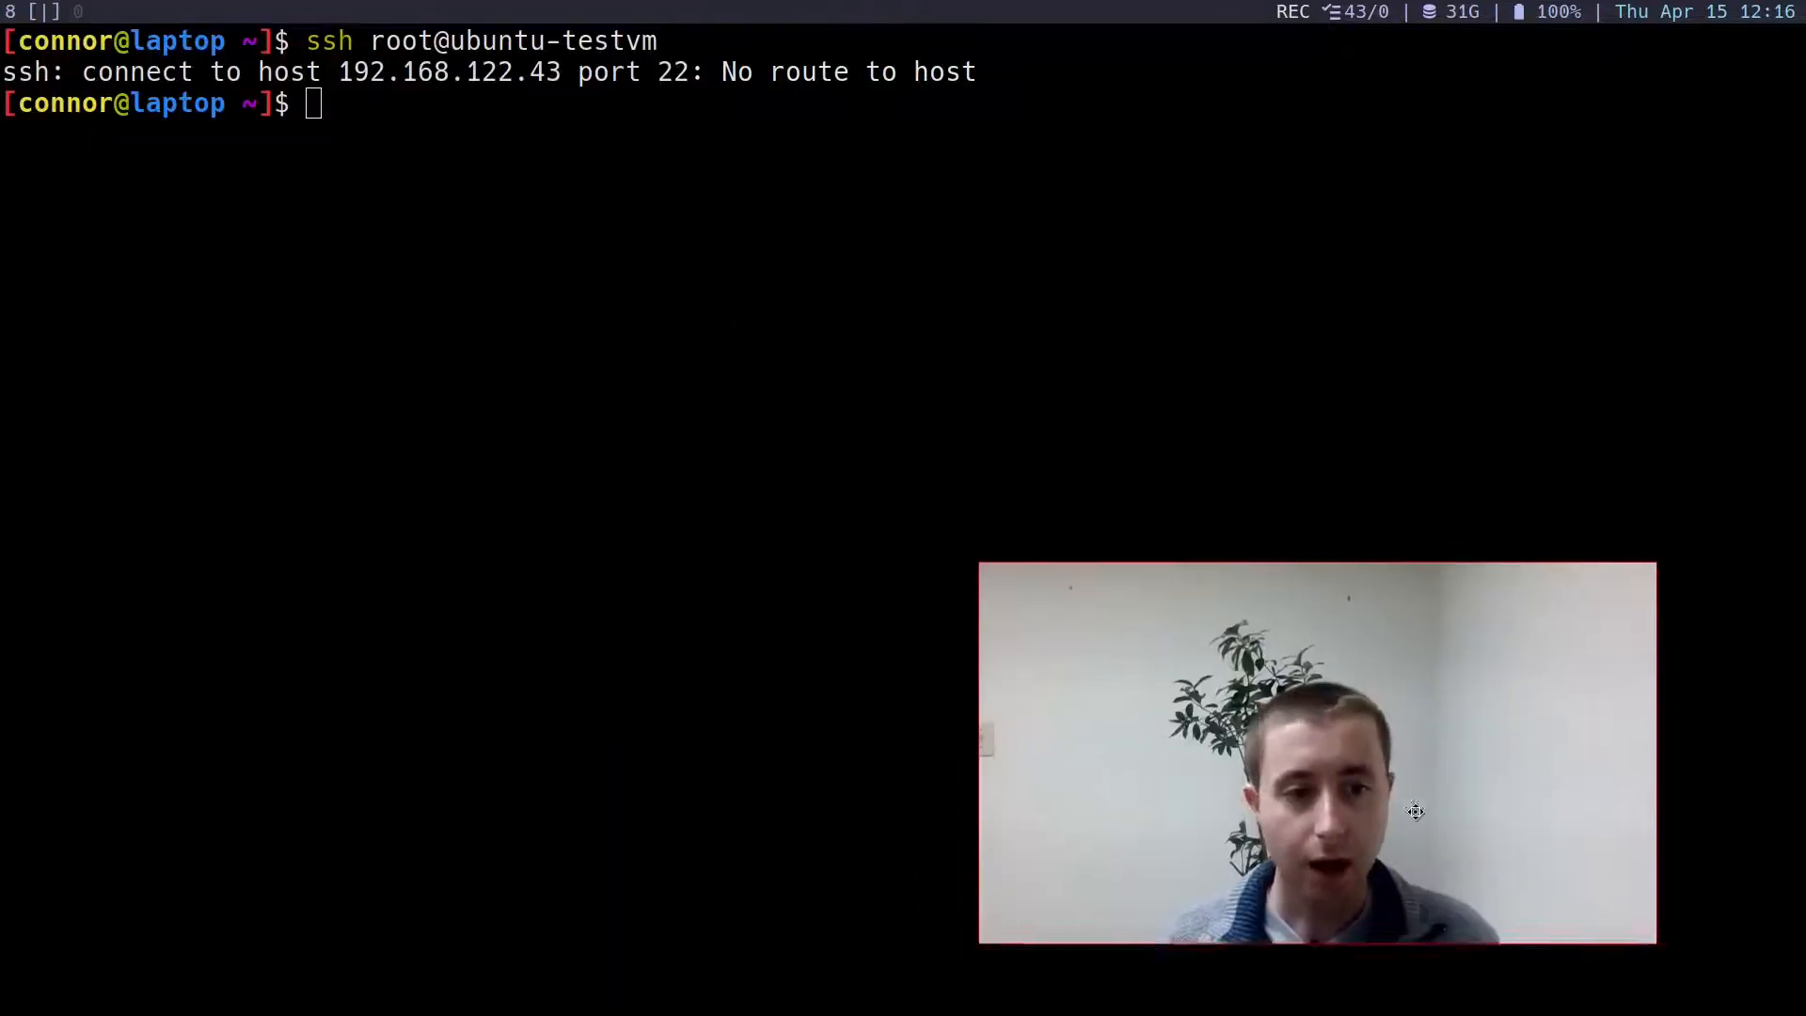
- Log in over ssh as root to the restored ubuntu-testvm and start checking its crontab
type("ssh root@ubuntu-testvm")
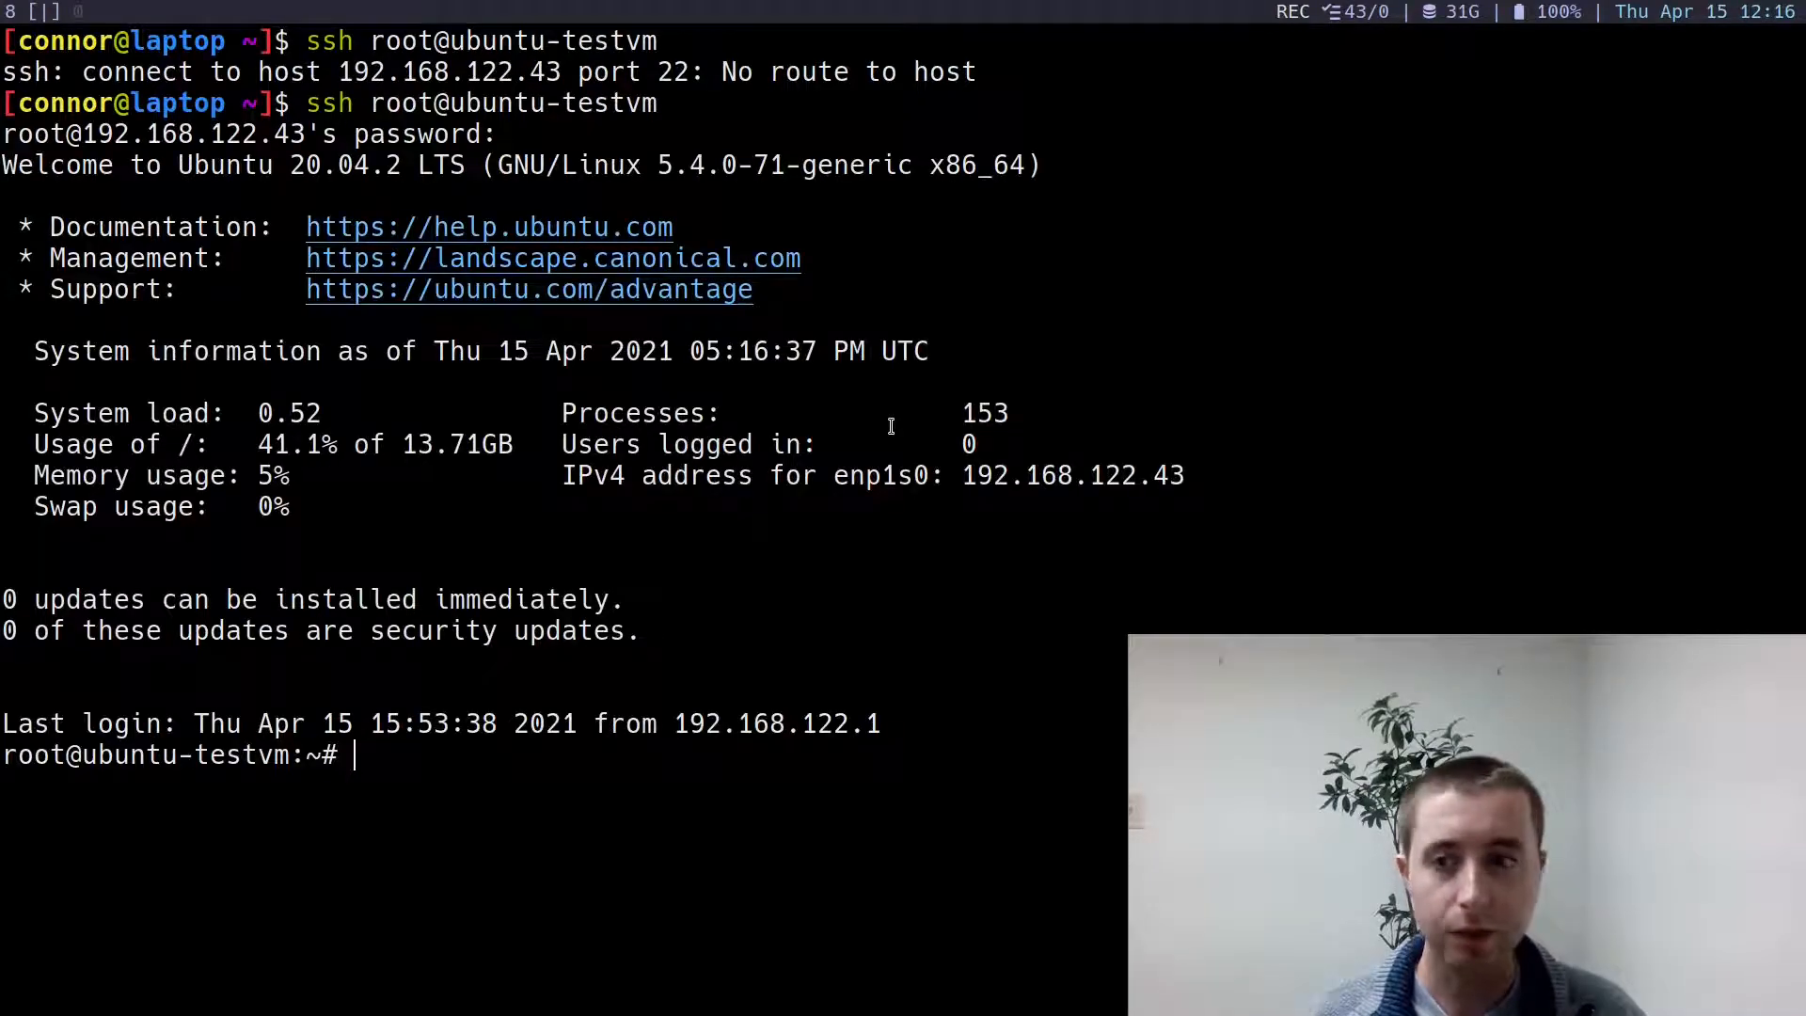
type("cr")
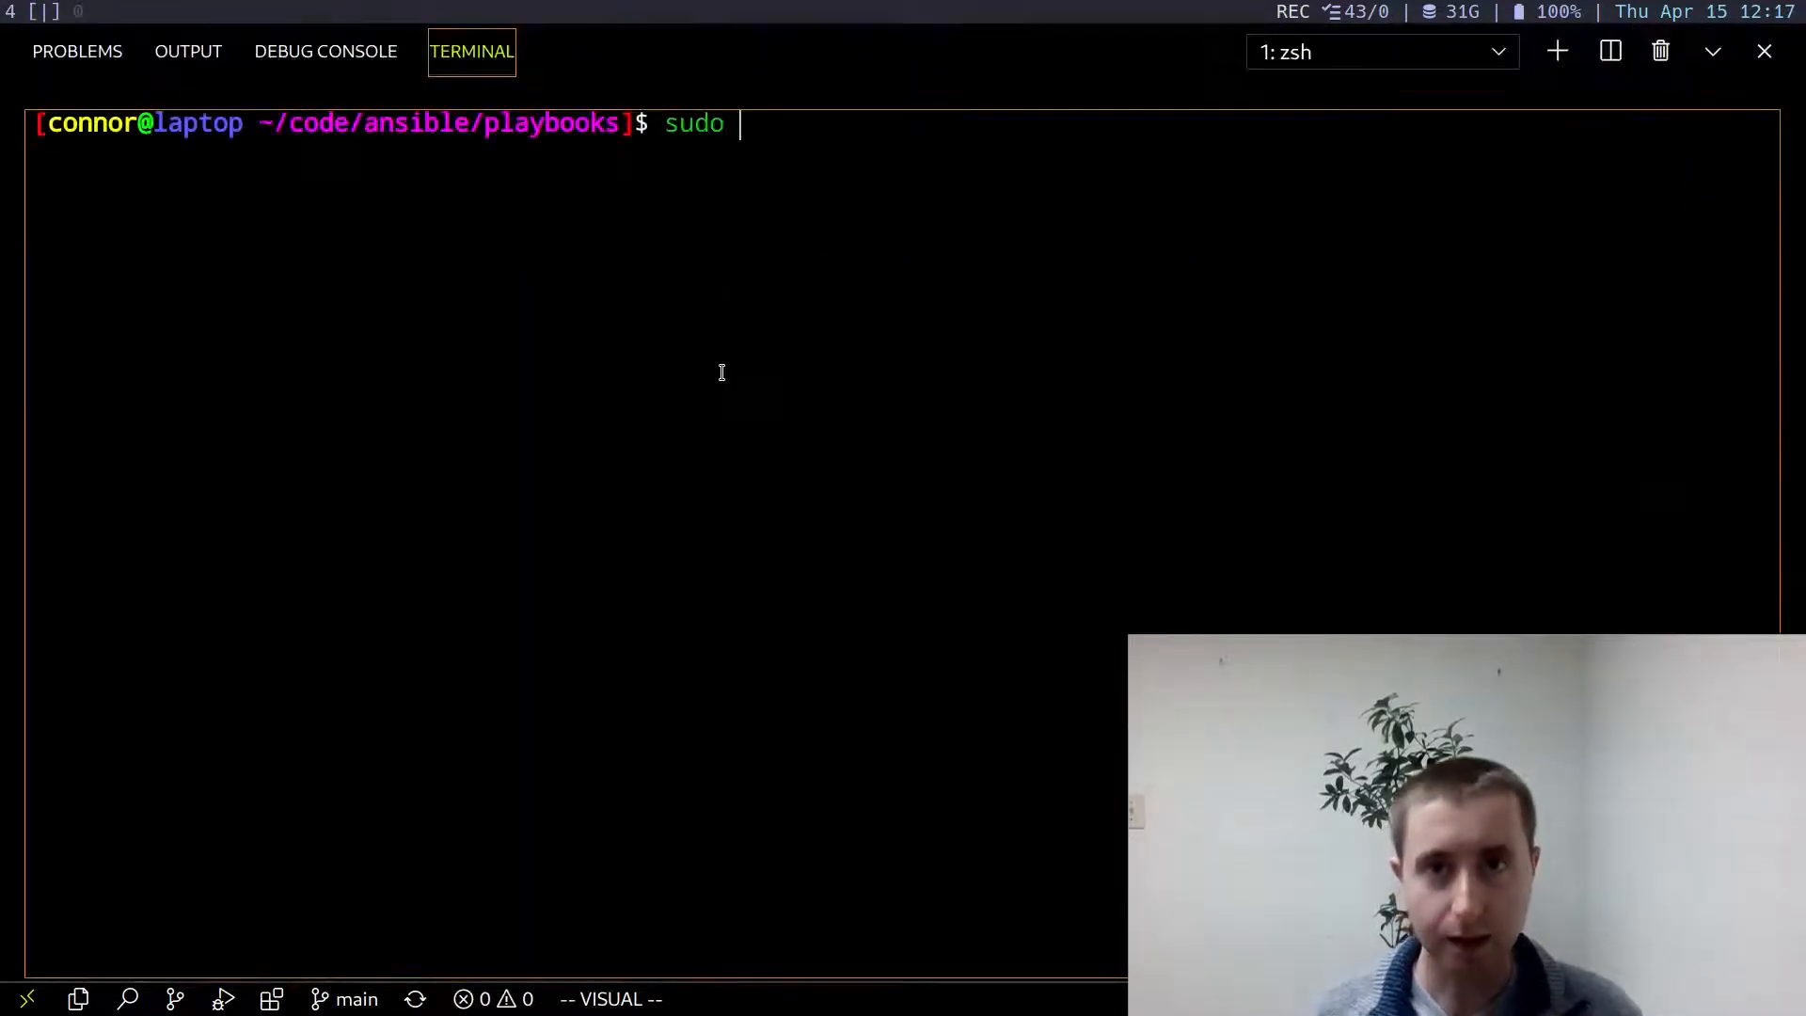
- Switch to the ansible user, list the playbooks, and run ansible-playbook main-vps.yml against ubuntu-testvm
type("su ansible")
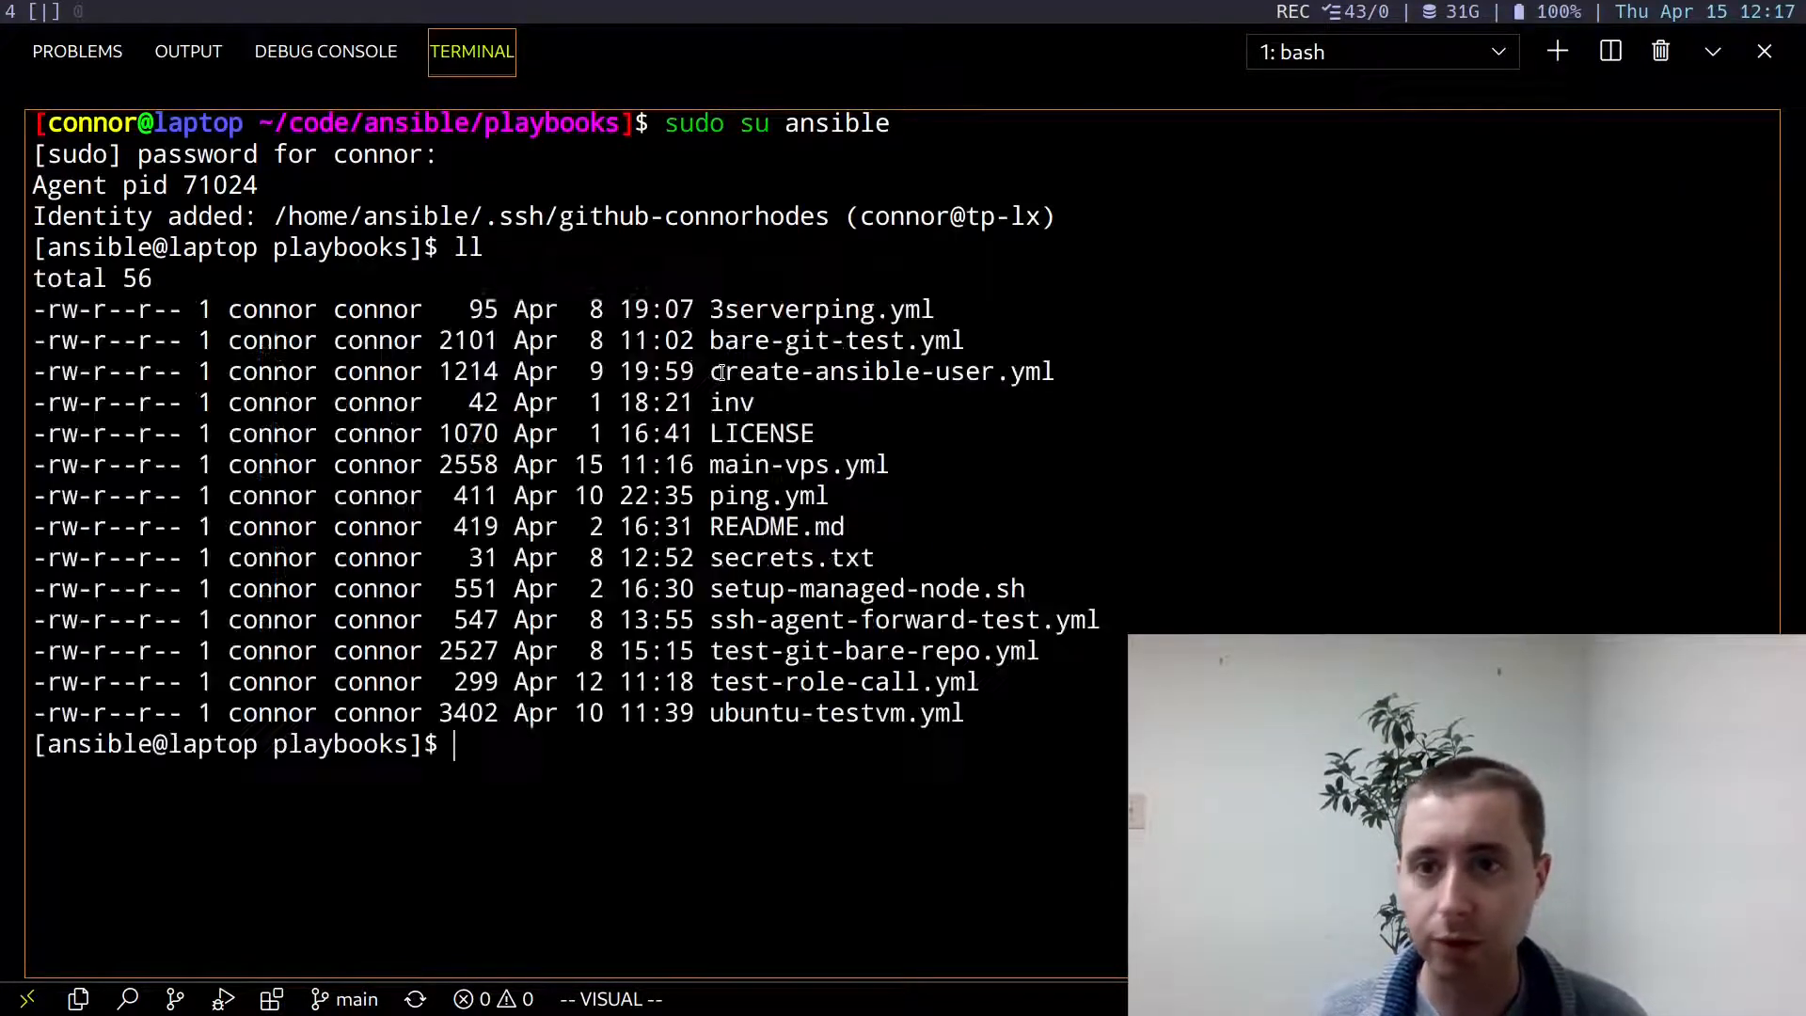
type("ll")
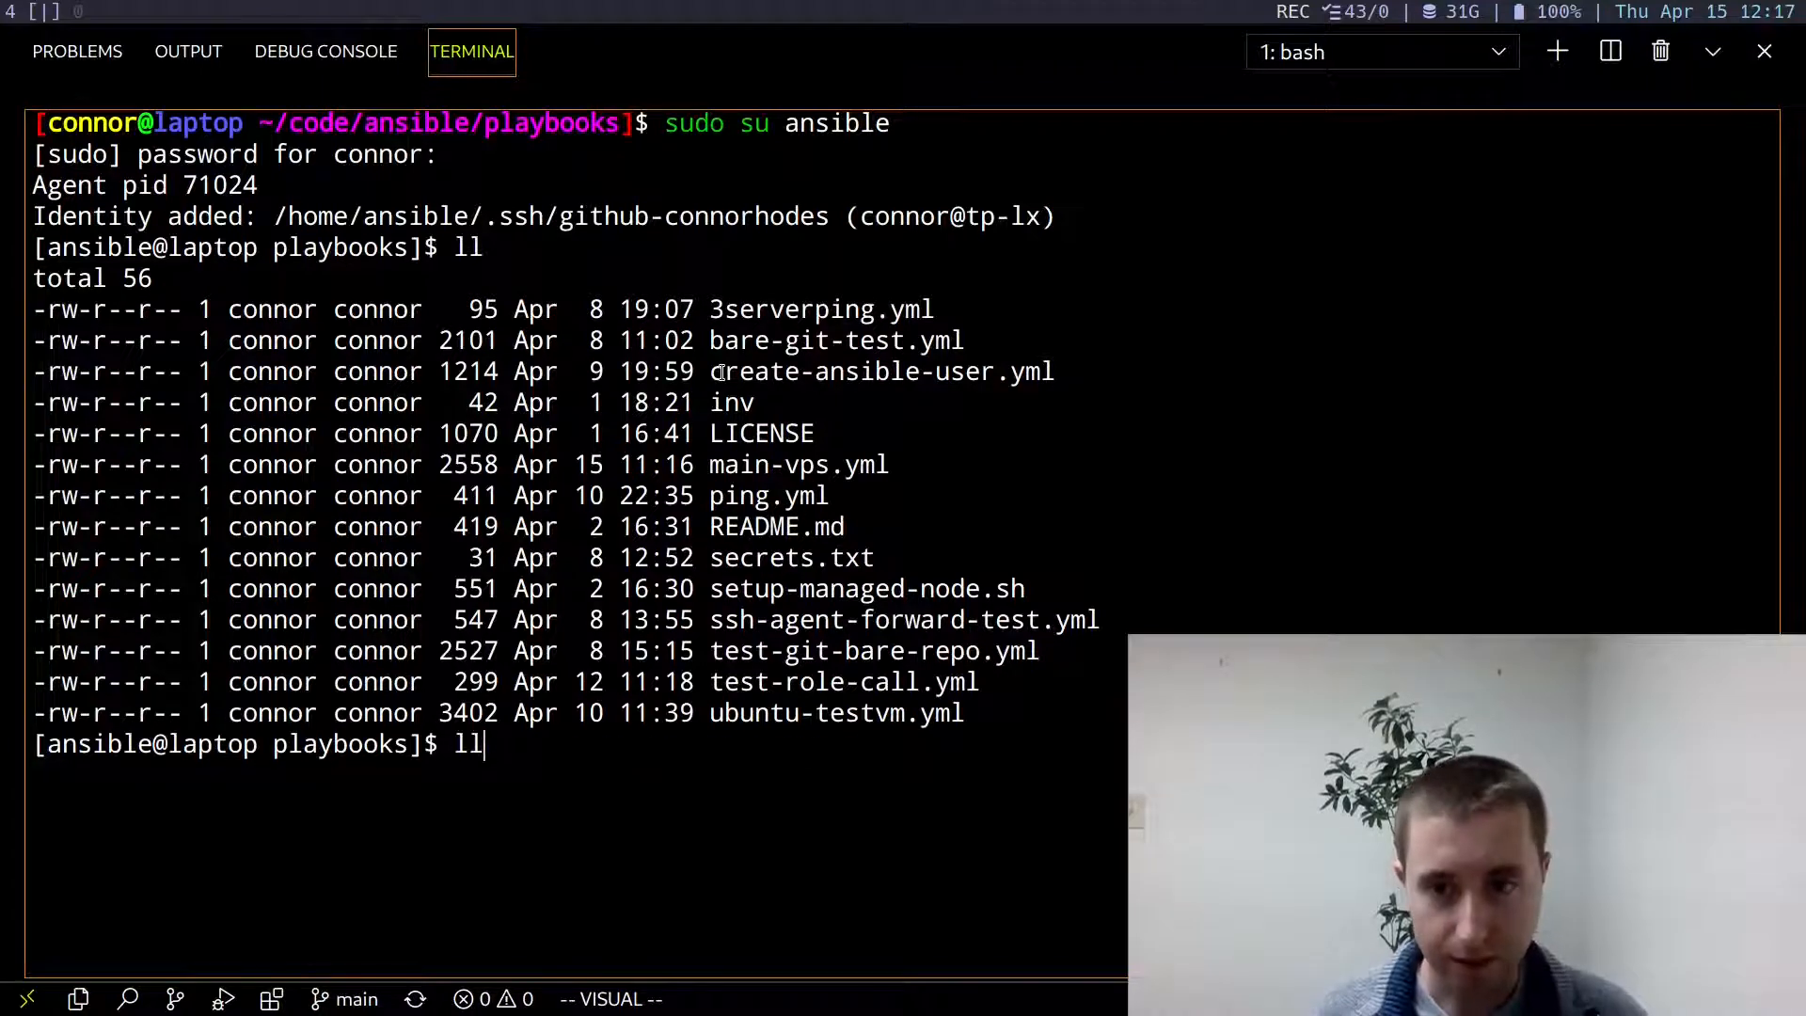
type("ansible-playbook main-vps.yml")
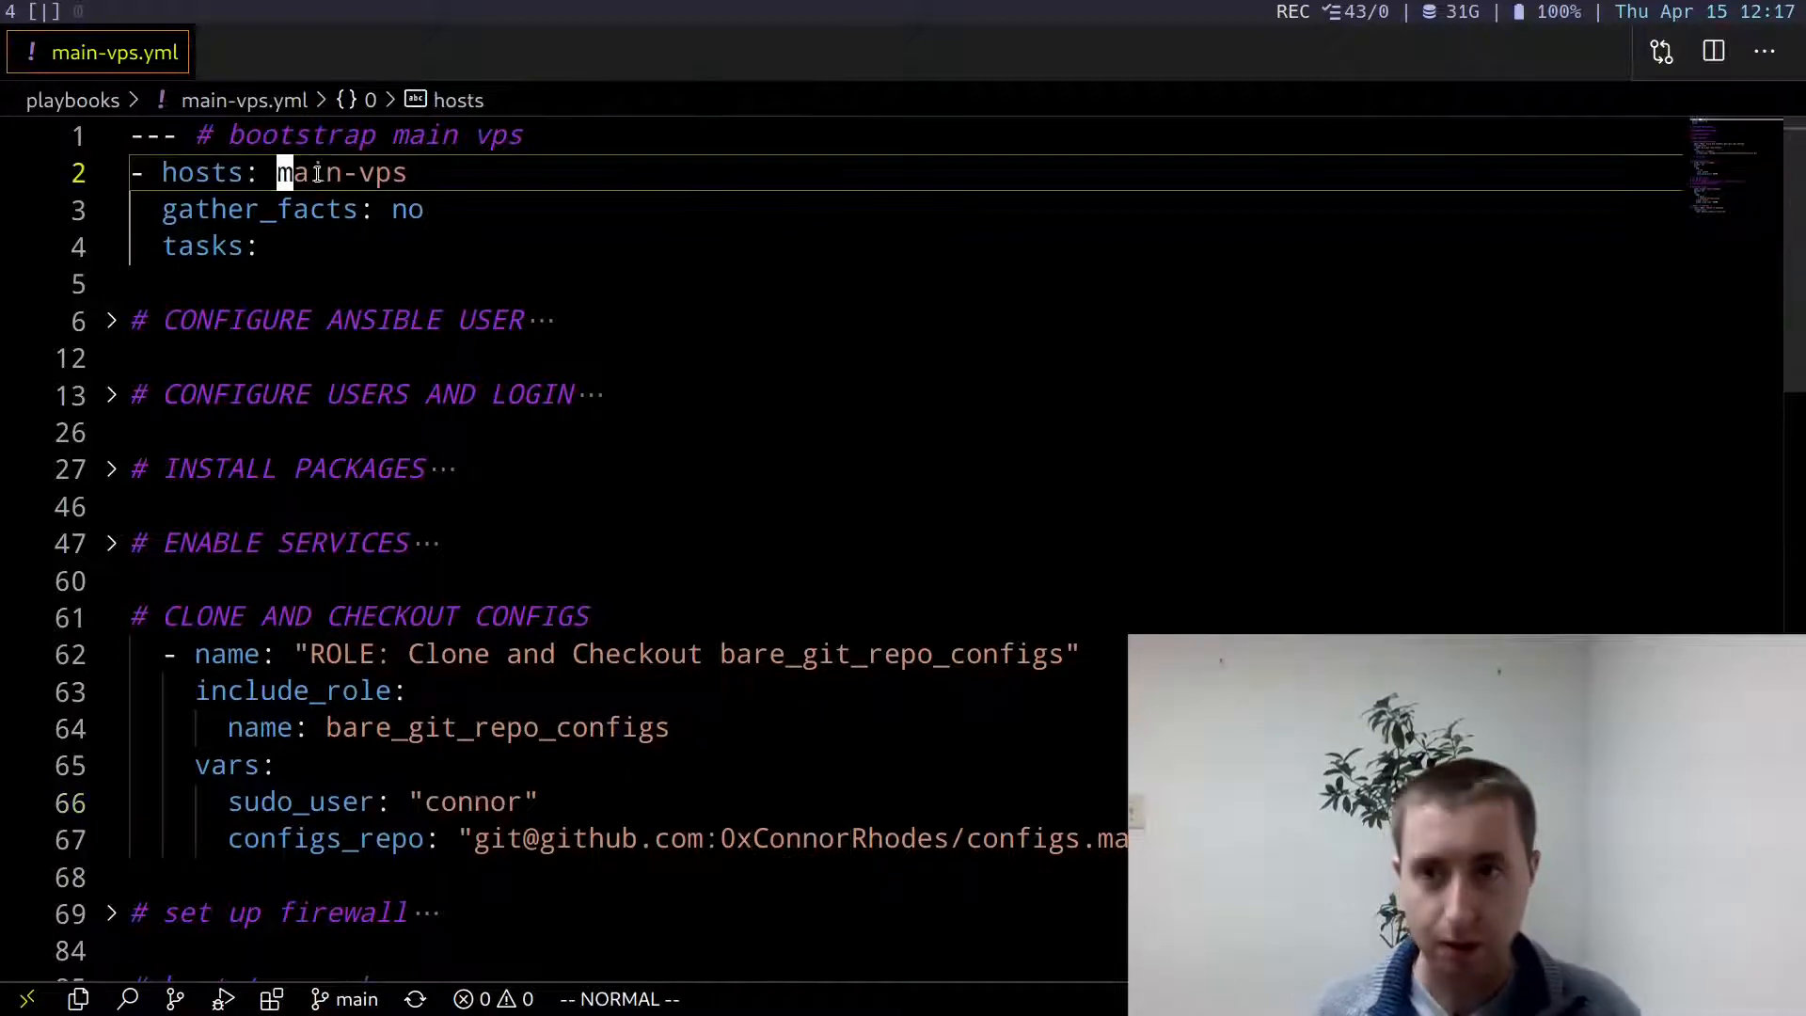
type("ubunu")
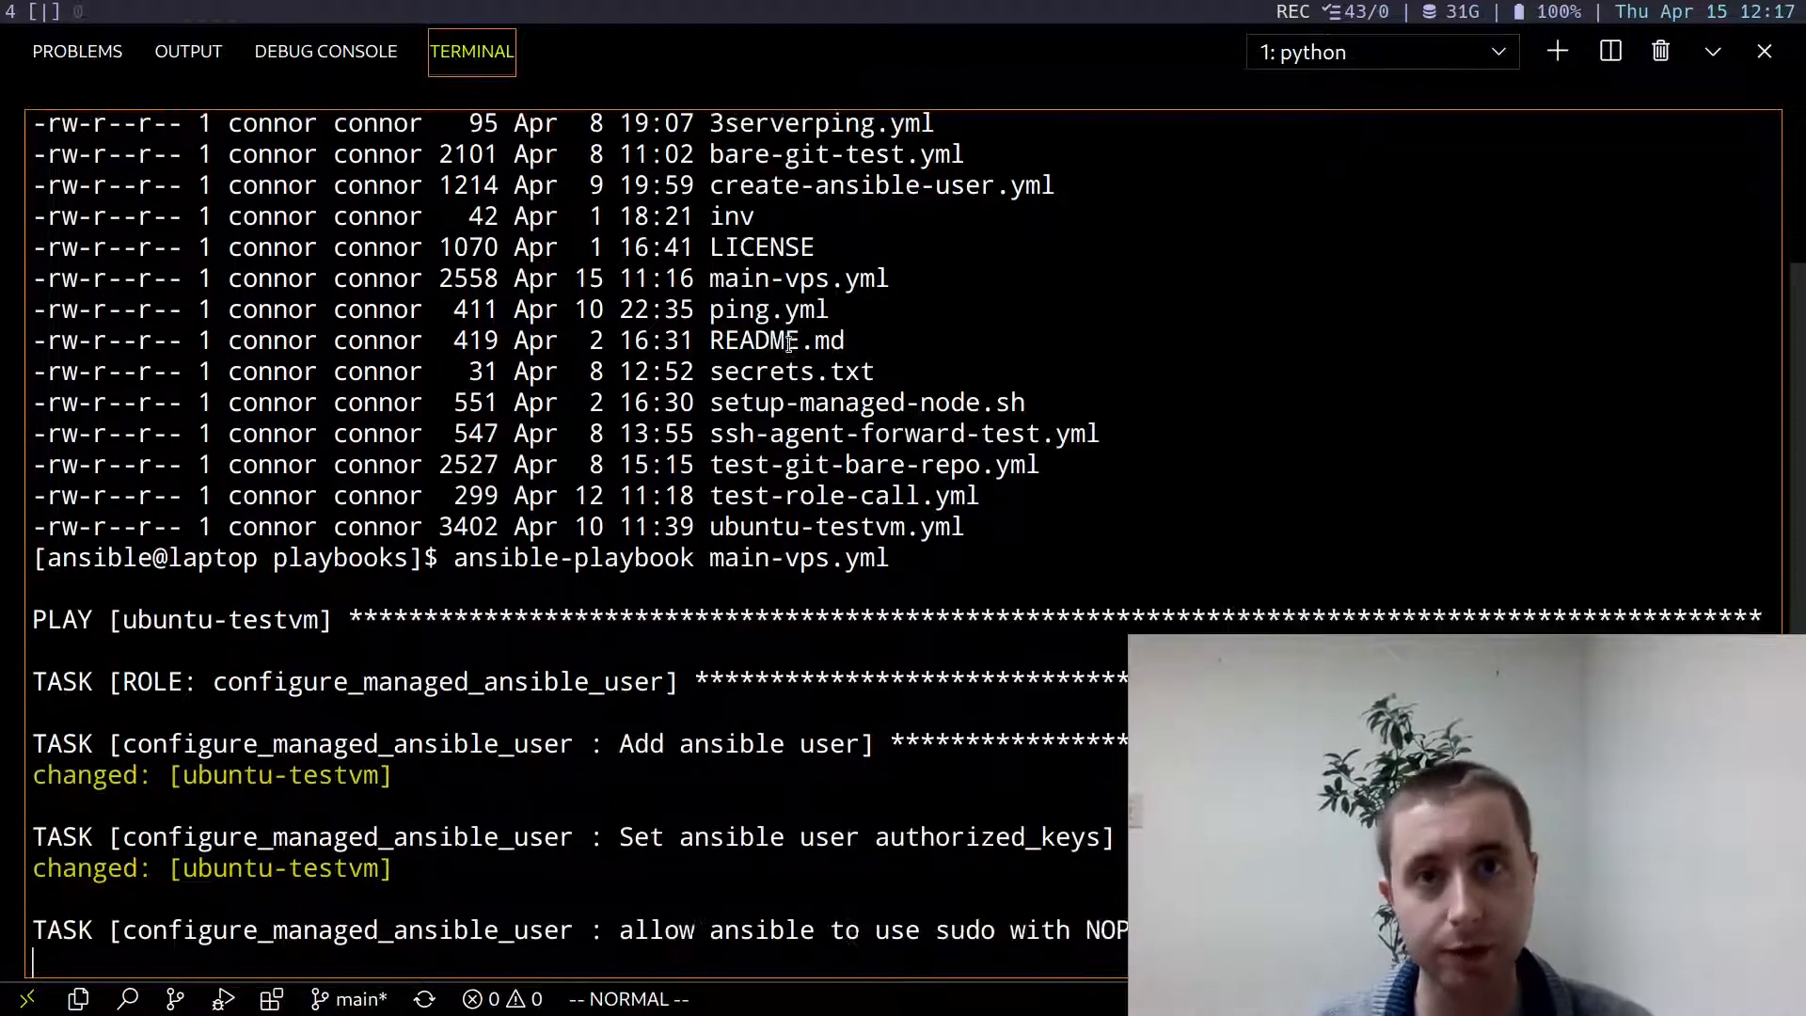
- Scroll through the playbook output to the PLAY RECAP showing ok=24 and changed=19 and select it
scroll("down", 3)
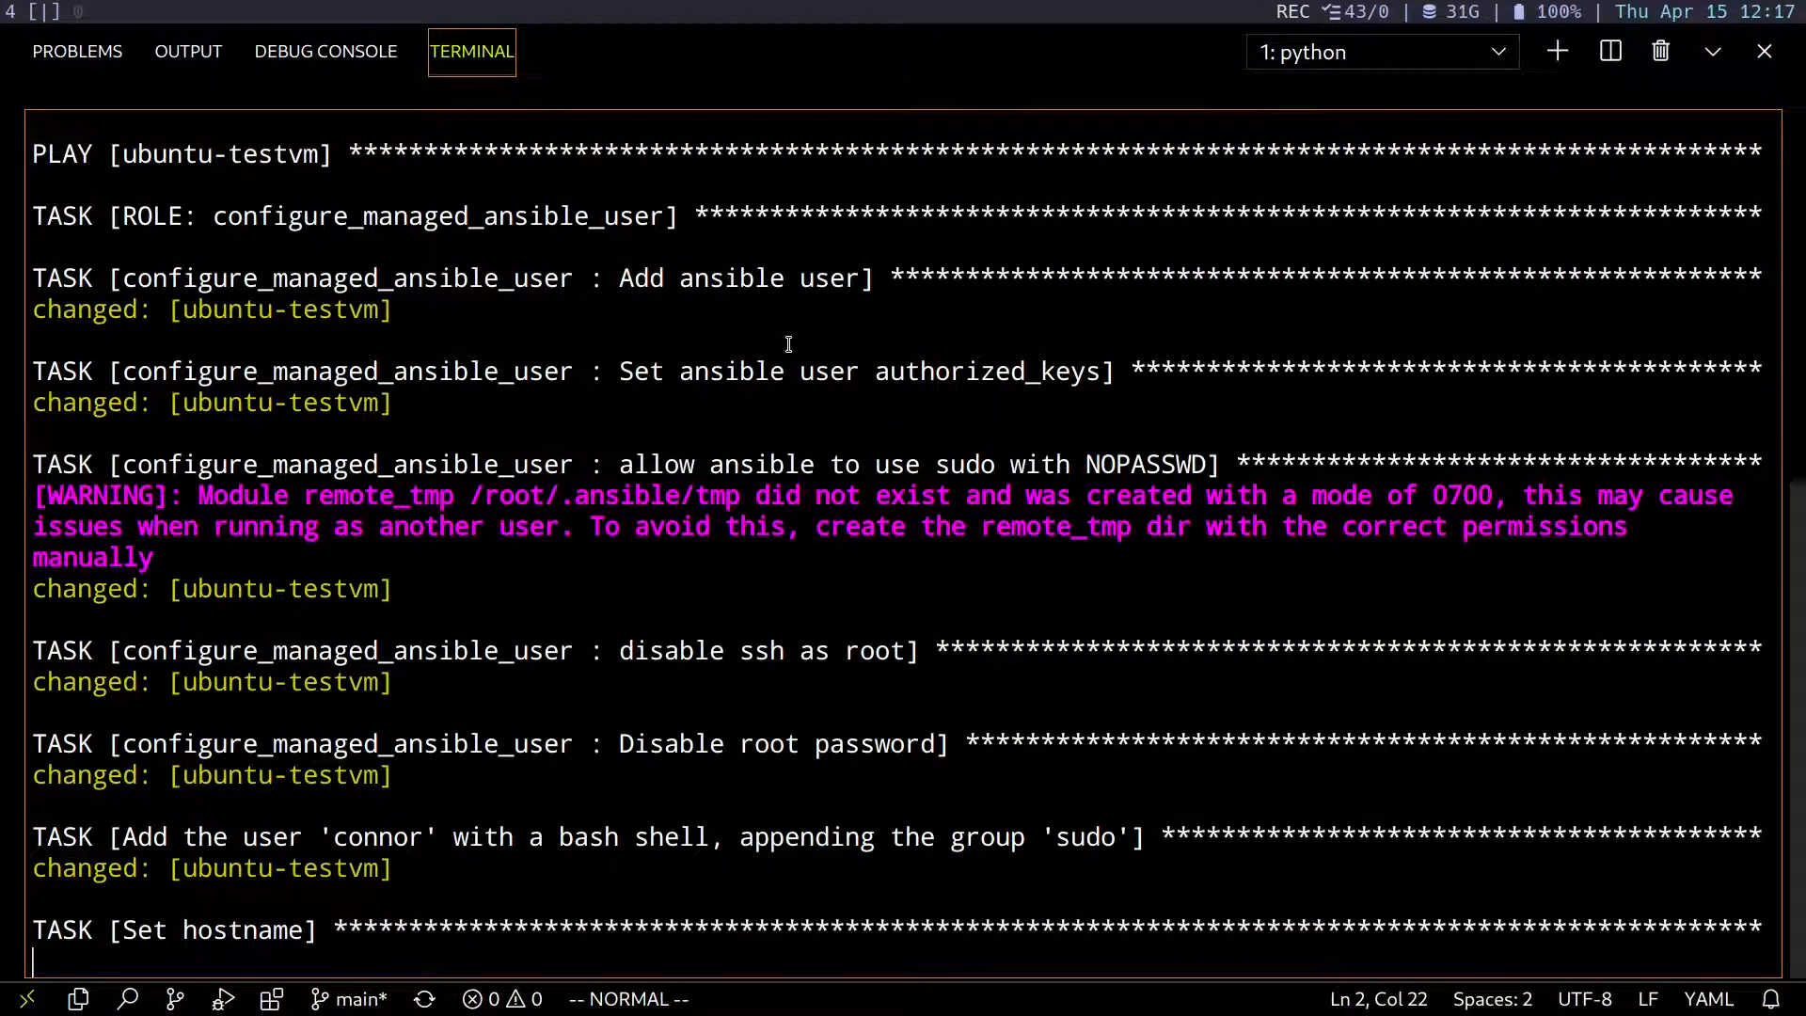
scroll("down", 3)
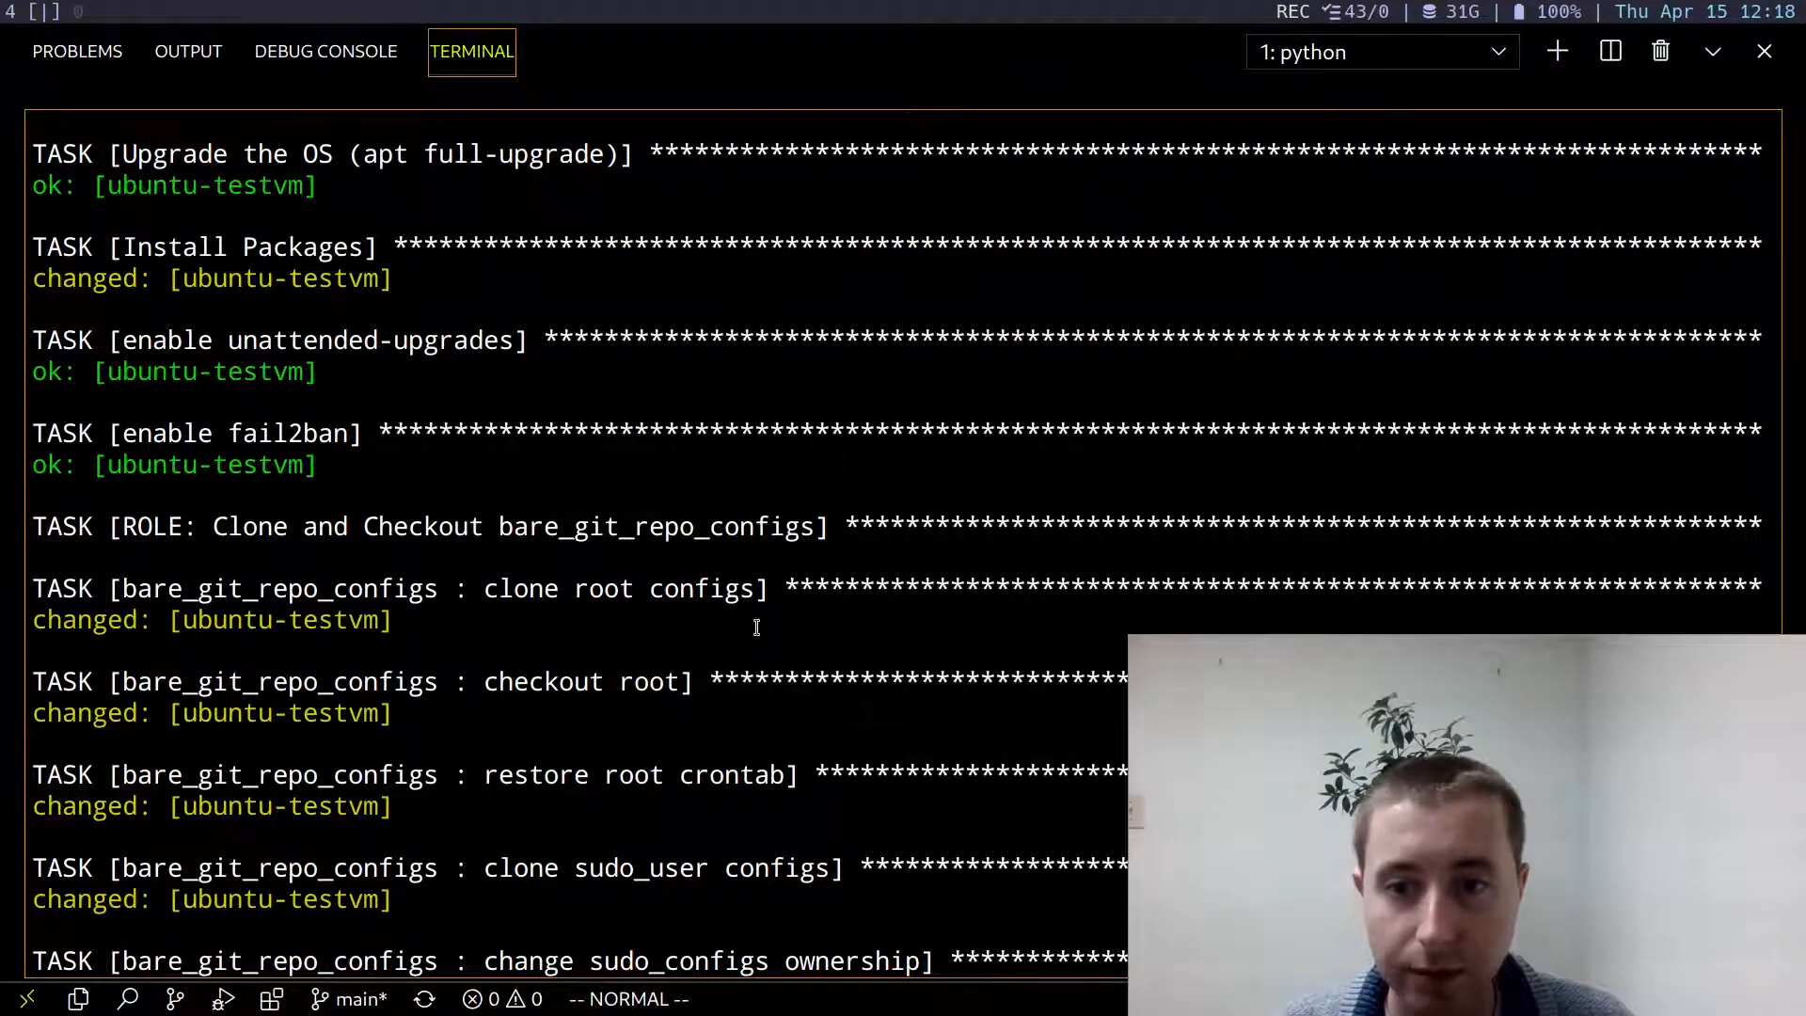
scroll("down", 3)
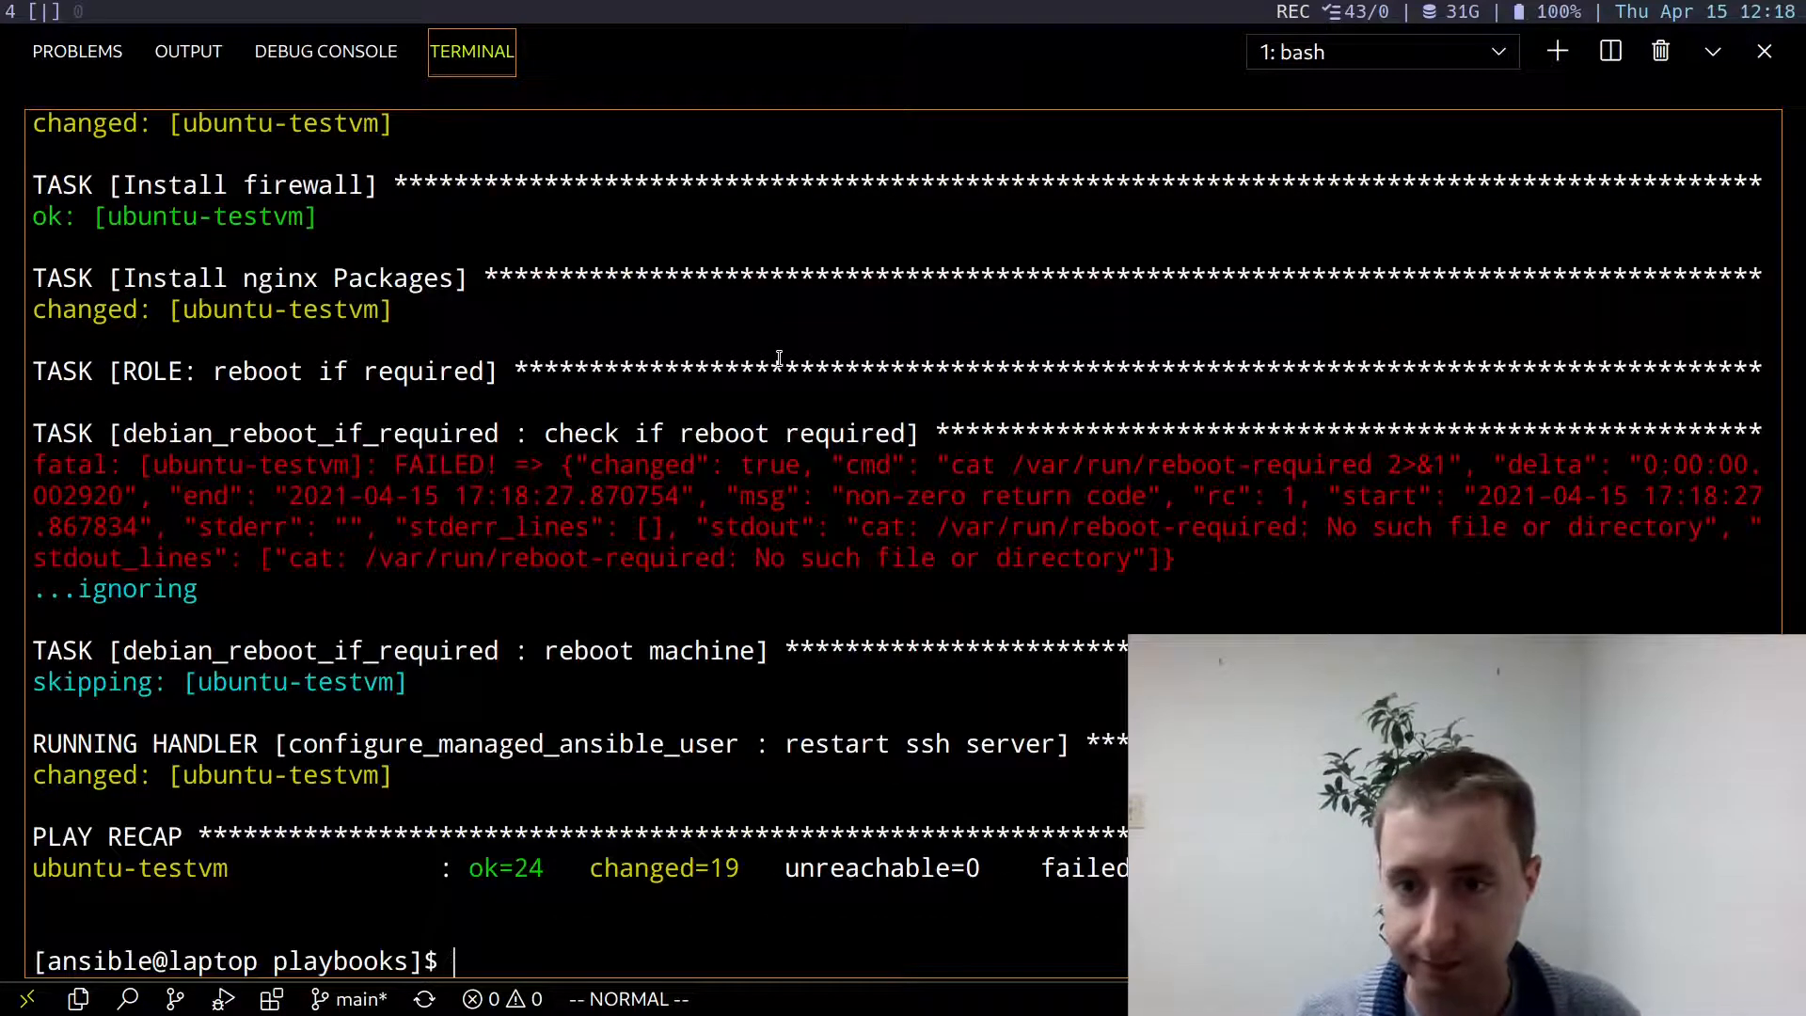
left_click_drag(240, 432, 424, 557)
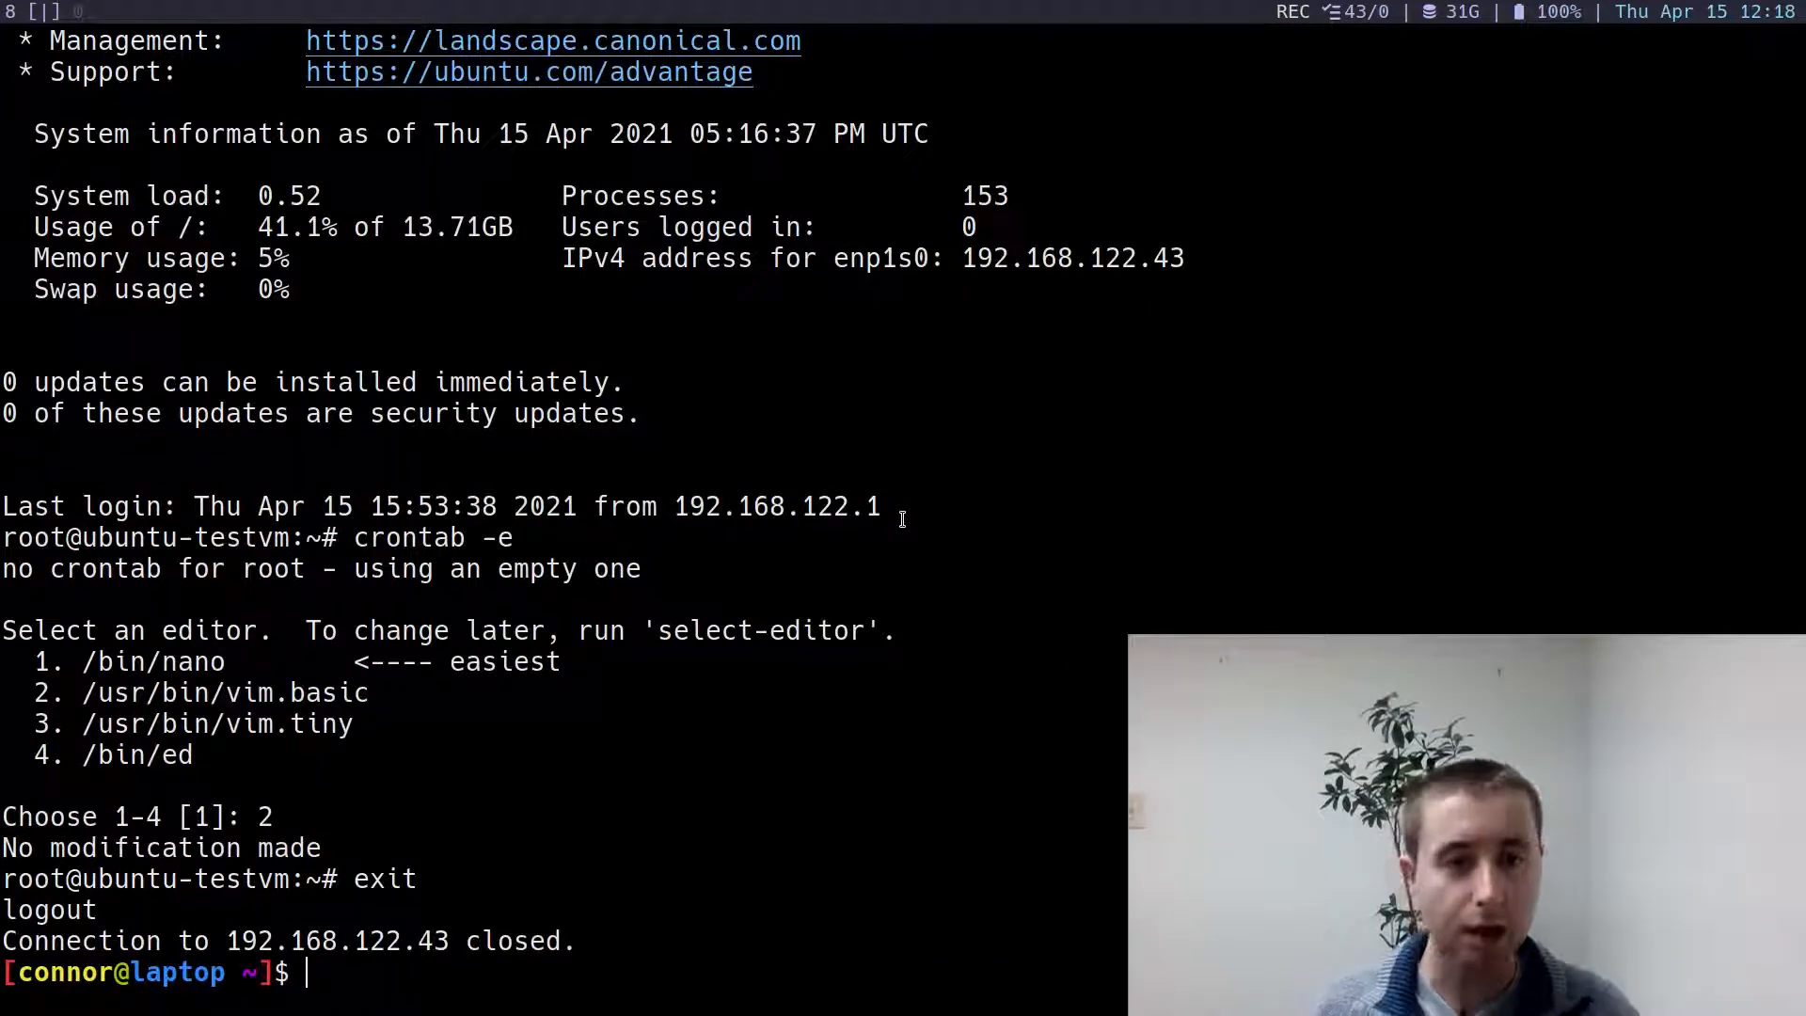
- Reconnect with ssh root@ubuntu-testvm, elevate with sudo su and submit the password to reach root's crontab
type("ssh root@ubuntu-testvm")
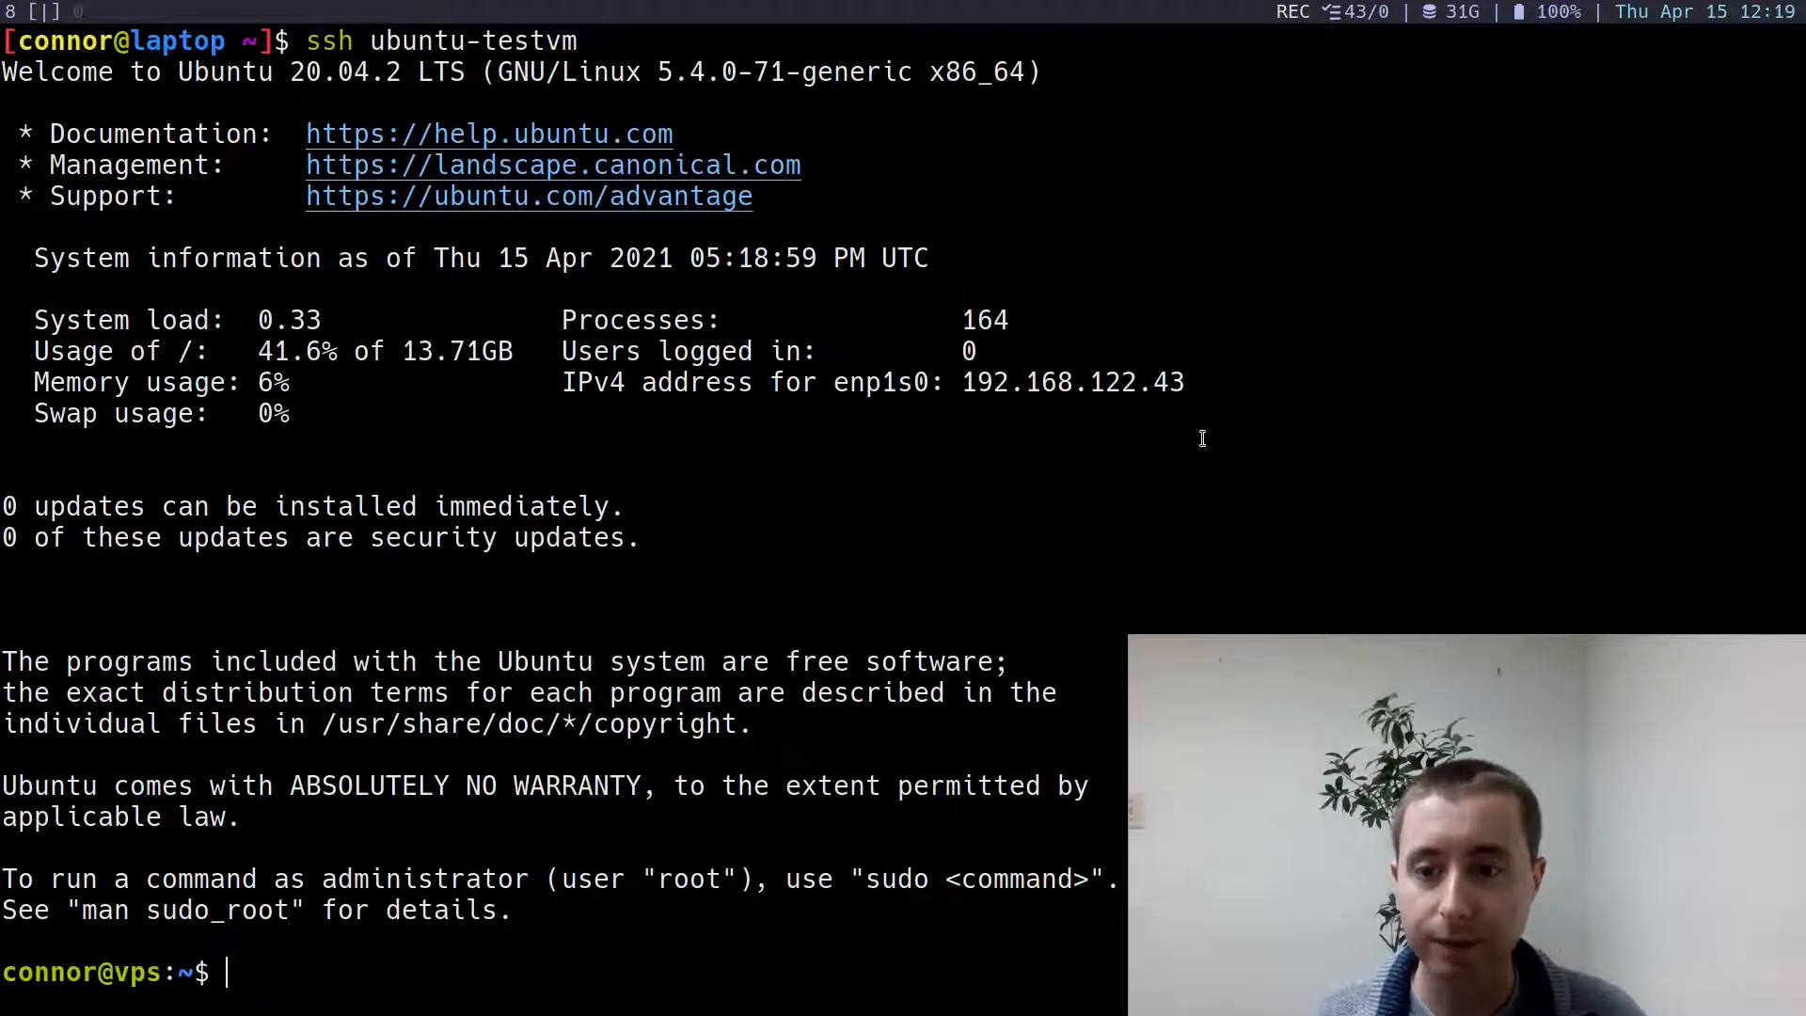
type("sudo su")
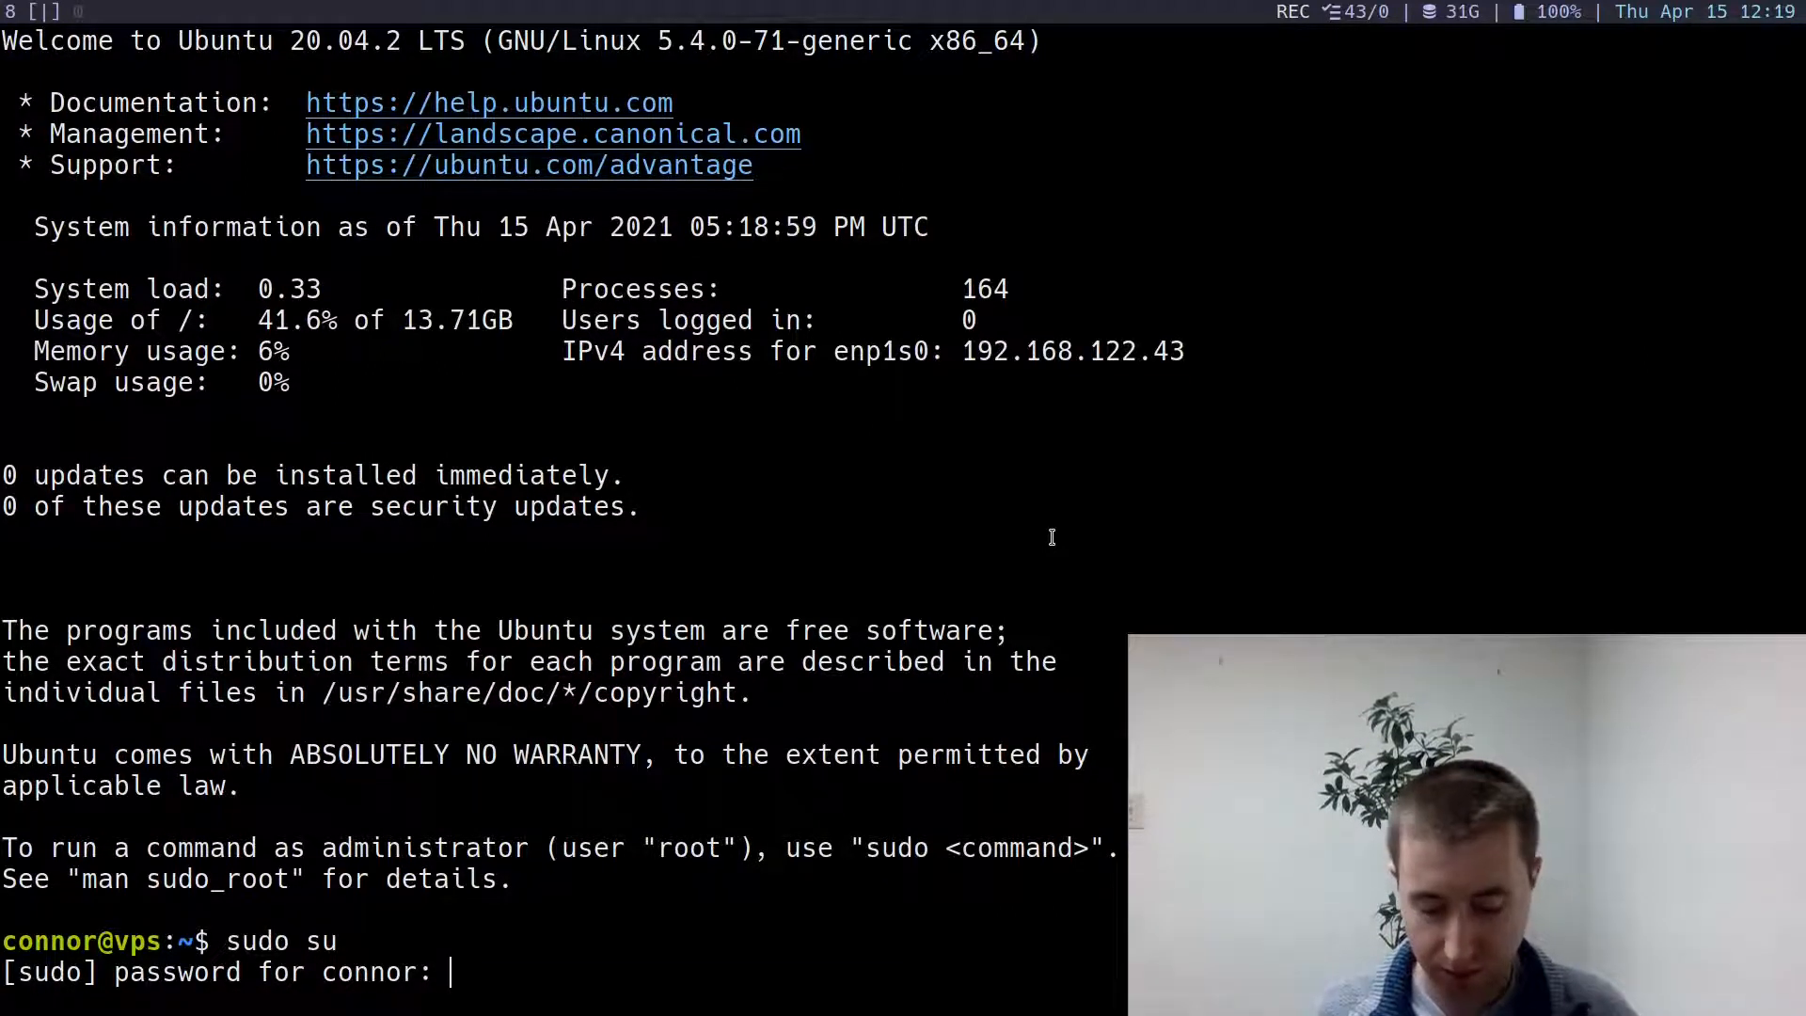
key("Return")
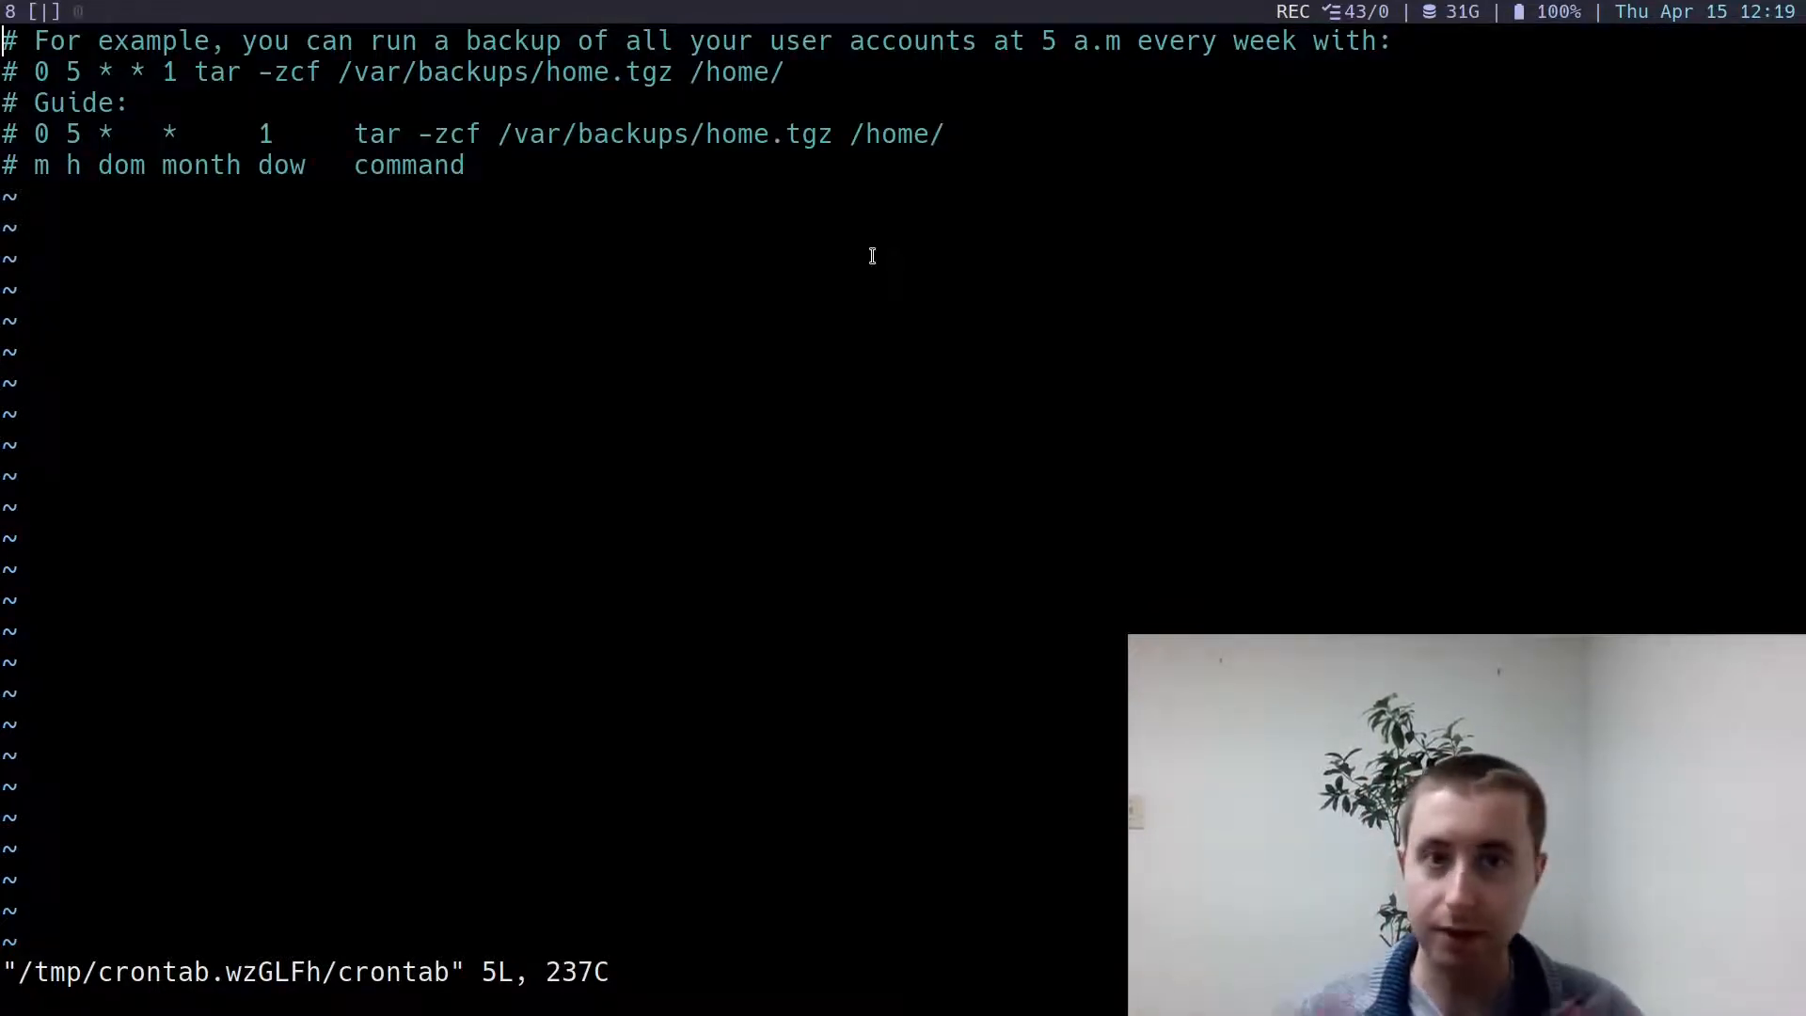
mouse_move(737, 434)
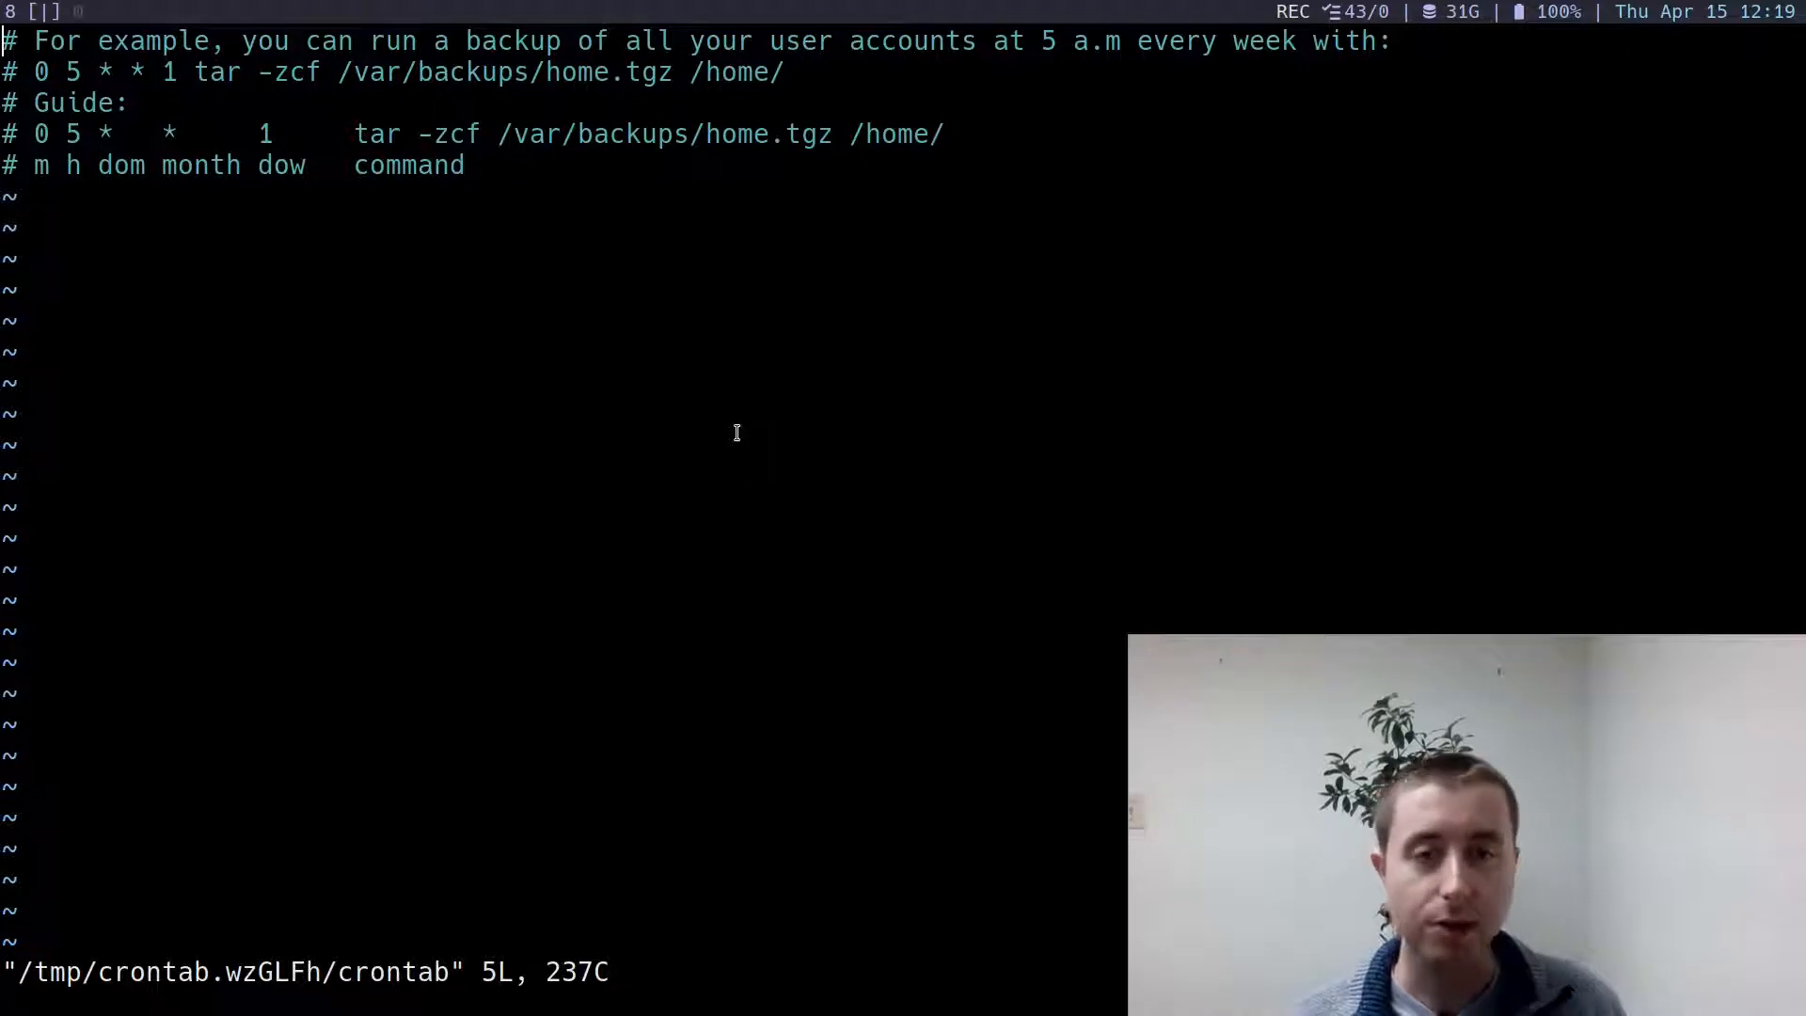
mouse_move(729, 412)
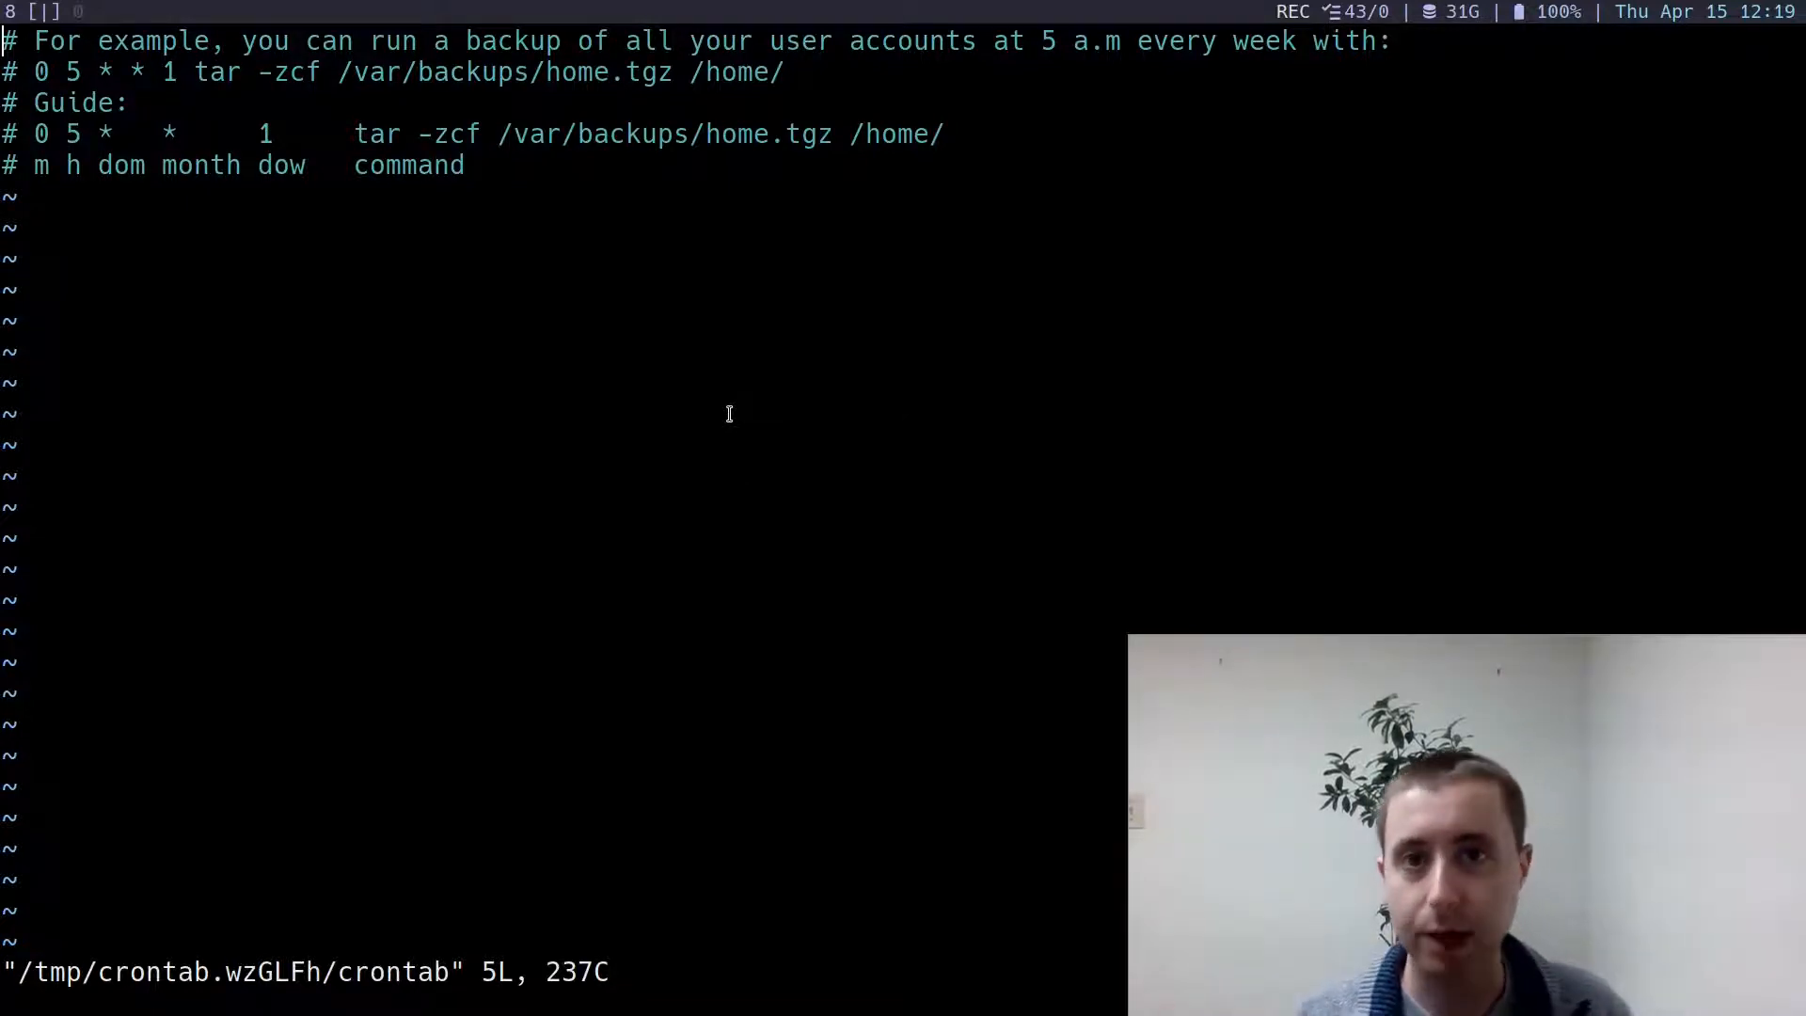